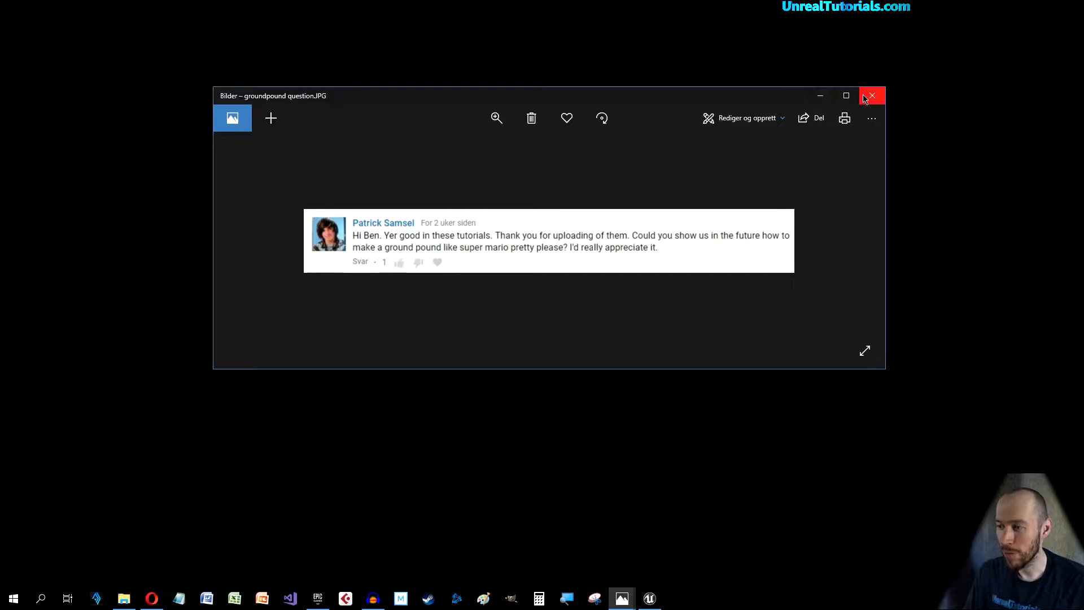
Step: Close the screenshot of the viewer comment about a Mario-style ground pound
left_click(871, 95)
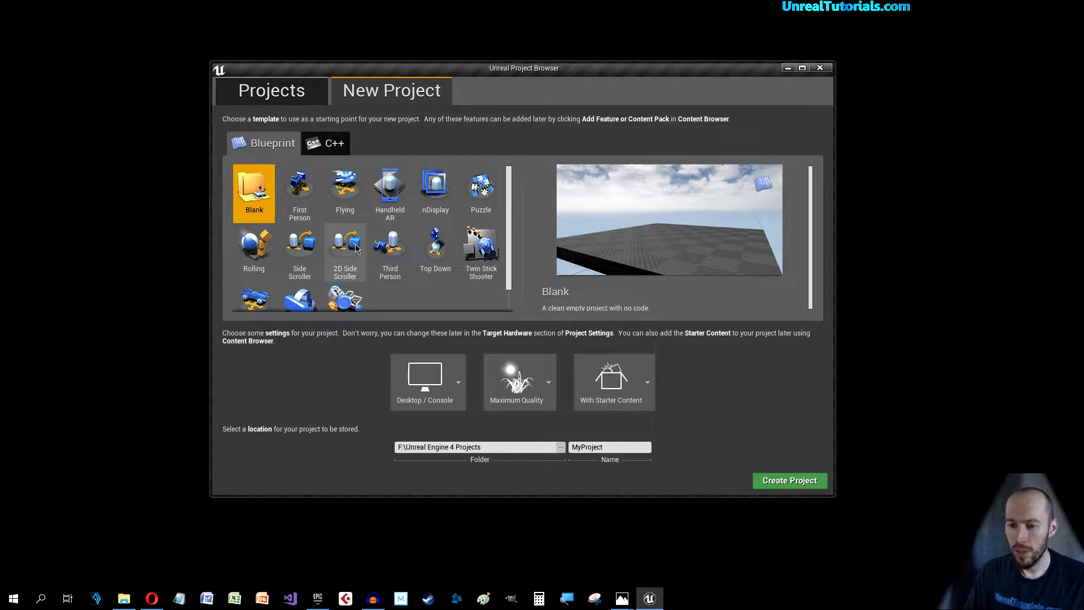
Step: Create a Third Person blueprint project named GroundPoundProject
left_click(389, 245)
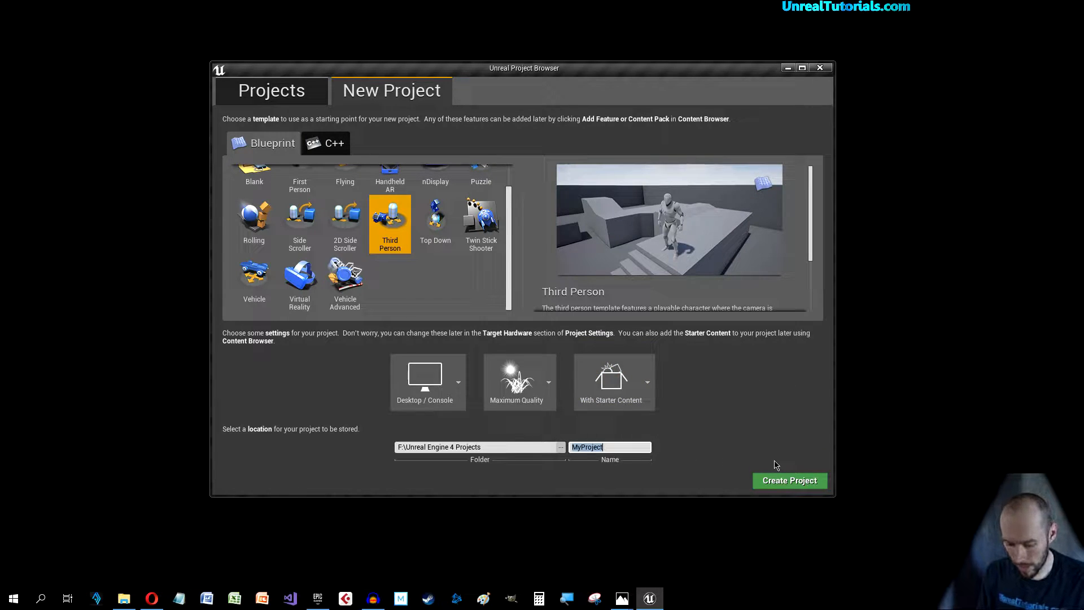
type("GroundPound")
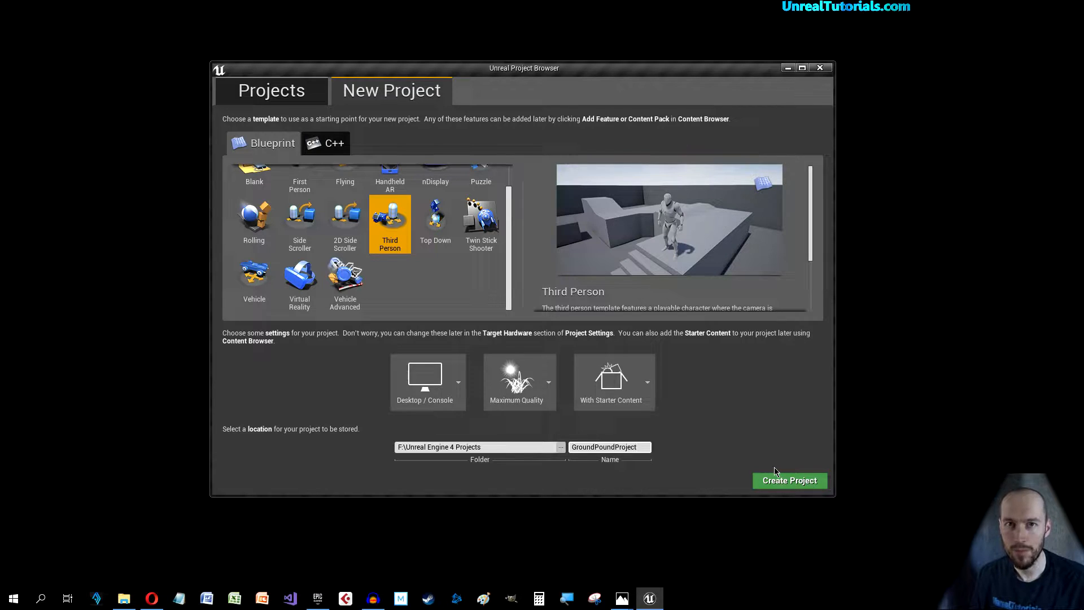
mouse_move(789, 481)
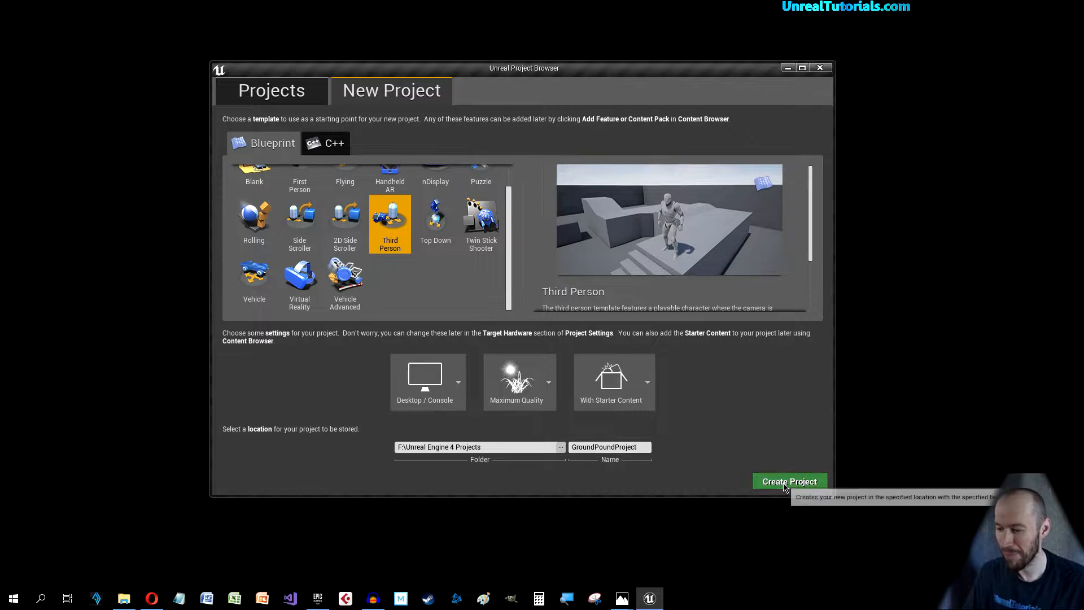
left_click(789, 481)
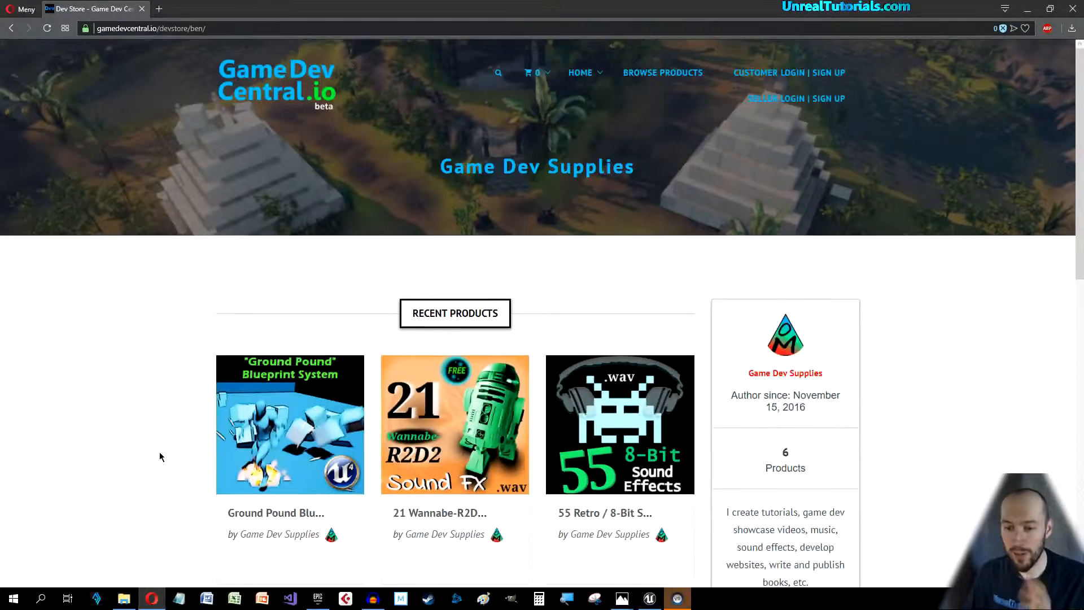
Step: Browse to the Ground Pound Blueprint System product and read through its description and images
scroll("down", 3)
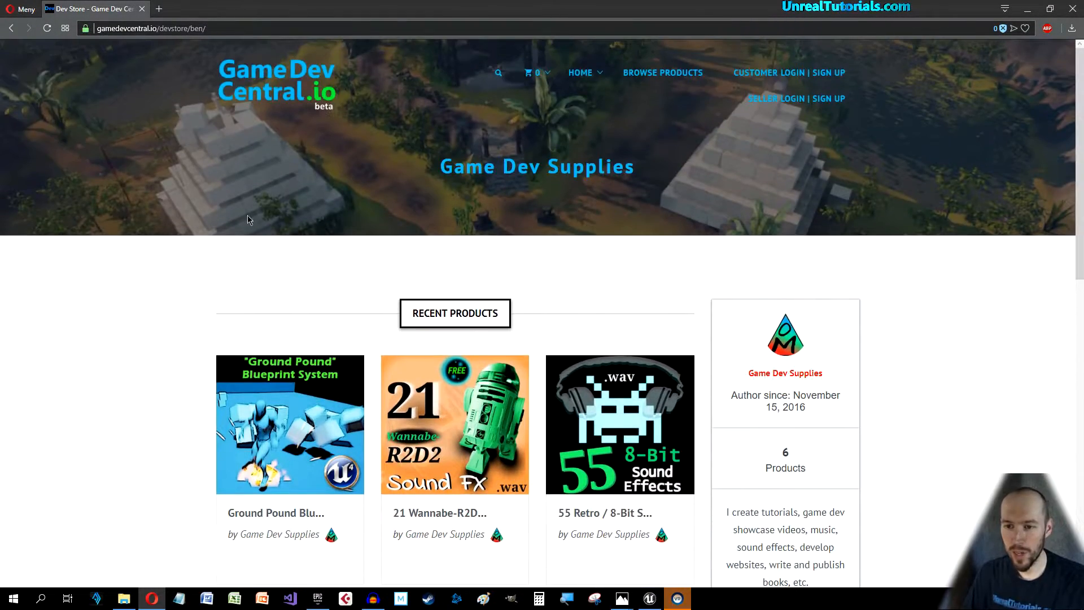
scroll("down", 3)
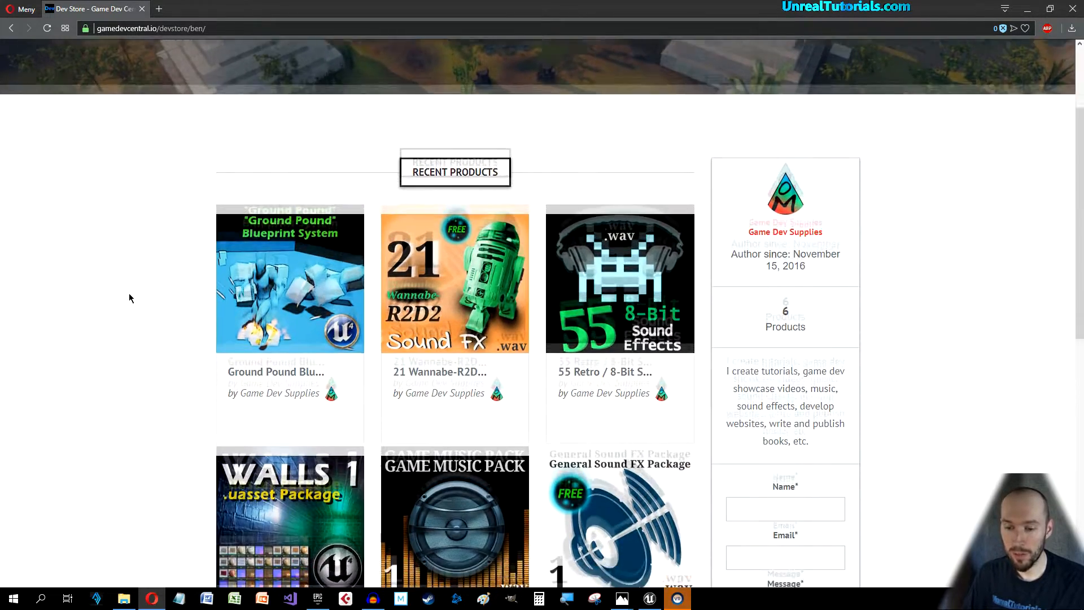
left_click(289, 279)
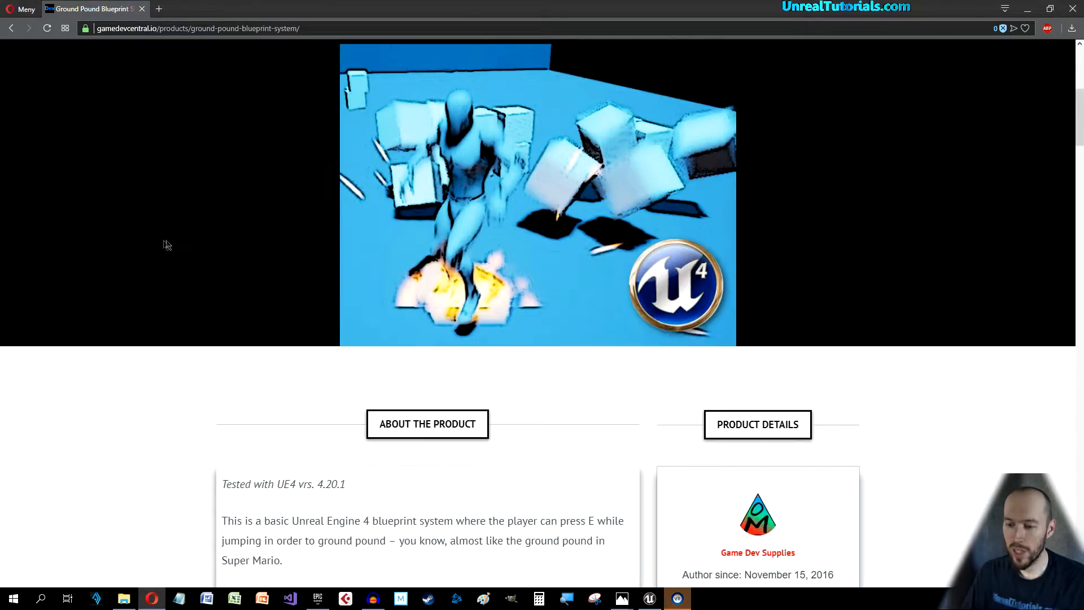
scroll("down", 3)
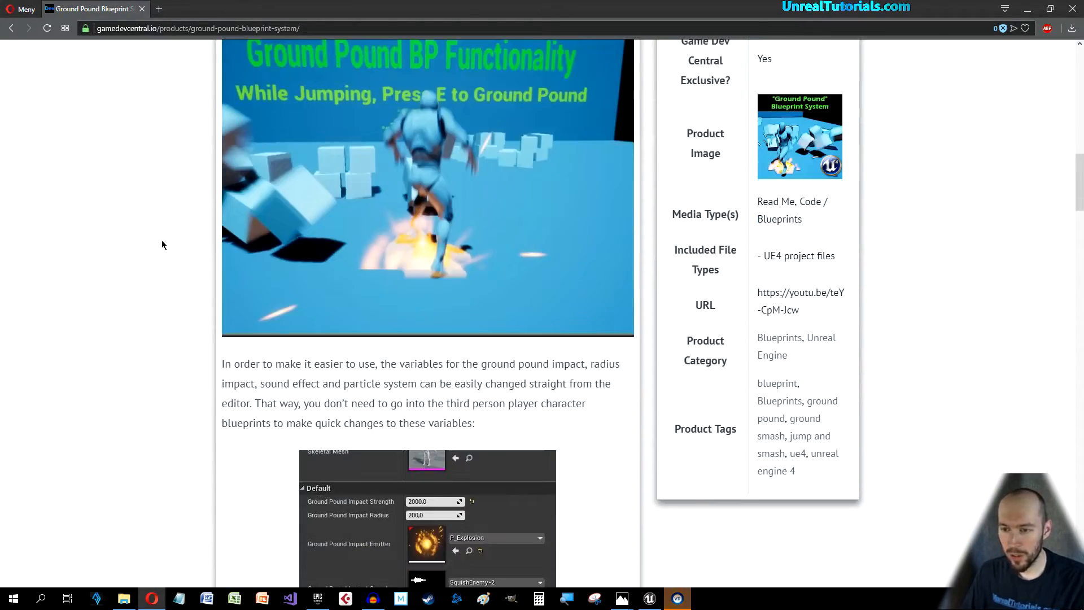
scroll("down", 3)
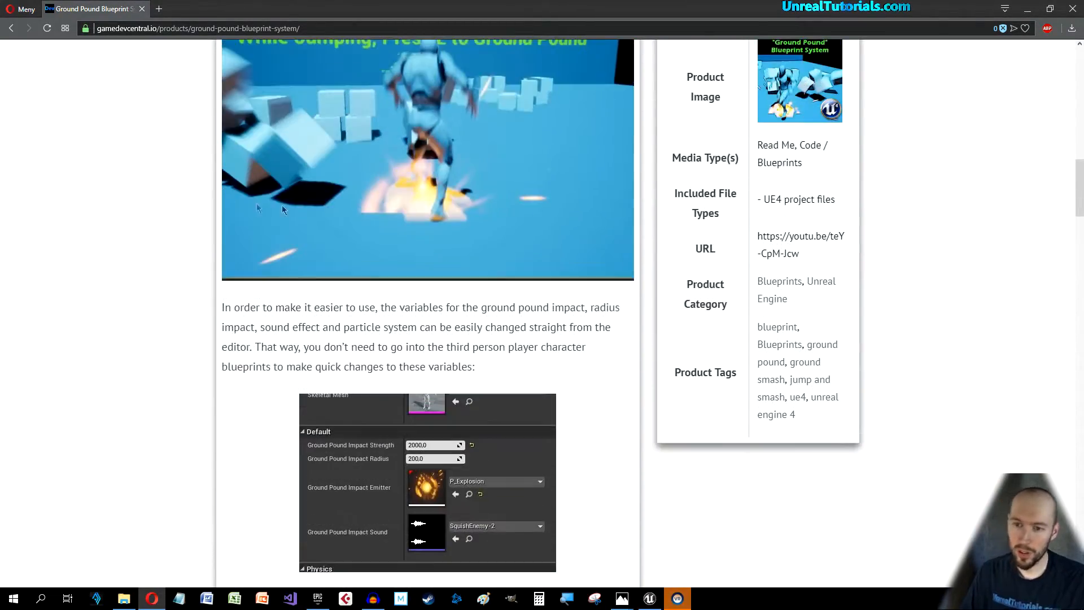
scroll("down", 3)
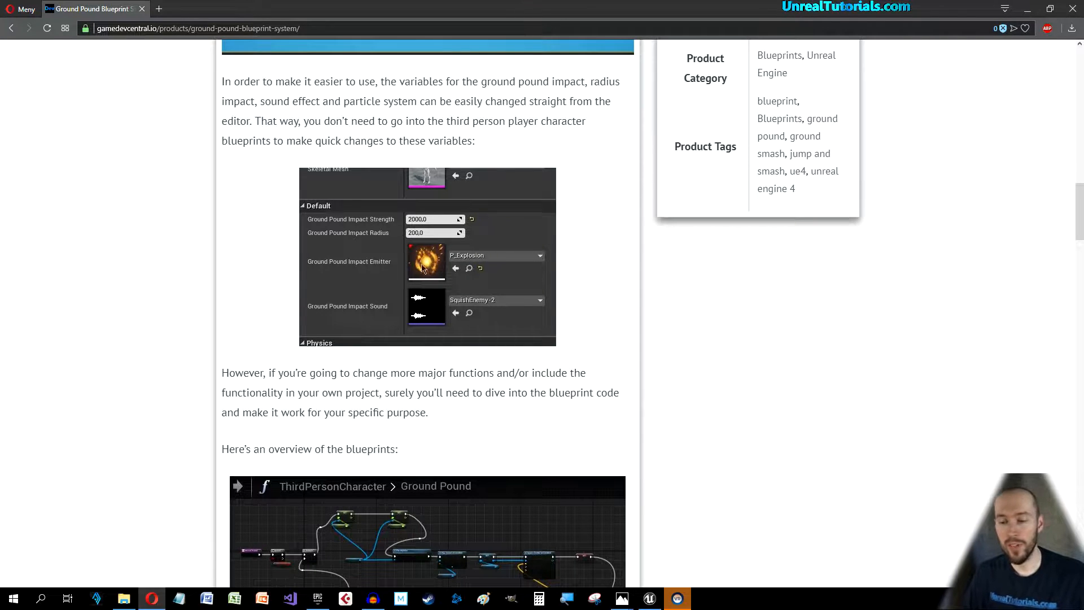
scroll("down", 3)
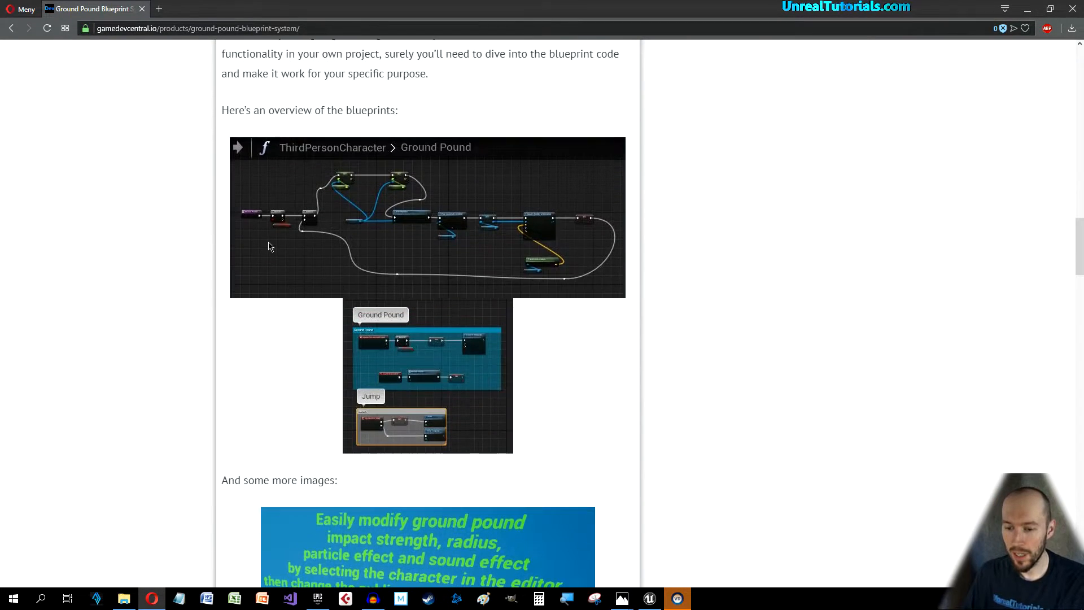
scroll("down", 3)
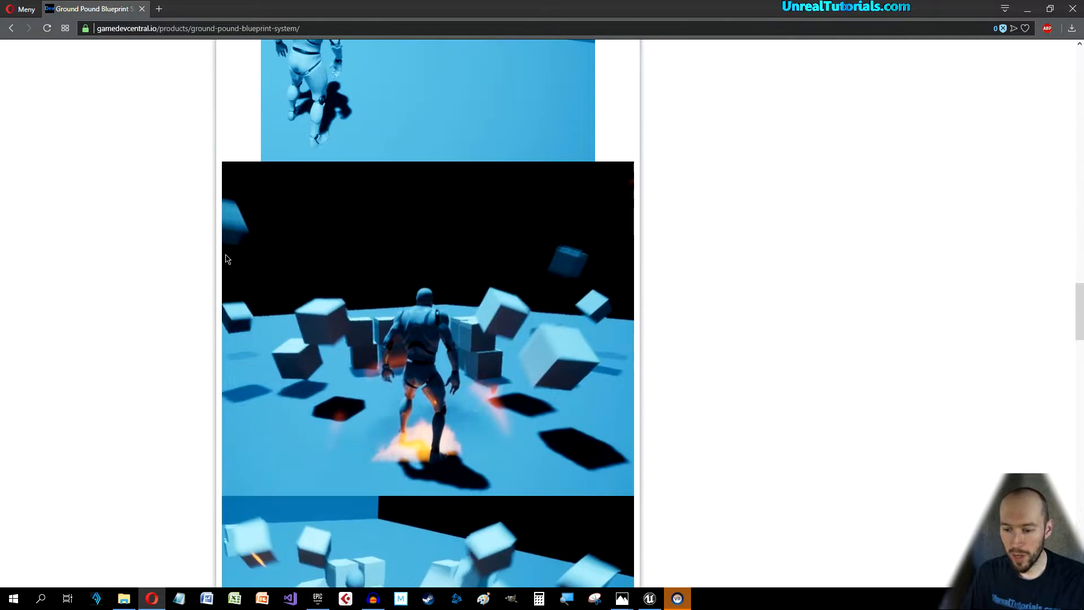
scroll("down", 3)
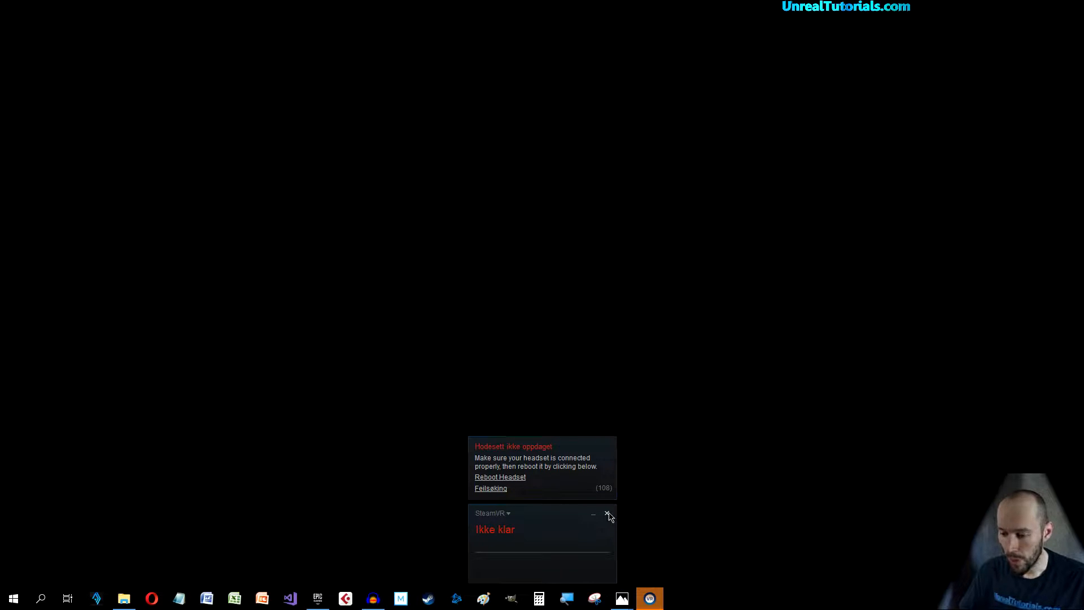
Step: Dismiss the SteamVR headset notice and open ThirdPersonCharacter from ThirdPersonBP Blueprints
left_click(607, 514)
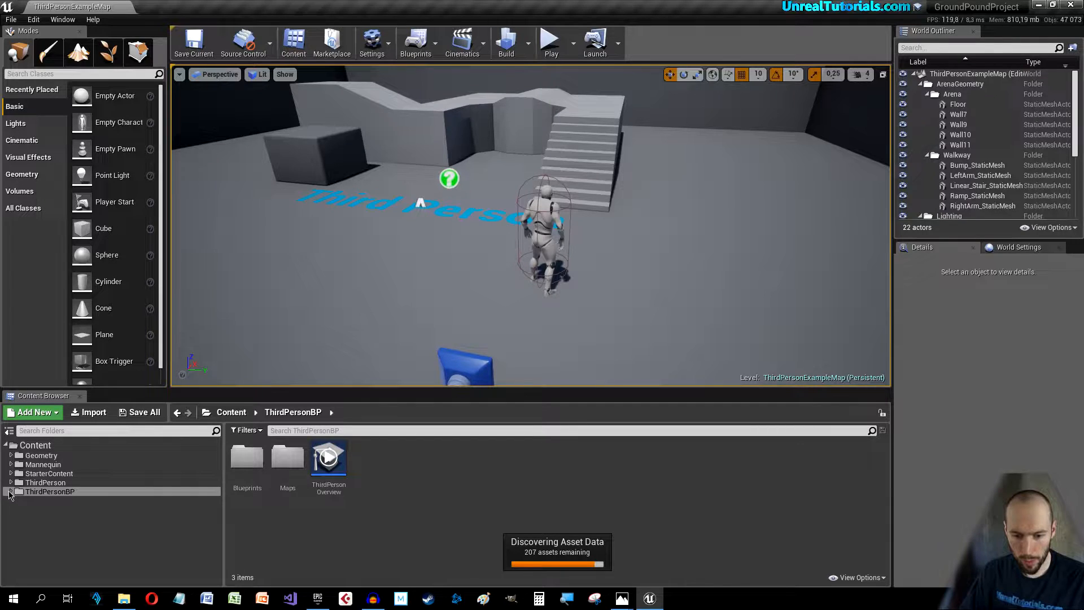
left_click(47, 500)
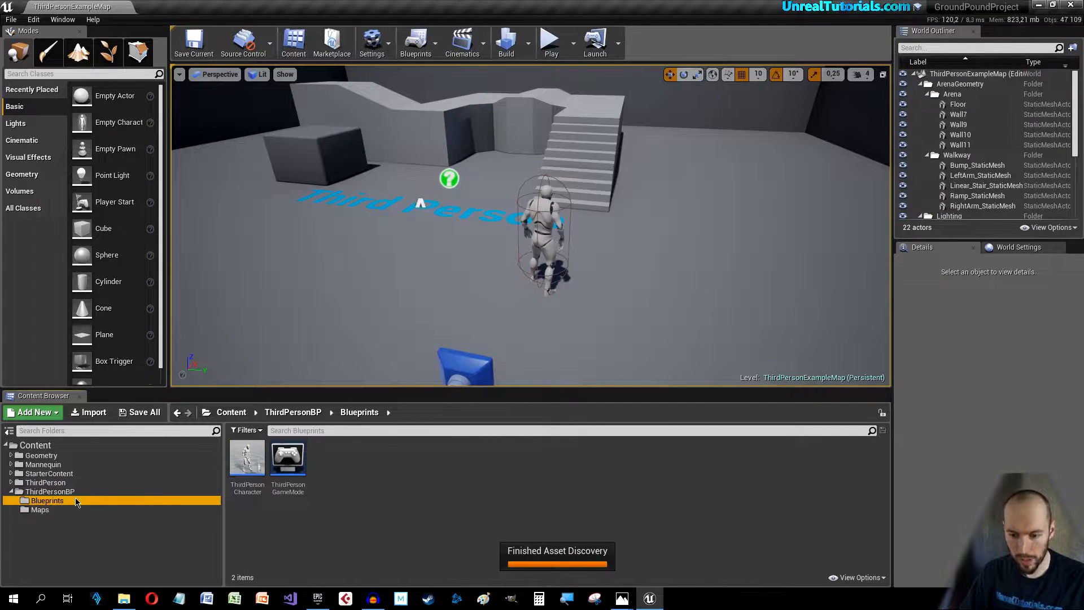
double_click(247, 458)
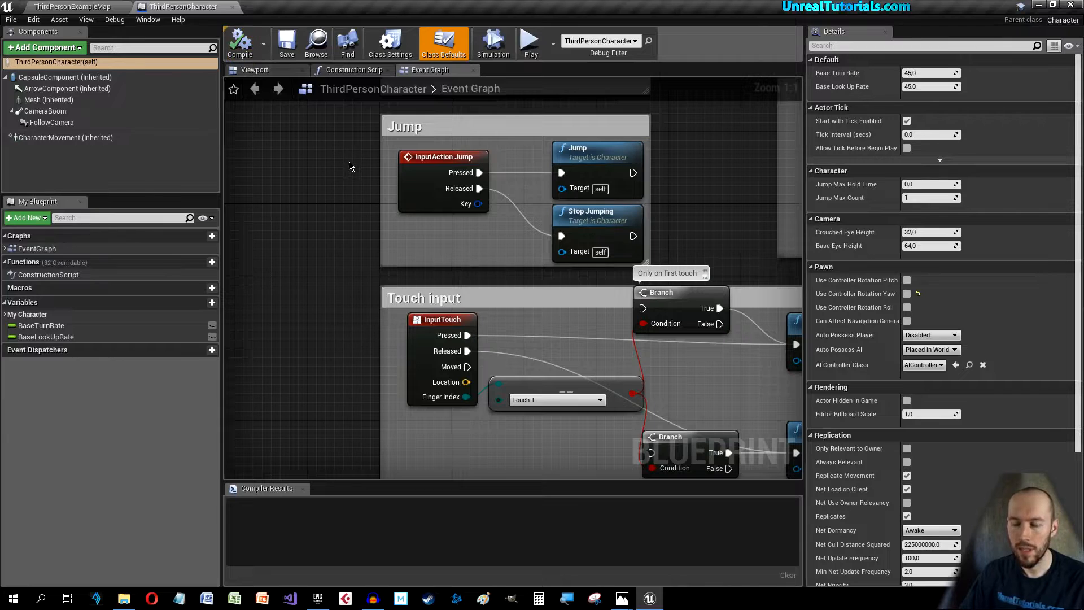
Step: Add a Radial Force component to the character and name it GroundPoundRadialForce
left_click(254, 70)
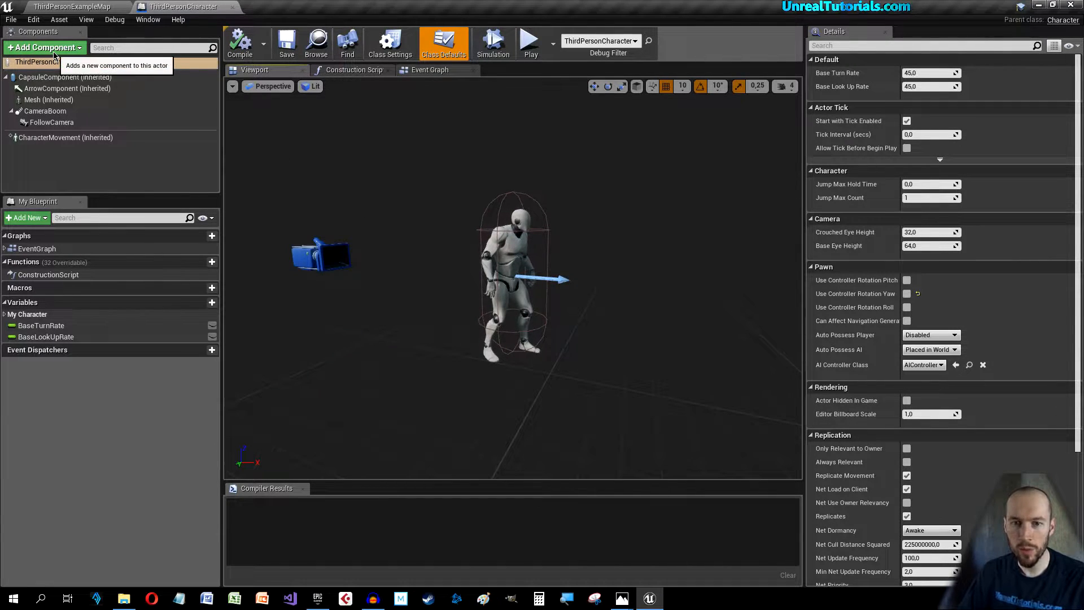
left_click(44, 48)
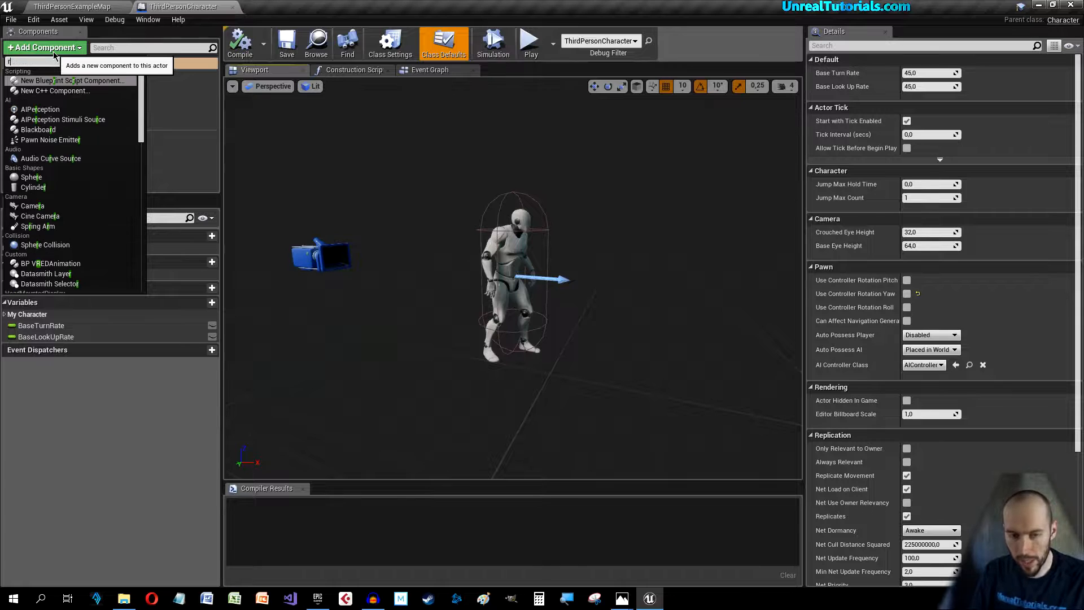
type("radial")
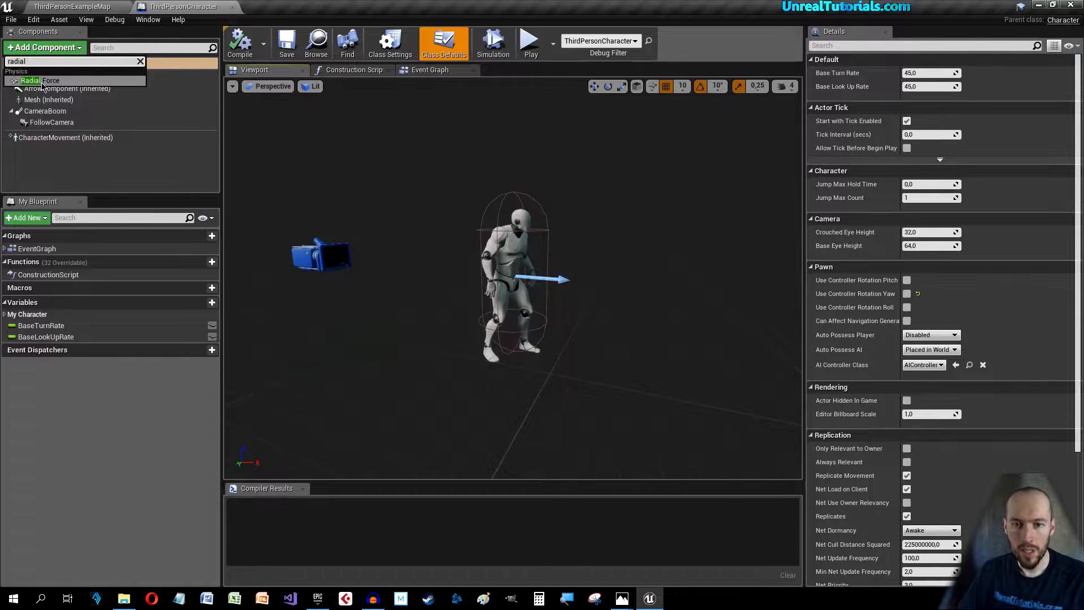
left_click(36, 80)
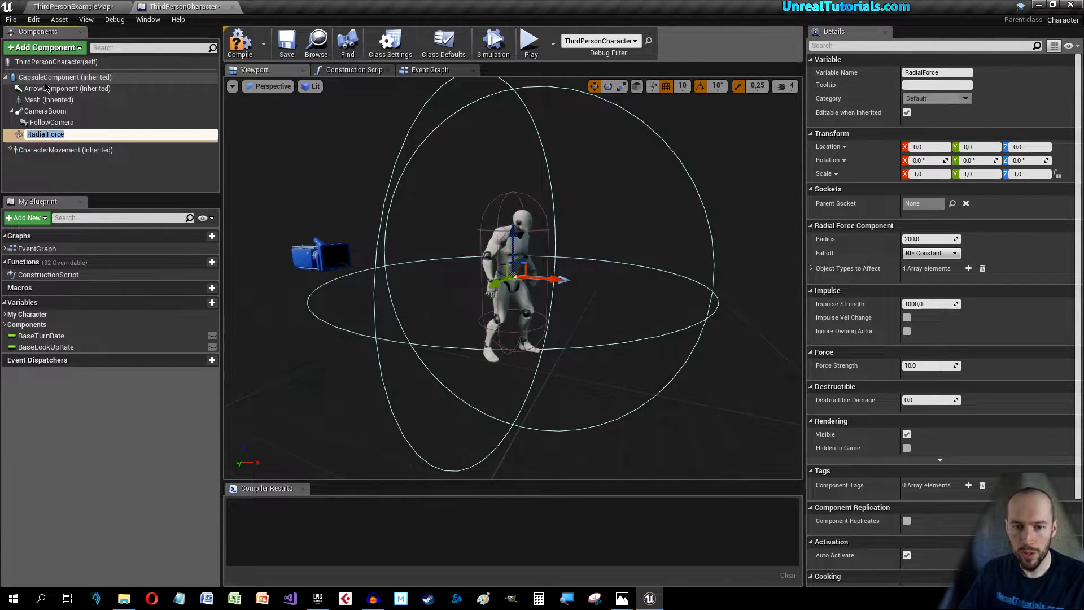
type("GroundPound")
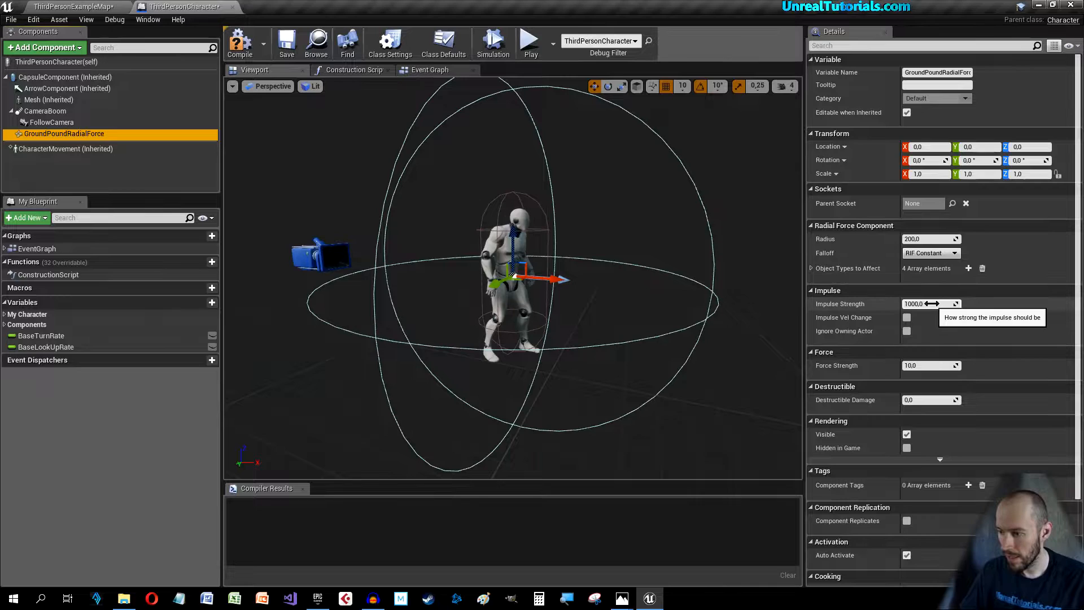
Step: Set its Force Strength to 100 and Destructible Damage to 200, then compile
left_click(929, 364)
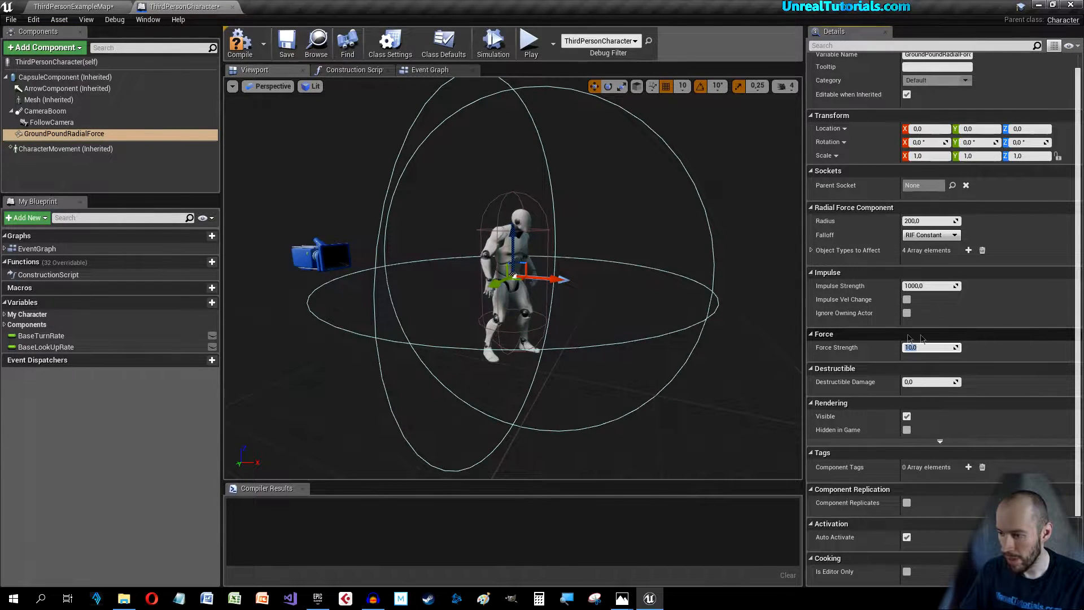
type("1")
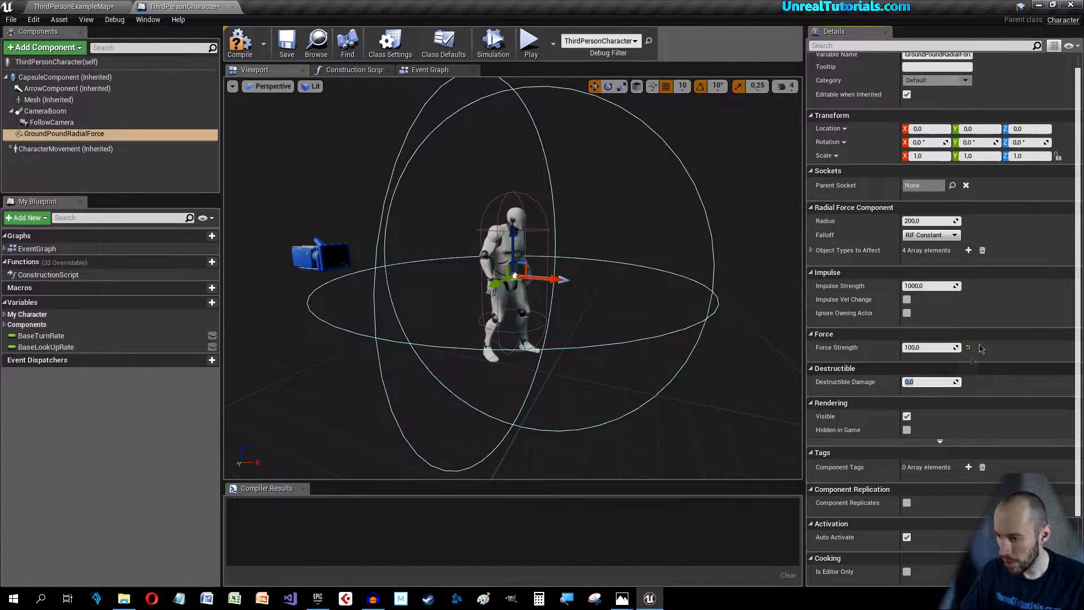
type("200")
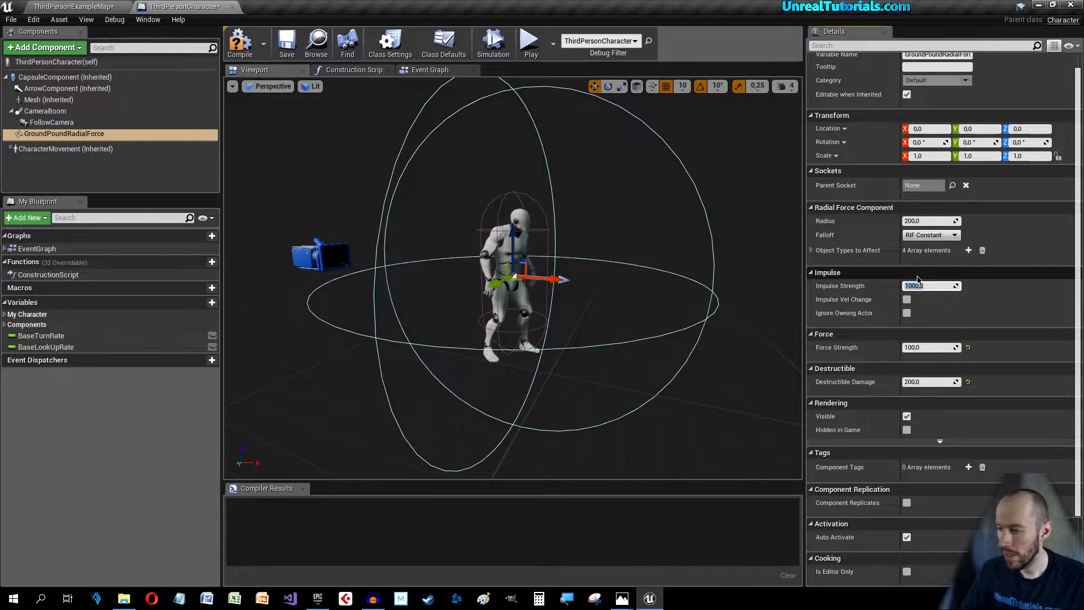
scroll("down", 3)
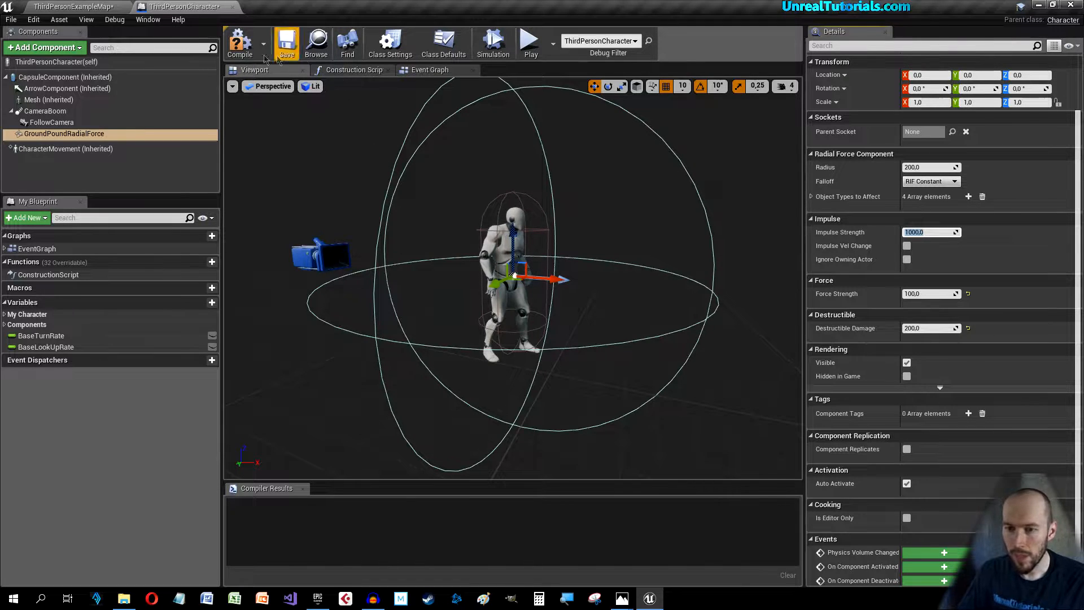
left_click(240, 42)
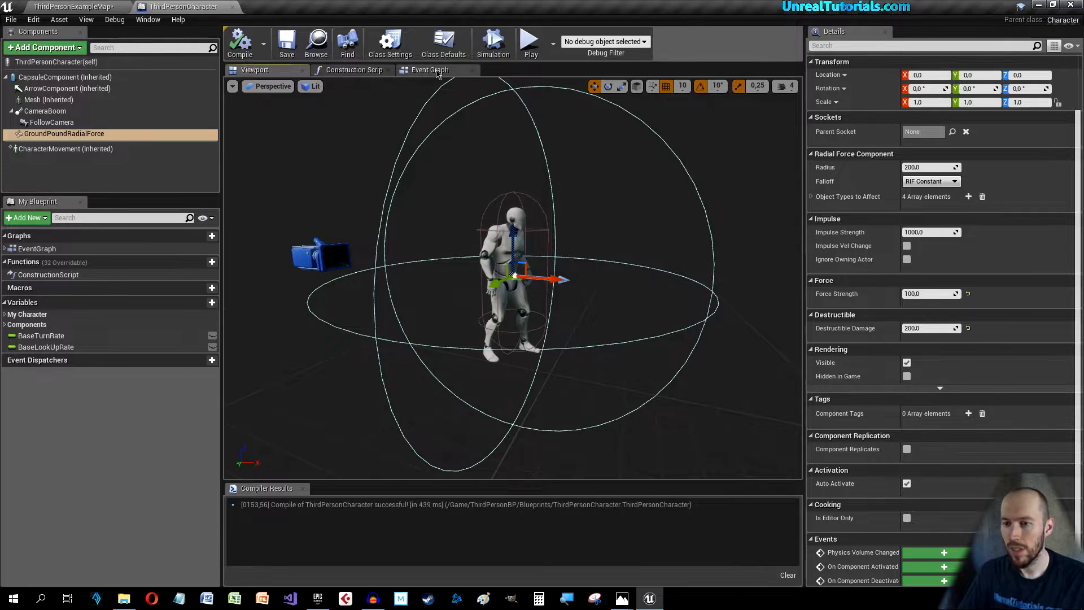
Step: Move the Jump comment group with its InputAction Jump nodes into empty graph space
left_click(429, 69)
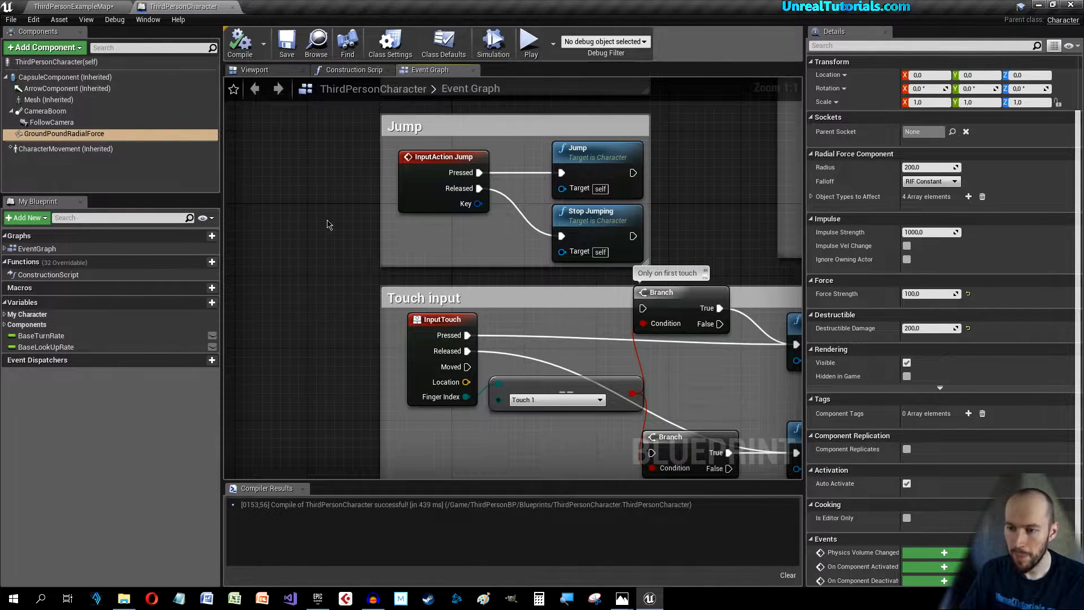
scroll("down", 3)
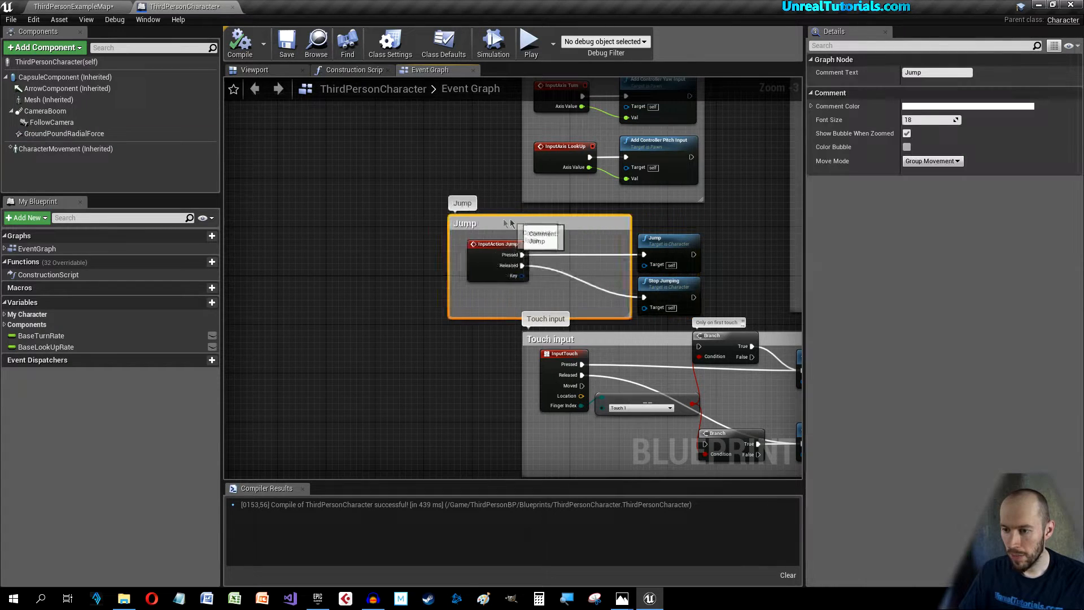
left_click_drag(508, 222, 362, 211)
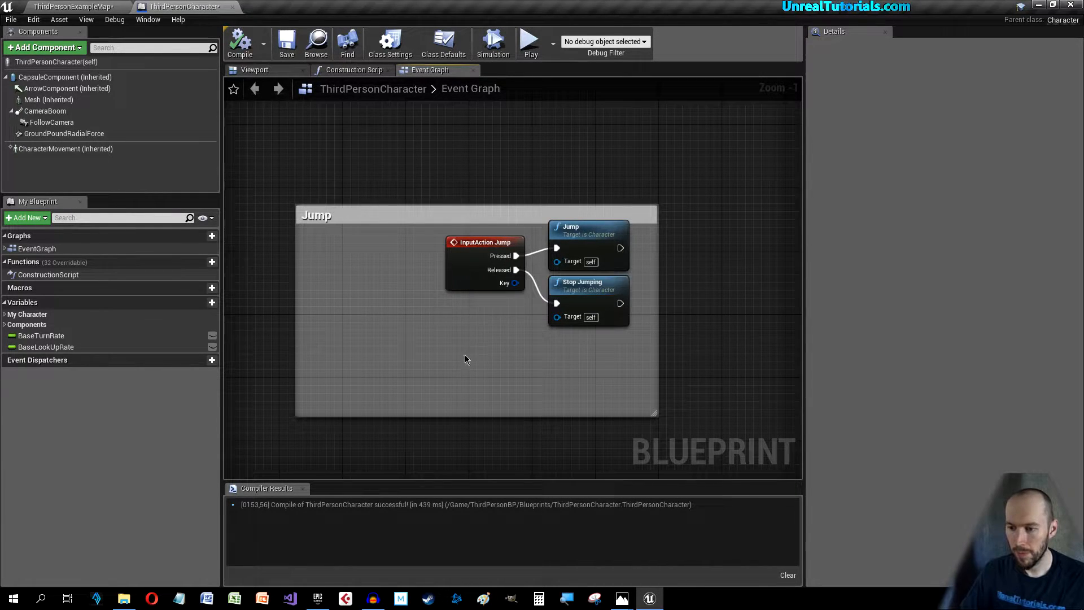
mouse_move(482, 348)
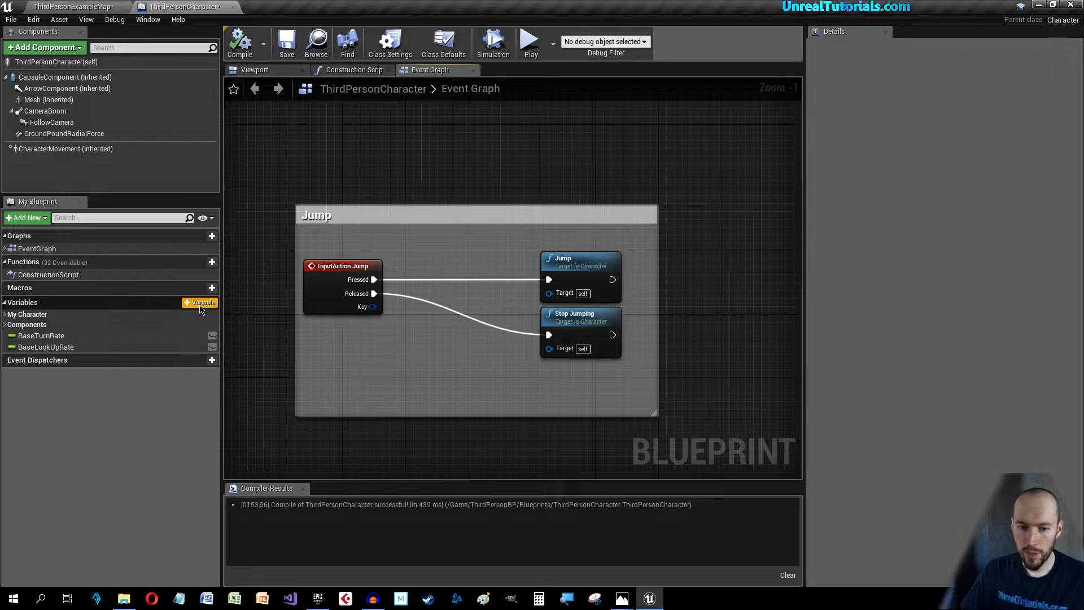
Step: Add a boolean variable bIsJumping and compile the blueprint
left_click(200, 303)
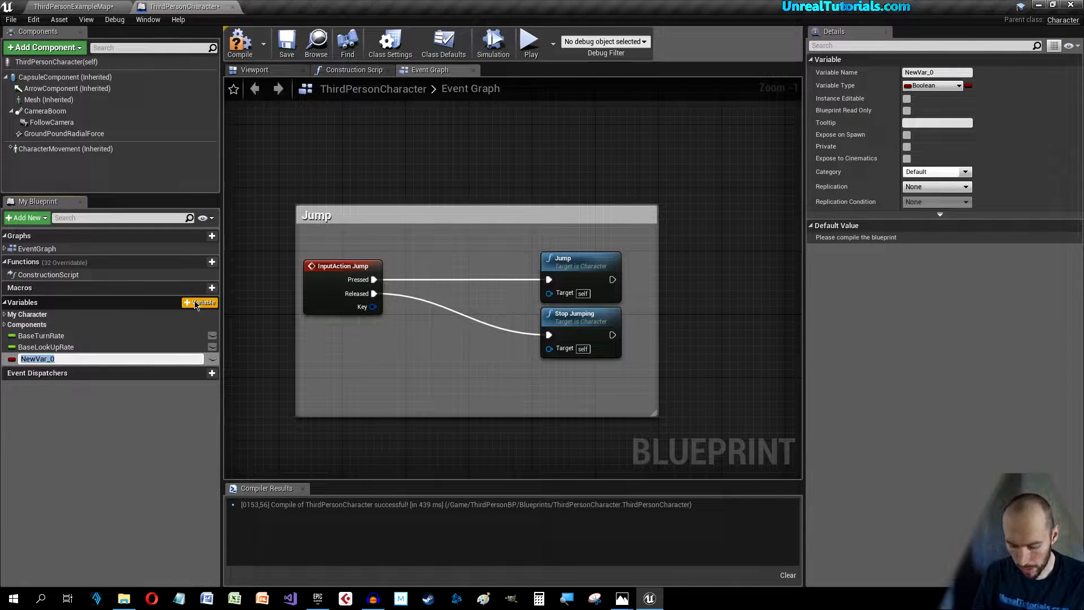
type("bIsJumping")
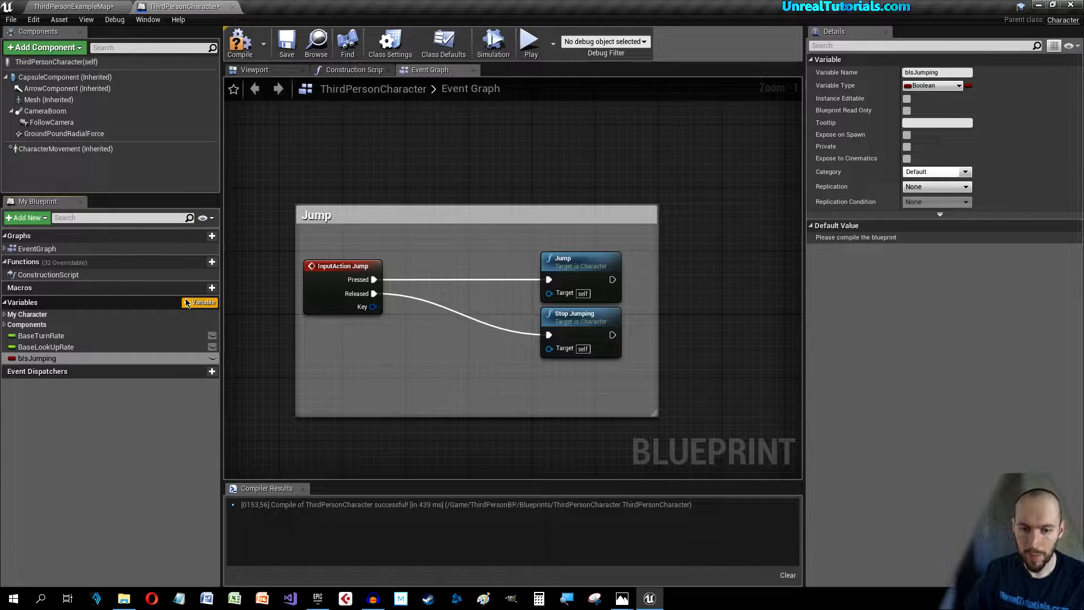
mouse_move(240, 43)
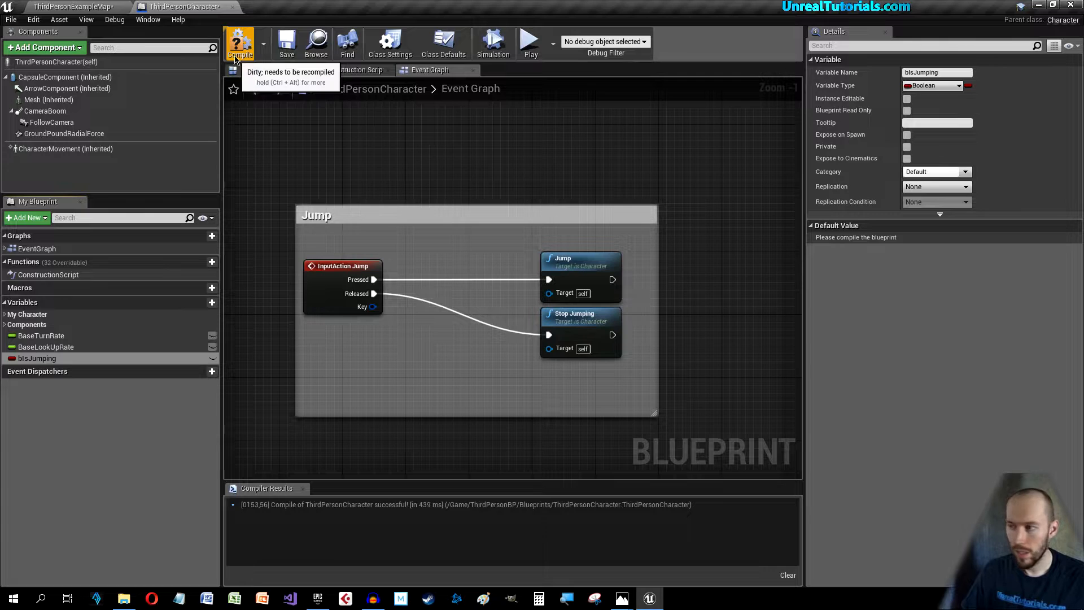
left_click(239, 43)
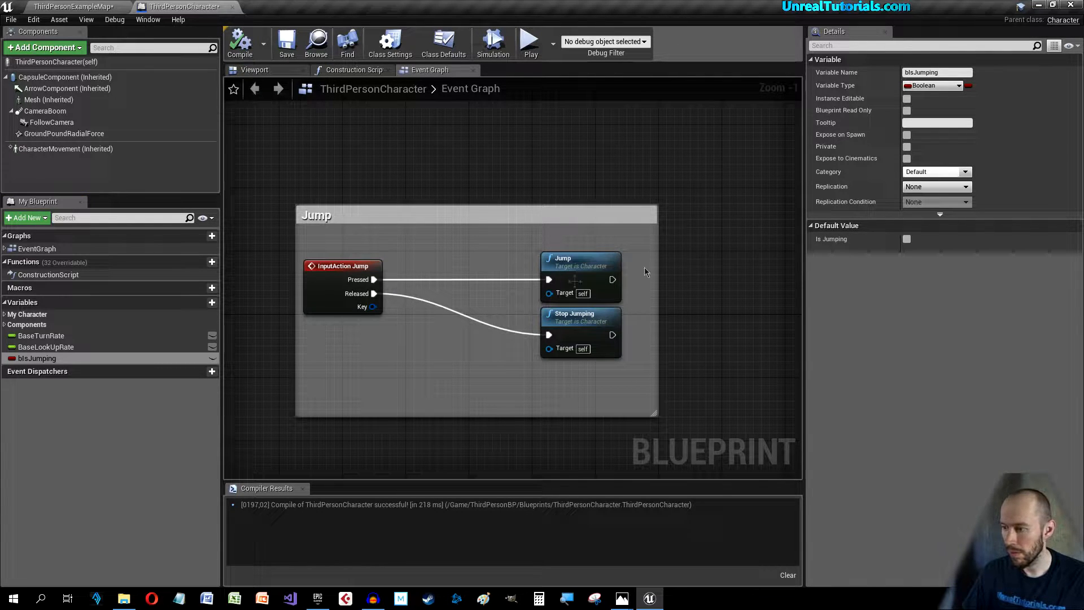
mouse_move(39, 358)
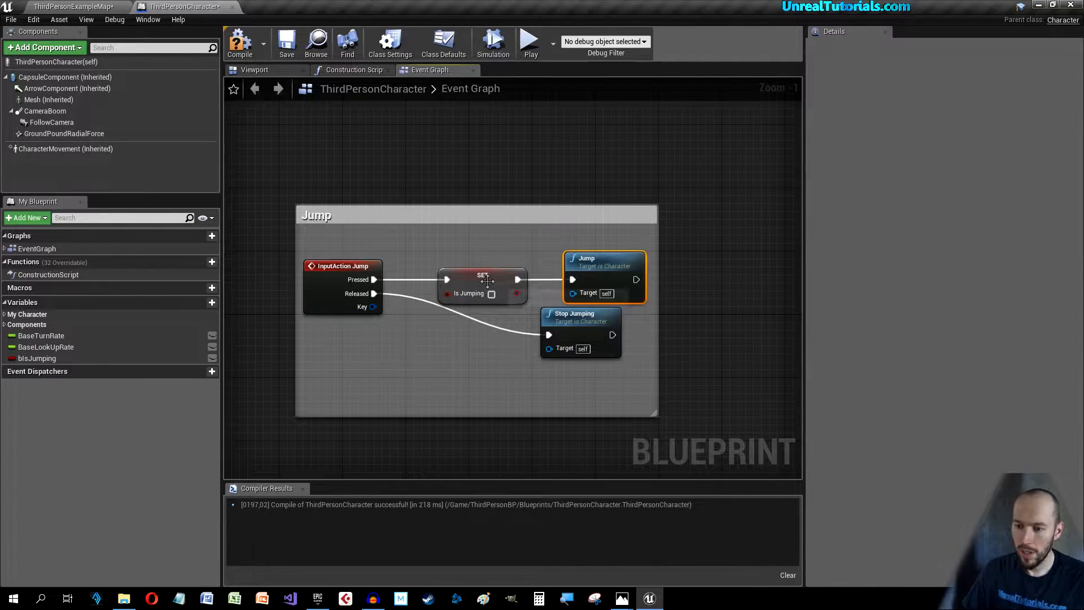
Step: Wire a SET bIsJumping node set to true between Jump's Pressed and the Jump node
left_click(491, 293)
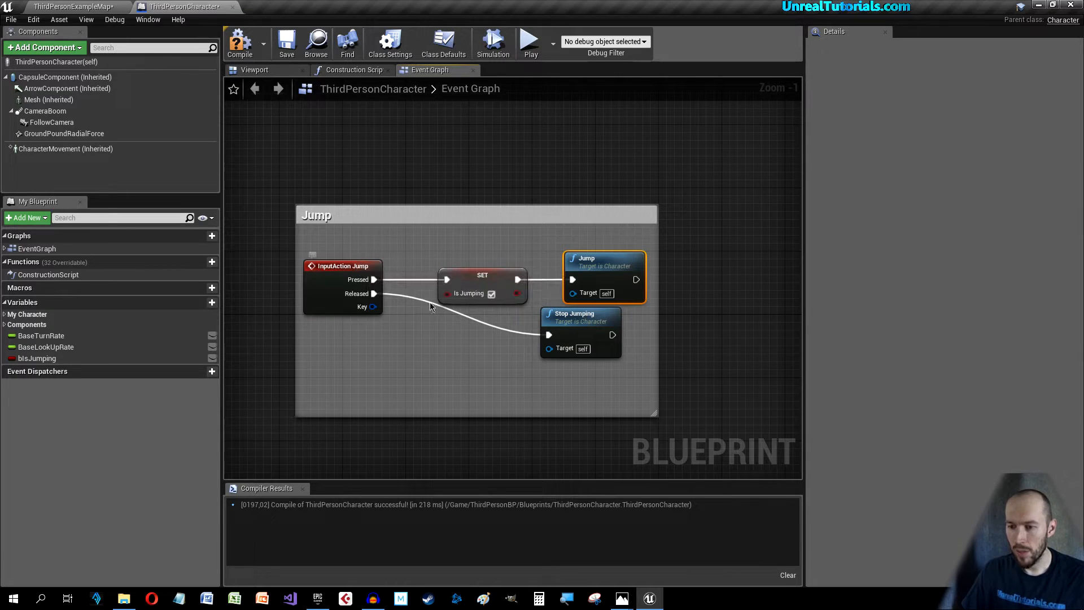
left_click(482, 275)
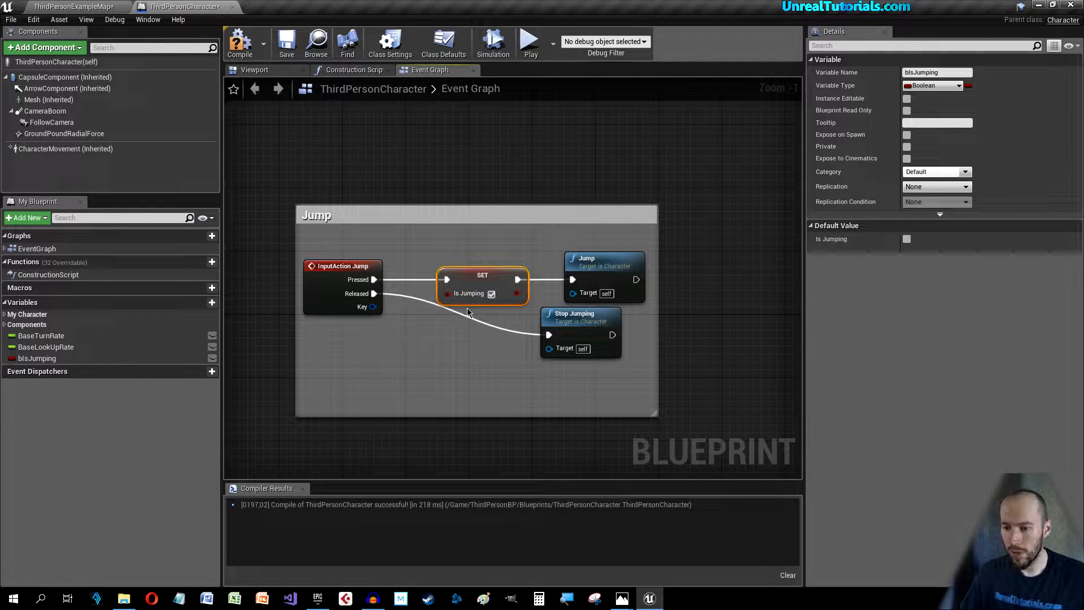
left_click(286, 42)
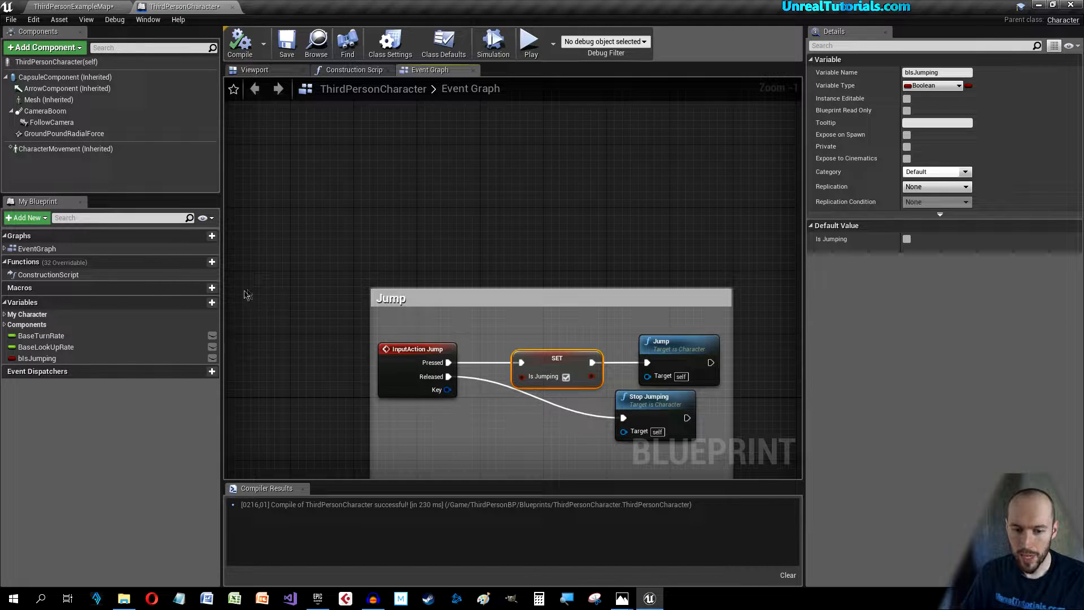
Step: Add a boolean variable bIsGroundPounding, compile, and glance at the level map
left_click(199, 302)
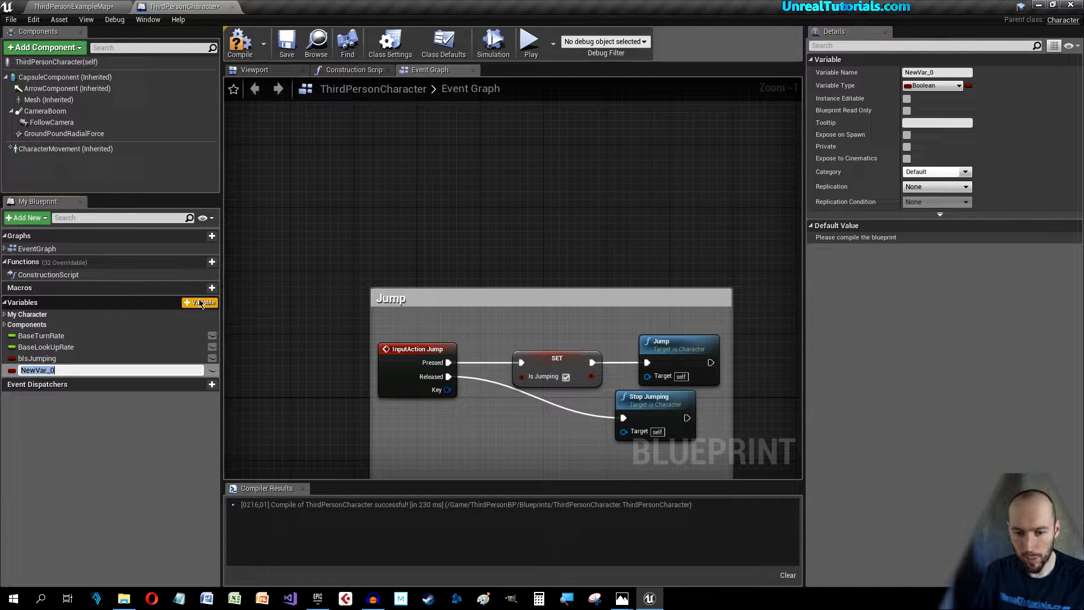
type("b")
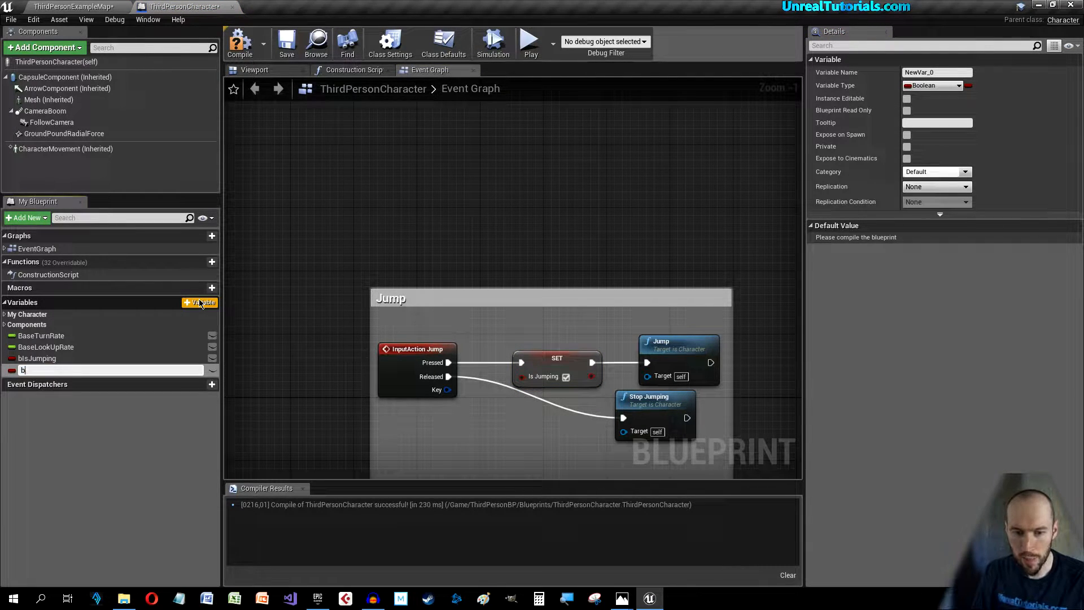
type("IsGroundPounding")
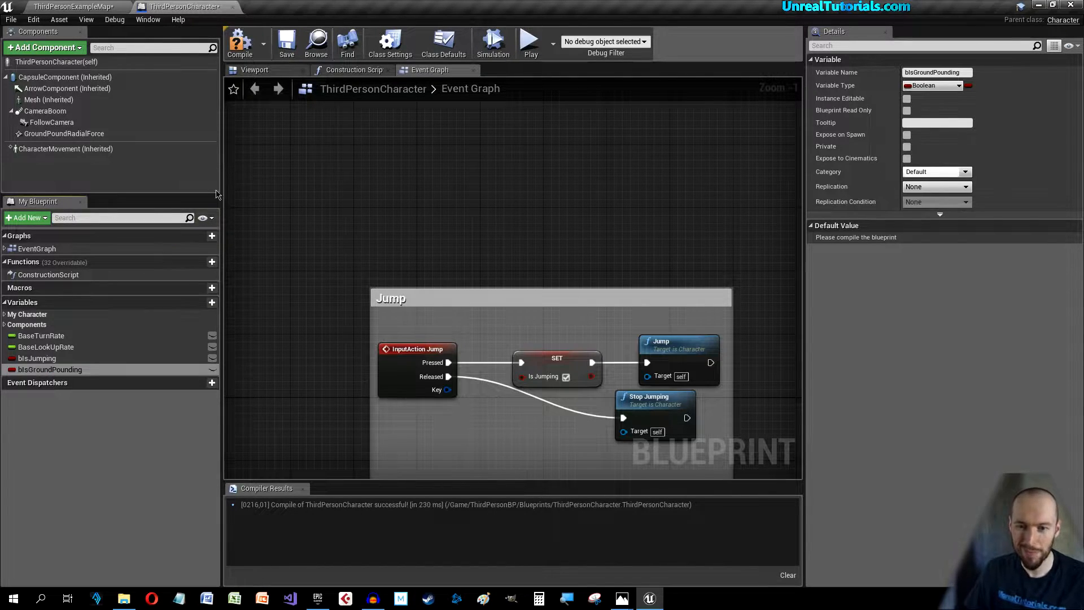
left_click(239, 42)
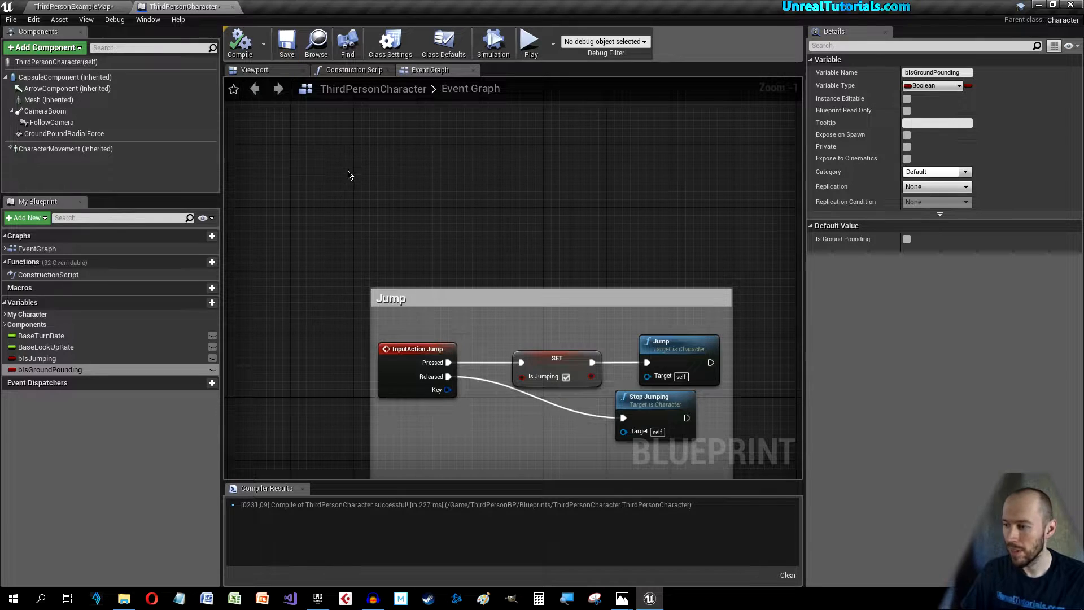
left_click(69, 7)
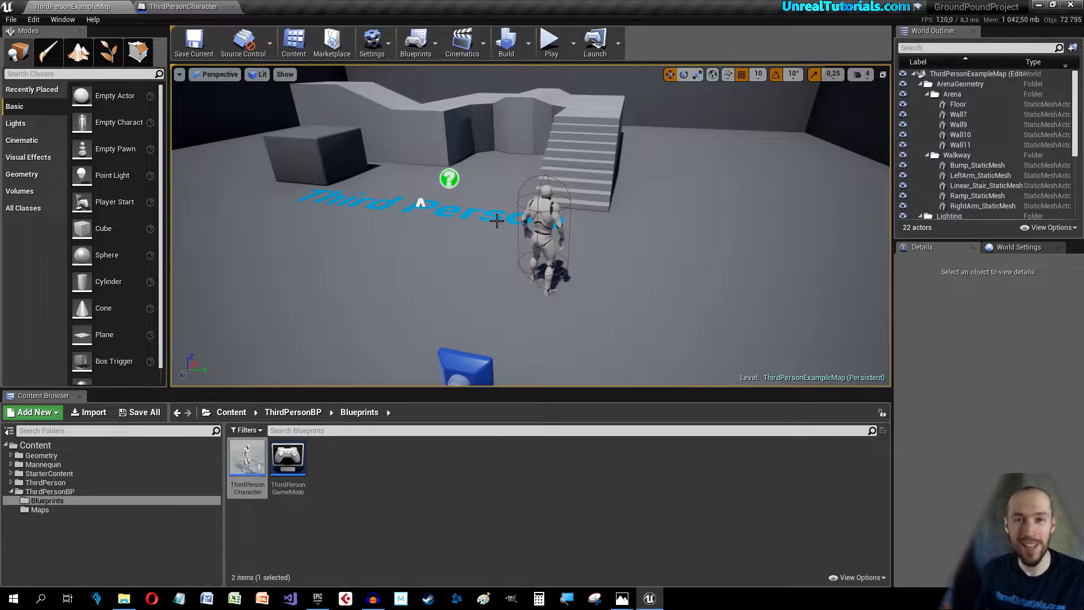
left_click(183, 7)
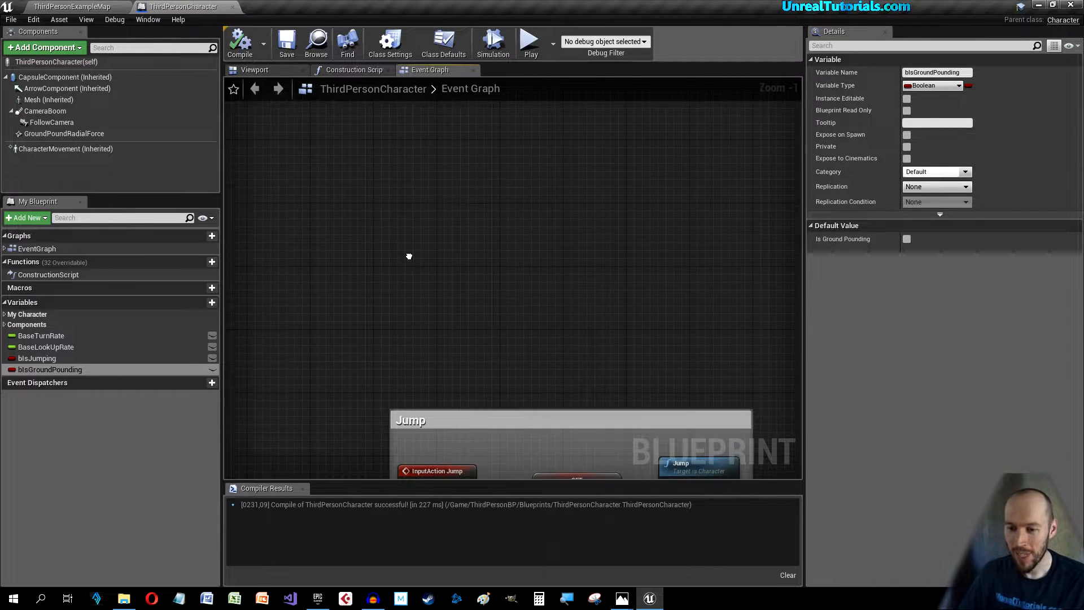
Step: Add a new action mapping named GroundPound in Project Settings > Input
left_click(32, 20)
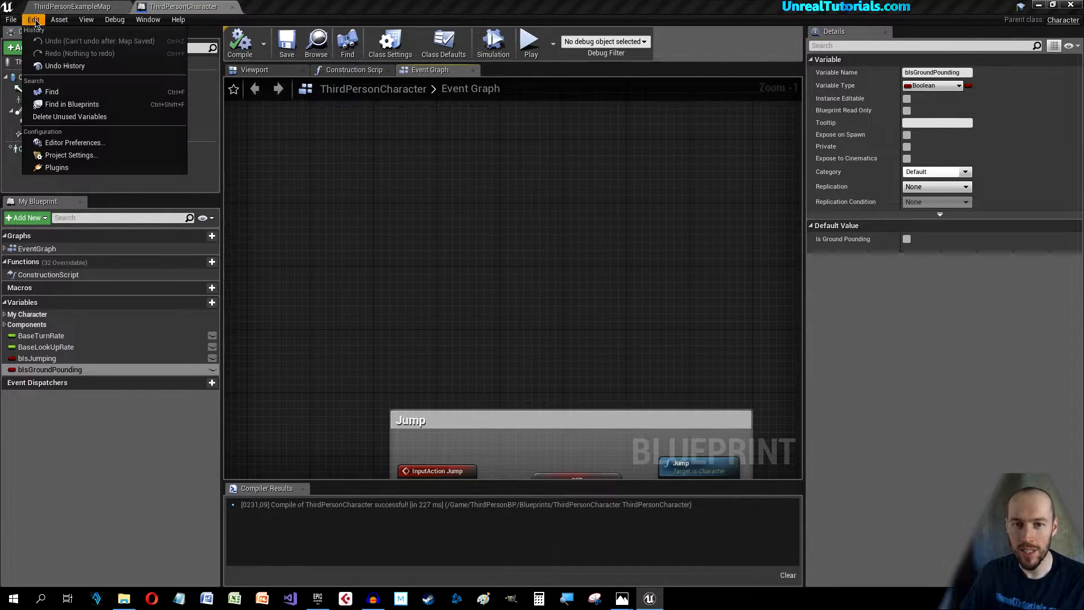
mouse_move(75, 142)
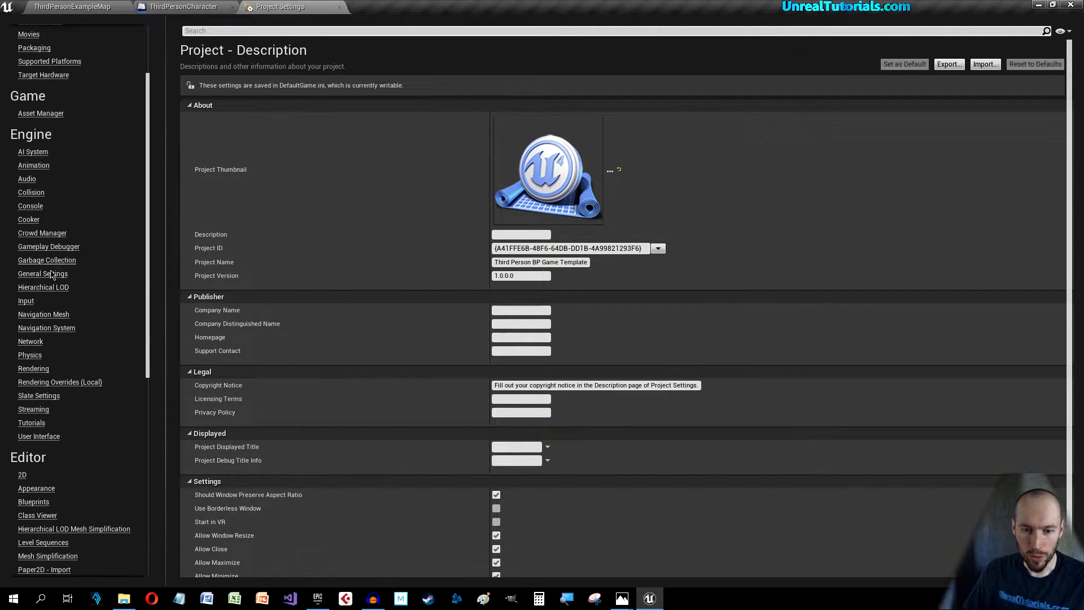
left_click(26, 300)
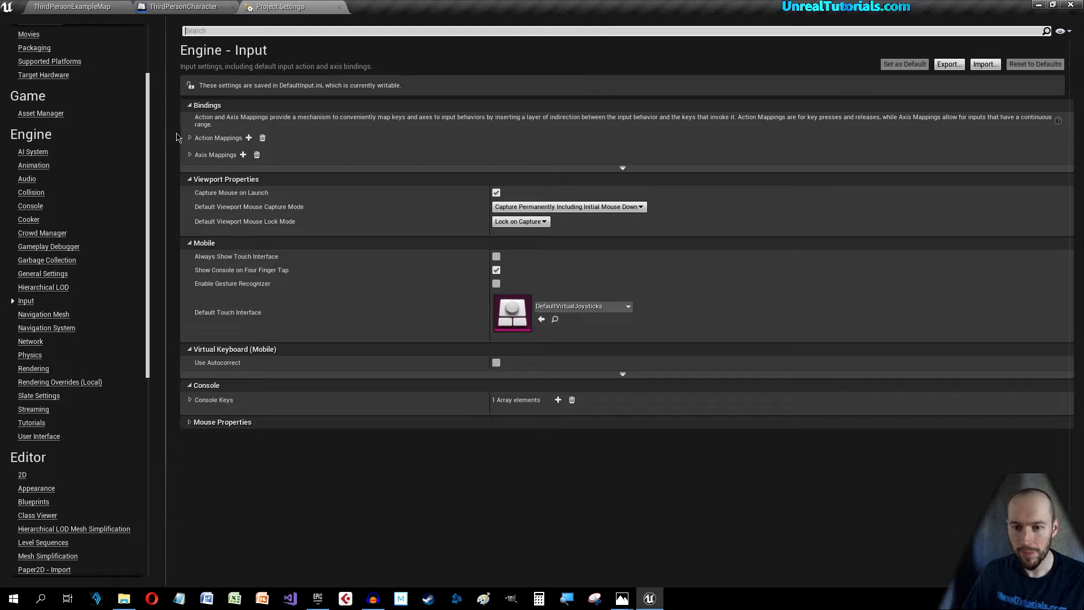
left_click(248, 138)
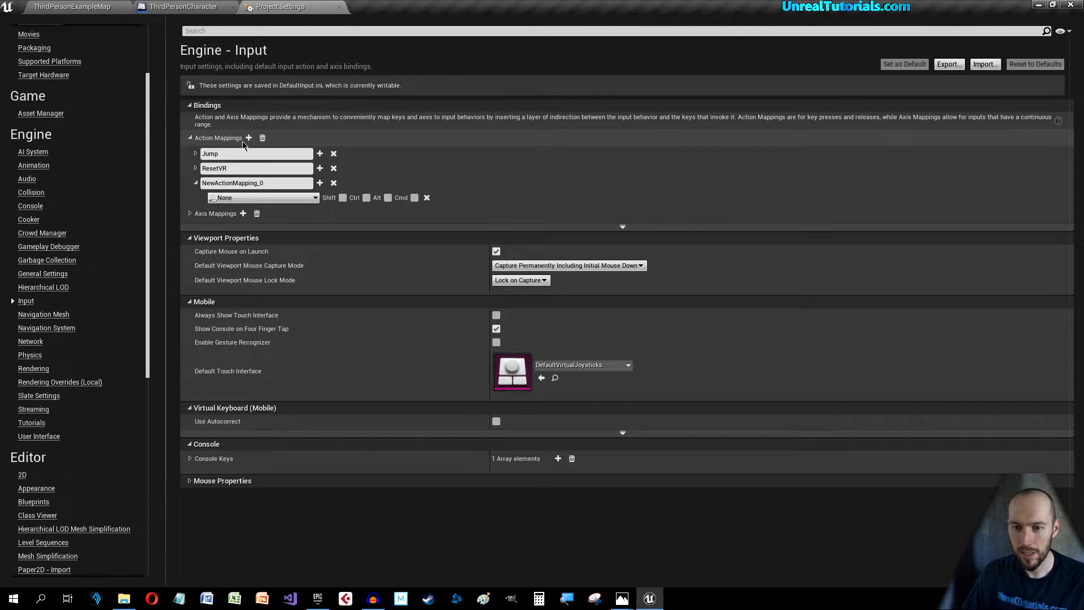
double_click(257, 183)
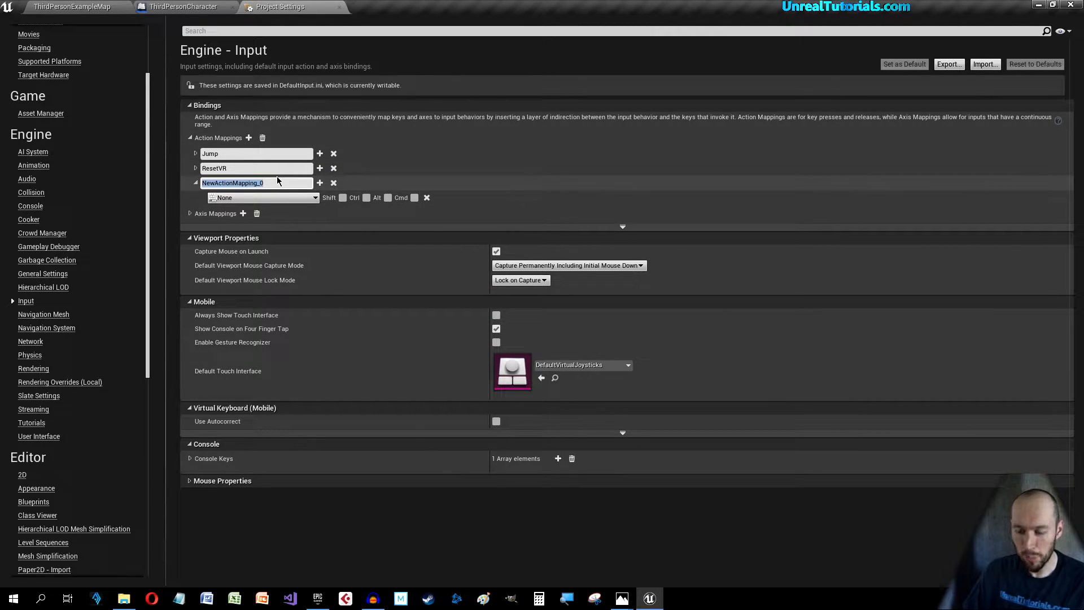
type("GroundPound")
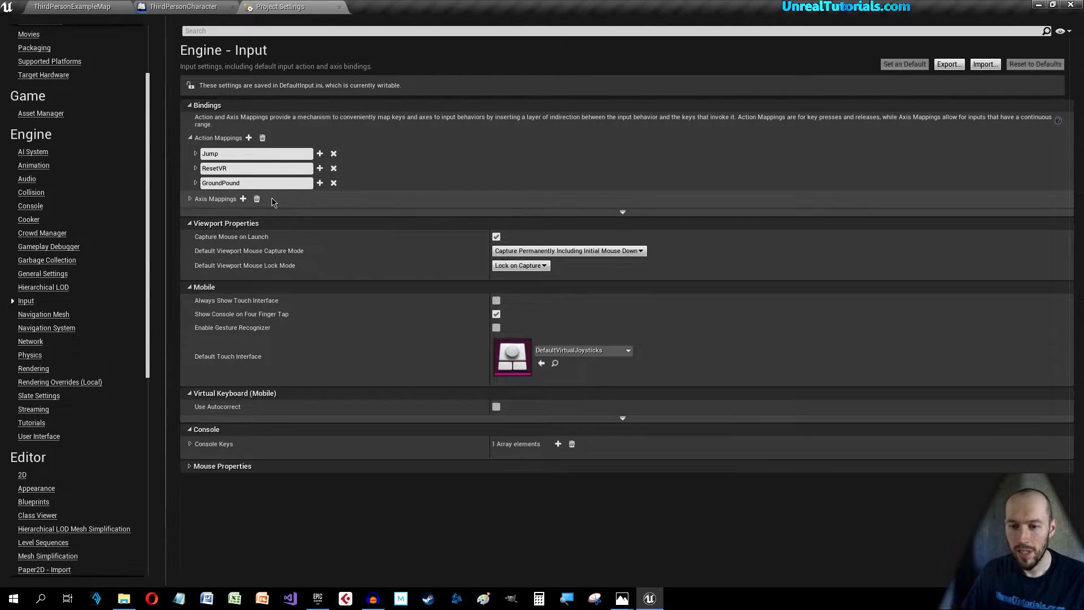
Step: Bind the GroundPound mapping to the keyboard E key and return to the character blueprint
left_click(196, 183)
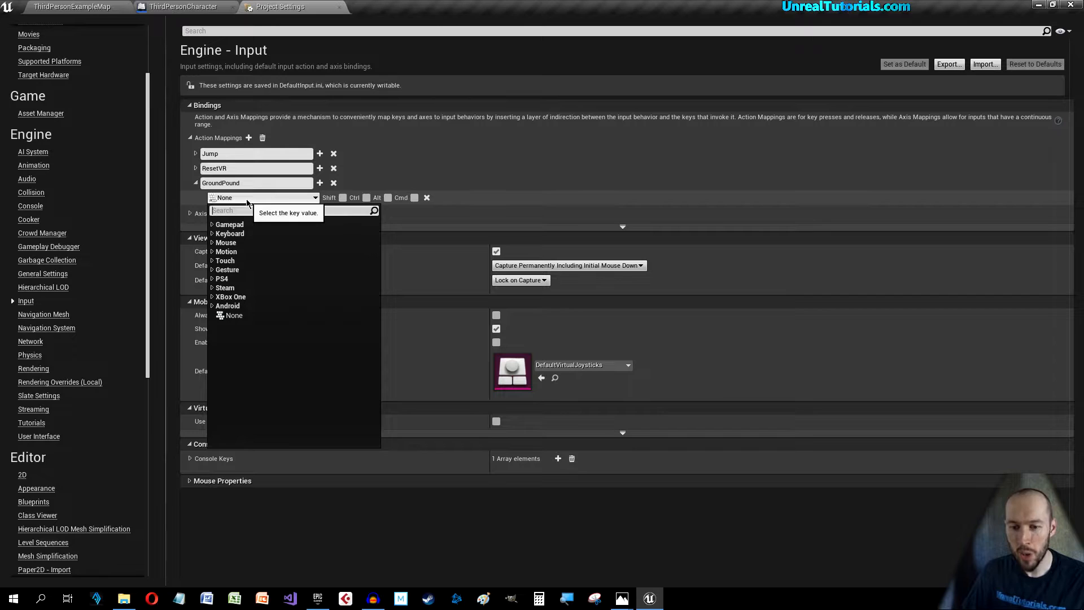
left_click(229, 232)
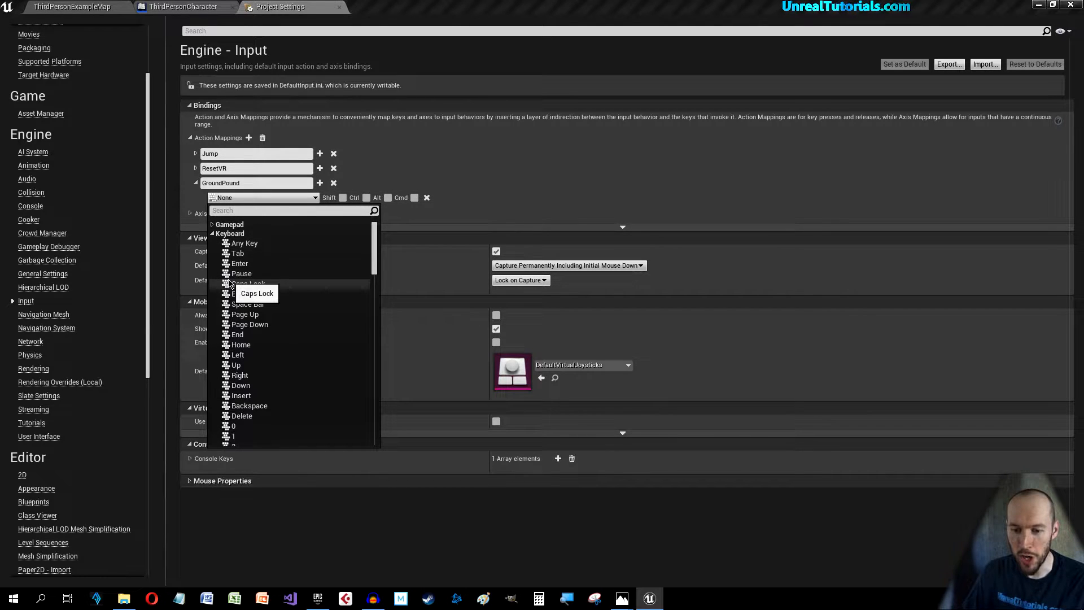
scroll("down", 3)
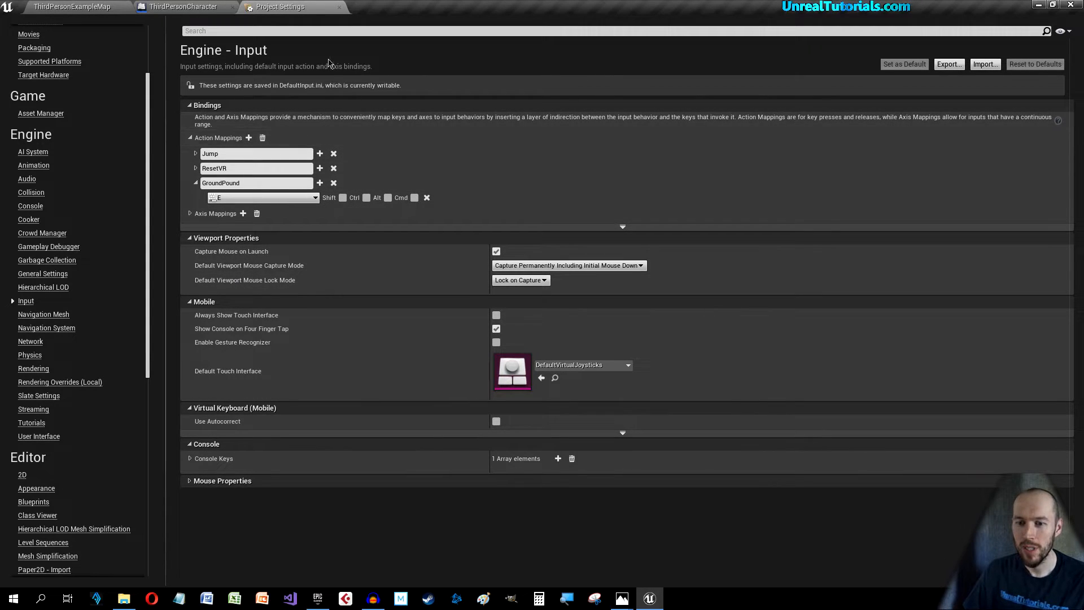
left_click(184, 7)
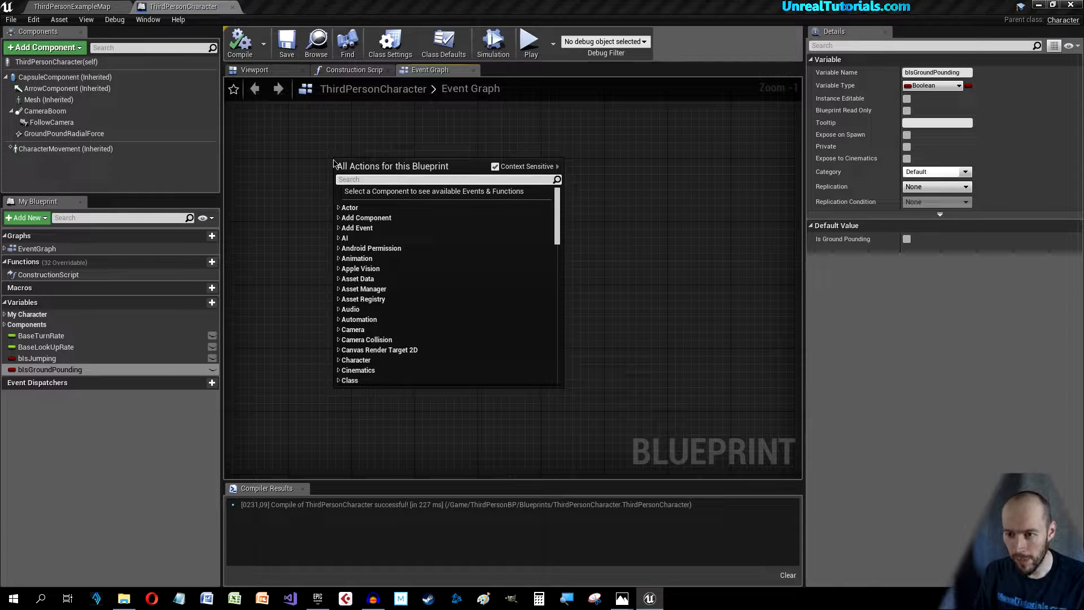
Step: Add an InputAction GroundPound event feeding a Branch, with a Get Is Jumping node beside it
type("ground")
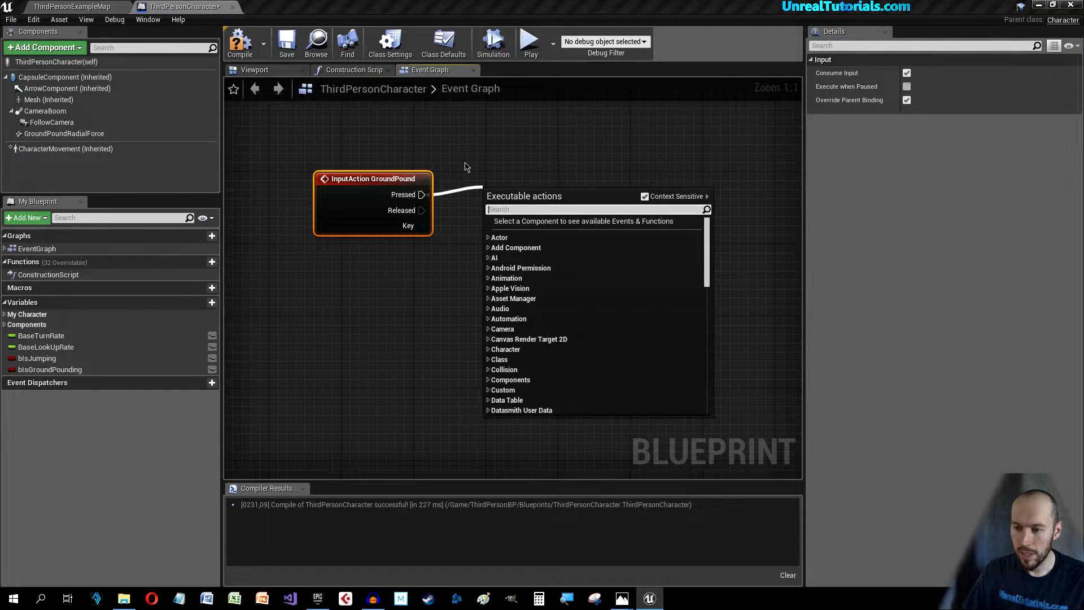
type("bran")
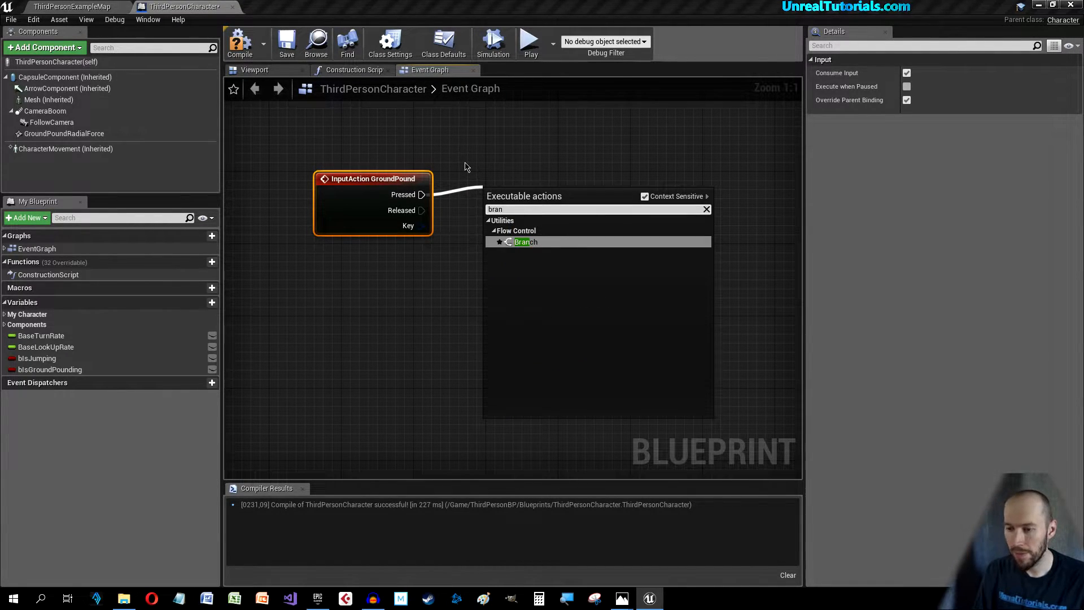
left_click(525, 242)
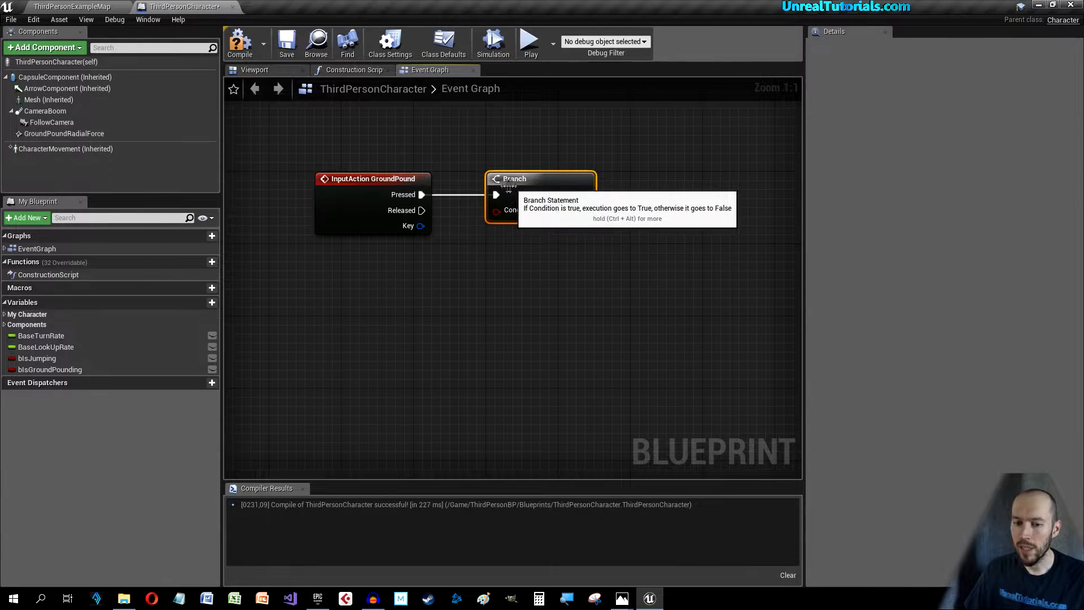
left_click(37, 358)
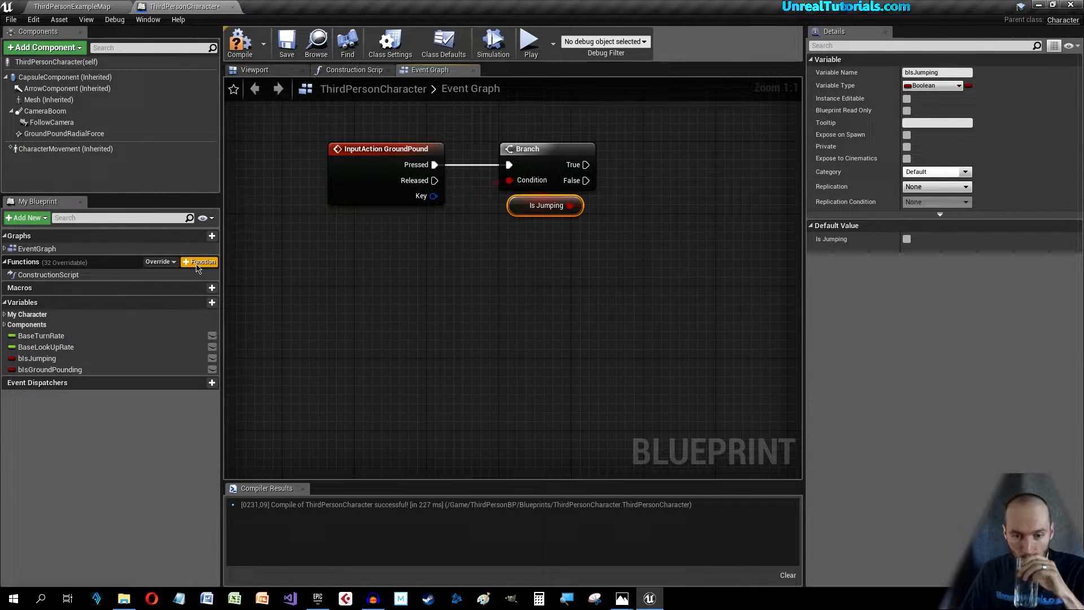
Step: Create a new blueprint function named GroundPound
left_click(201, 261)
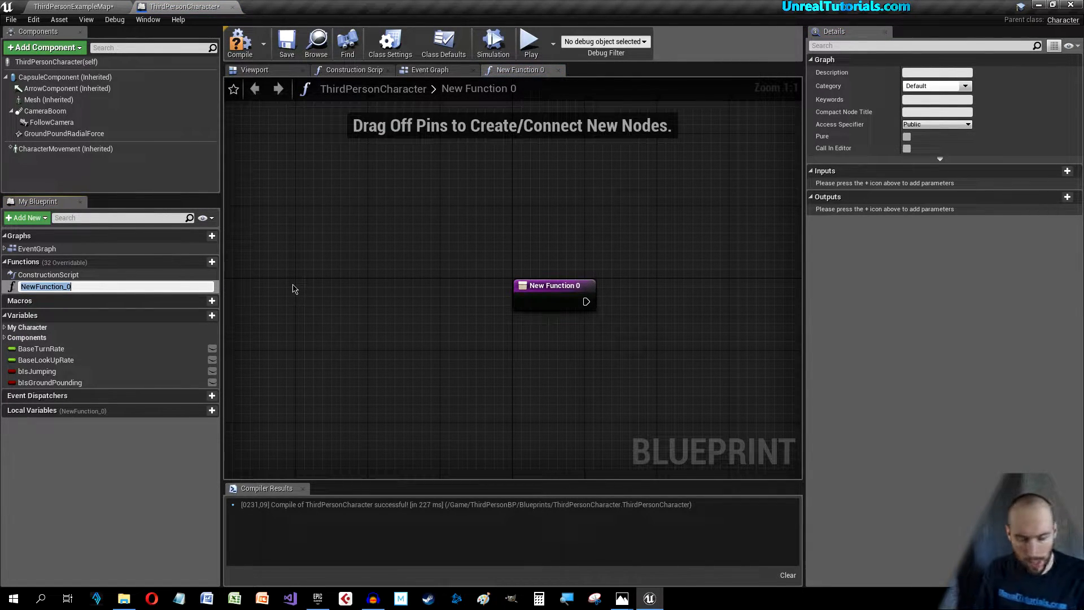
type("GroundPound")
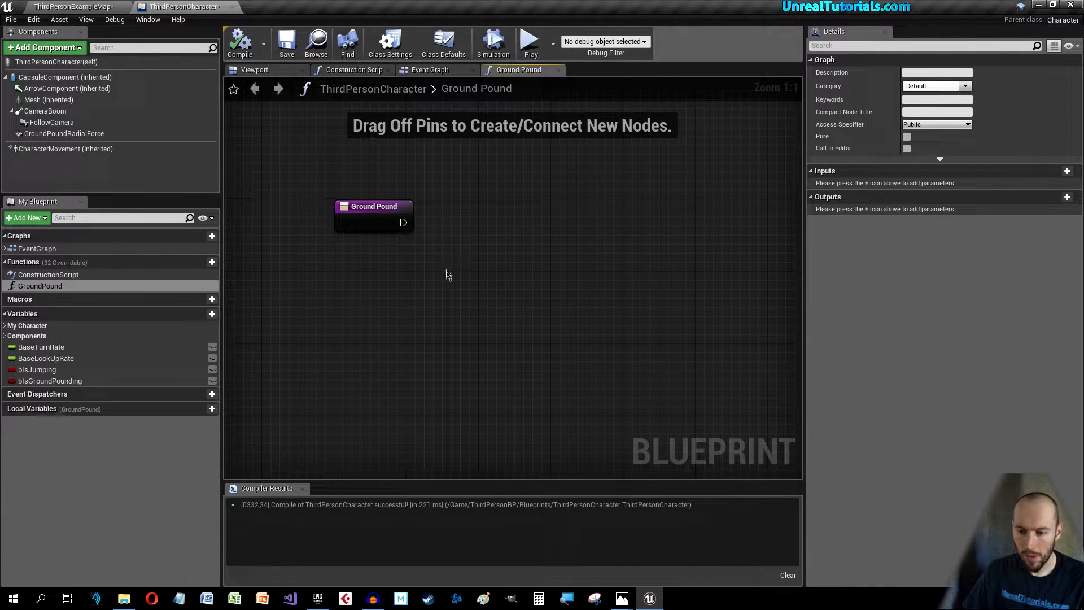
mouse_move(453, 273)
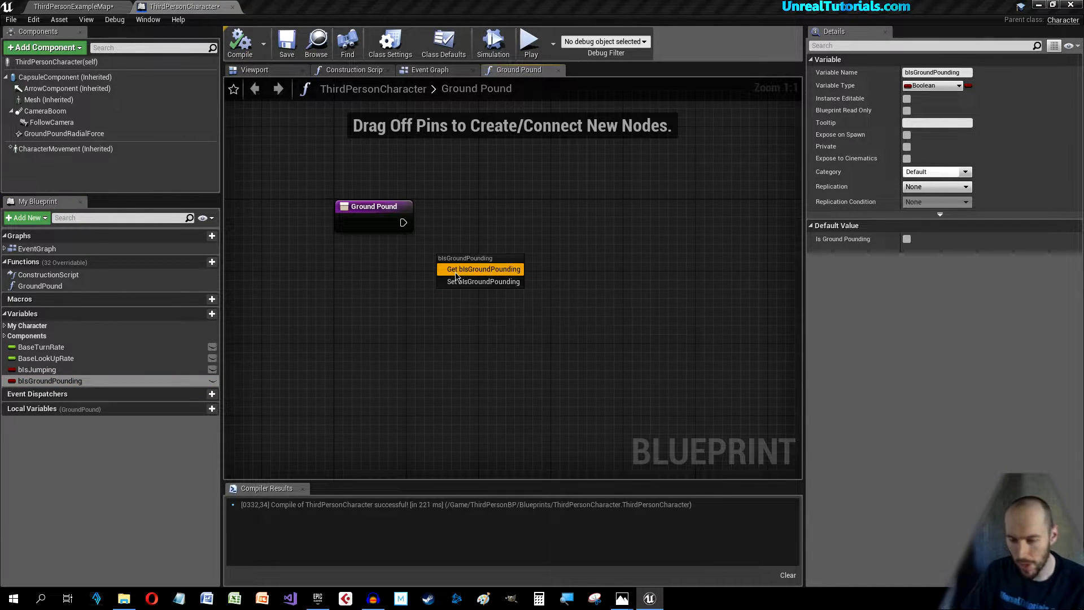
Step: Branch on Is Ground Pounding, wired from the function's entry node
left_click(482, 269)
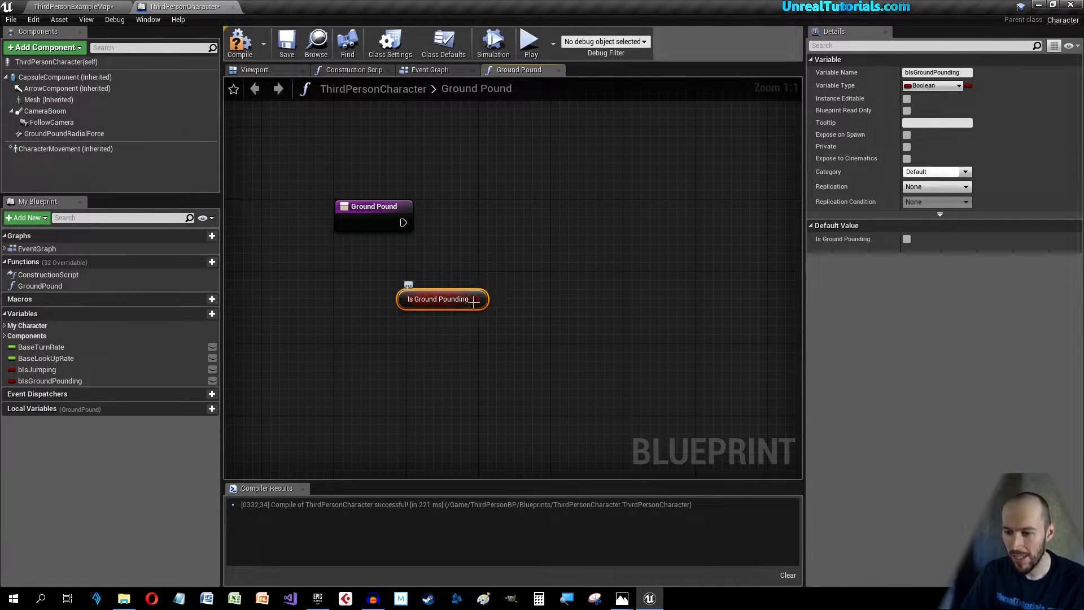
left_click_drag(476, 298, 488, 241)
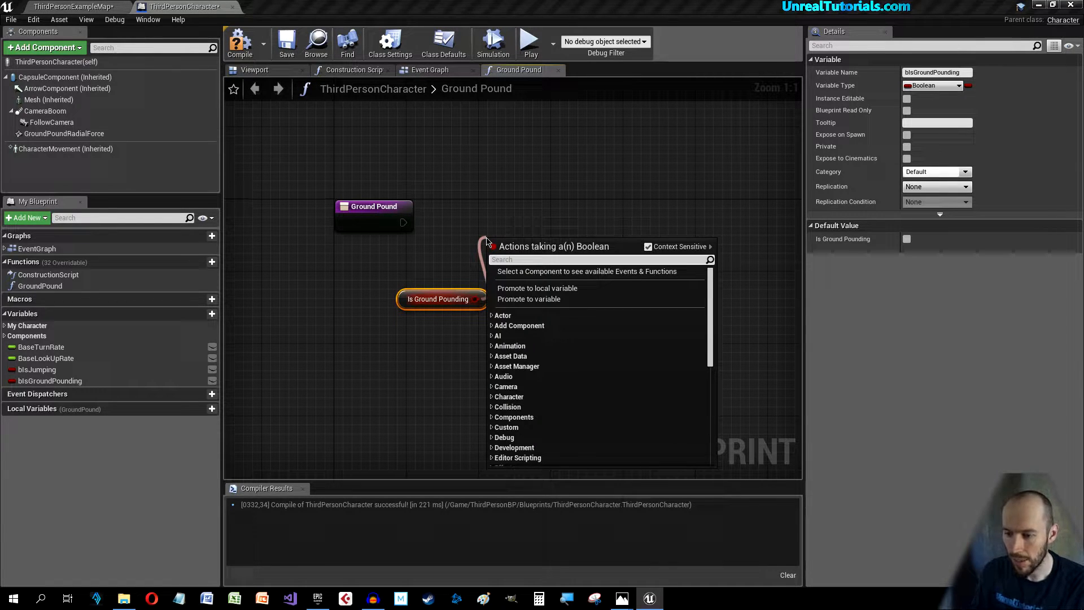
left_click(516, 241)
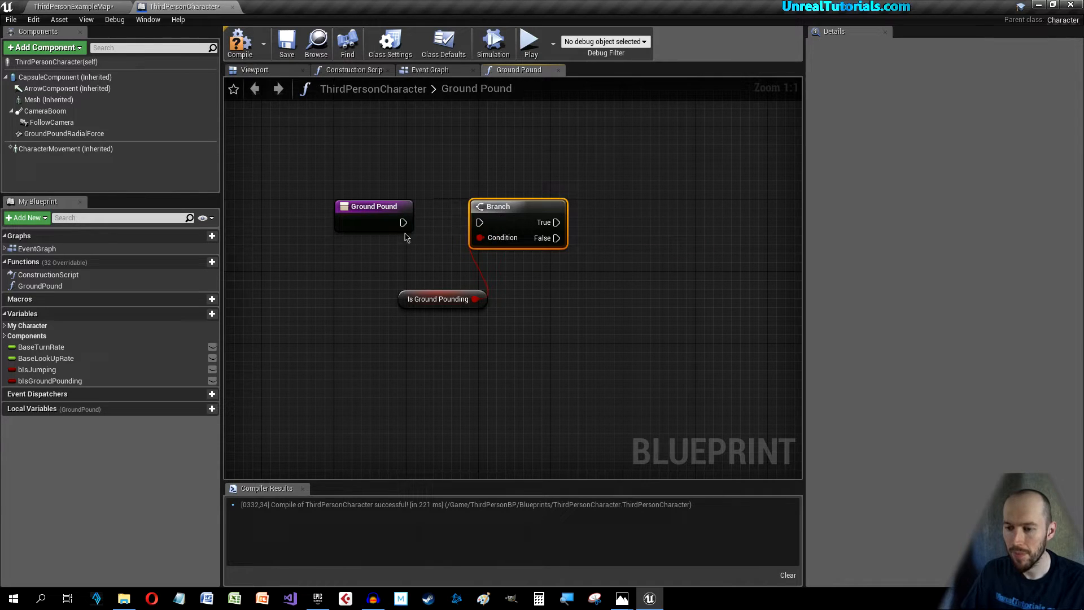
left_click_drag(404, 222, 479, 222)
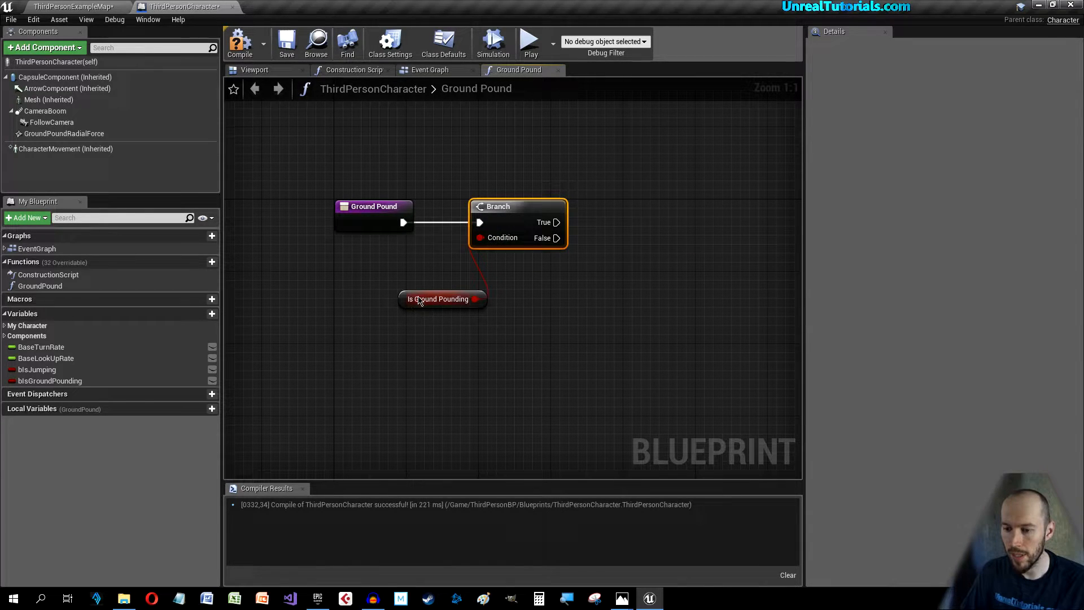
left_click_drag(442, 298, 511, 263)
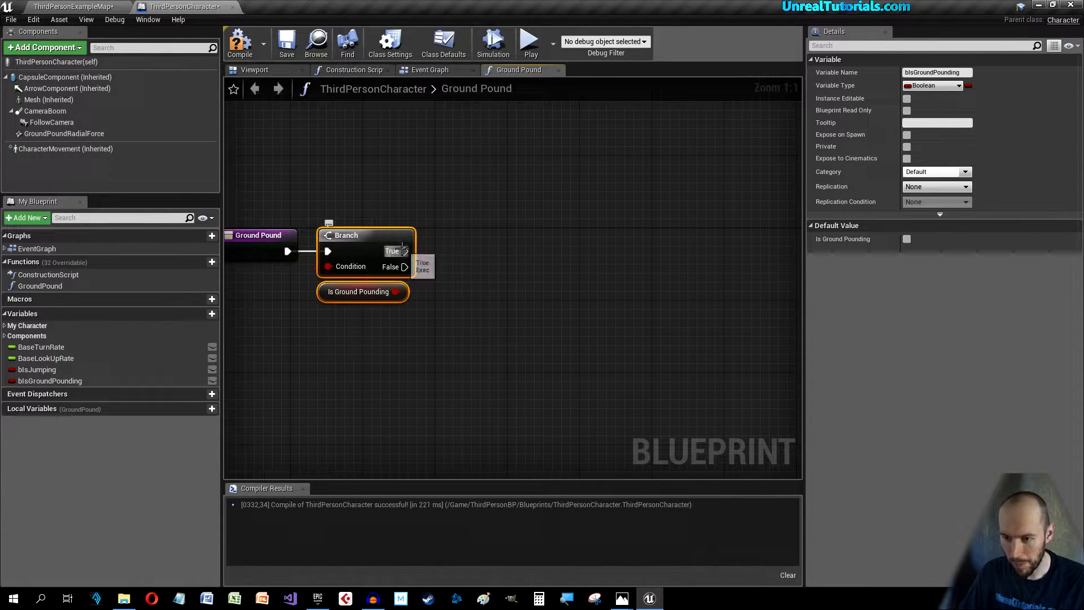
Step: Add a DoOnce node on the Branch's True path
left_click_drag(405, 251, 438, 257)
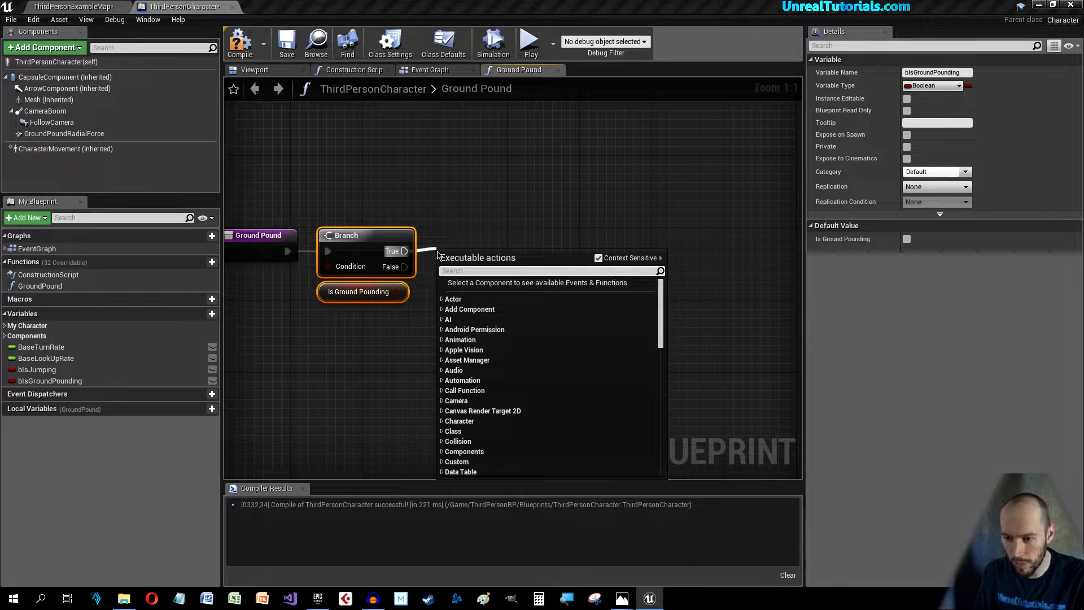
type("doon")
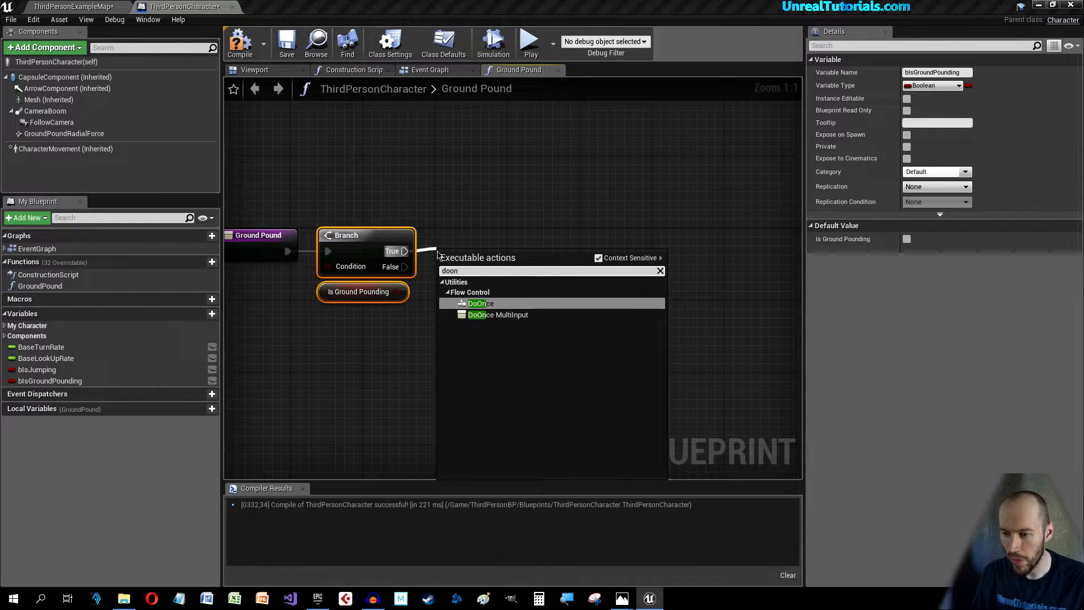
left_click(479, 303)
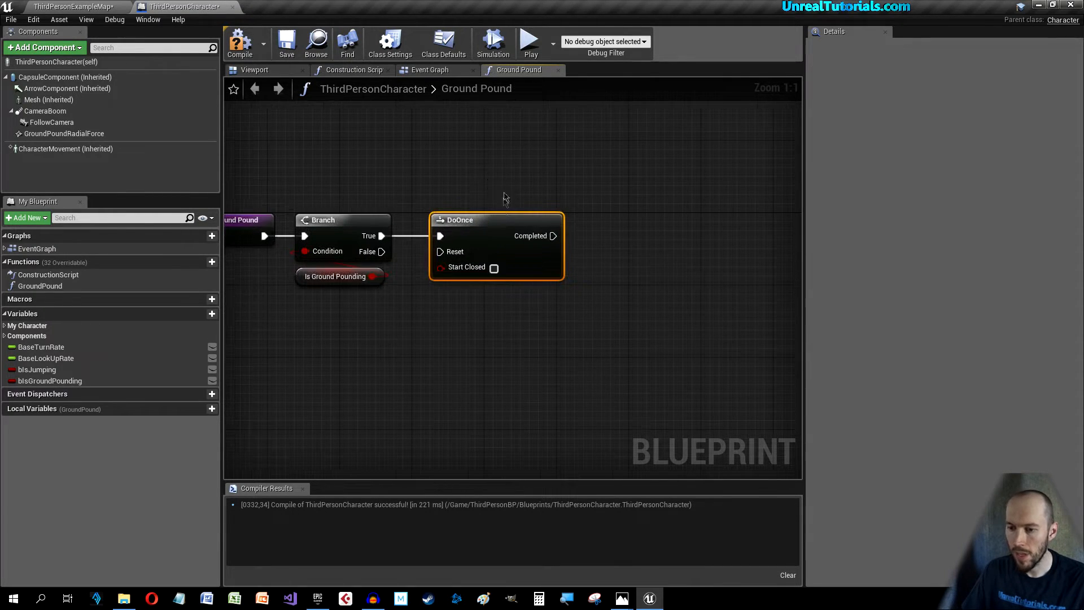
mouse_move(315, 199)
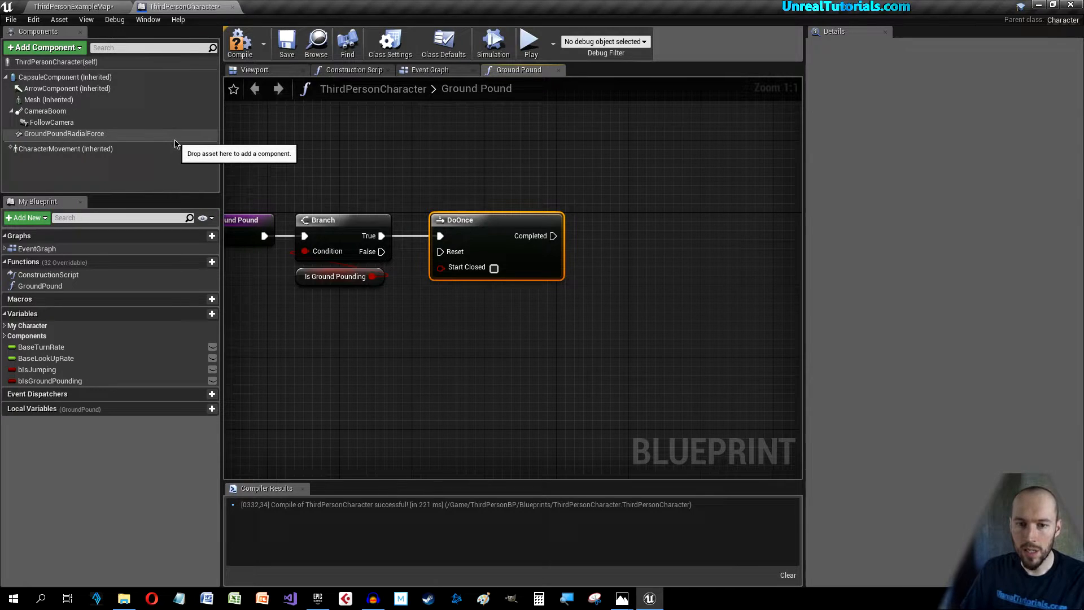
Step: Fire Impulse on the GroundPoundRadialForce component after DoOnce completes
left_click(65, 133)
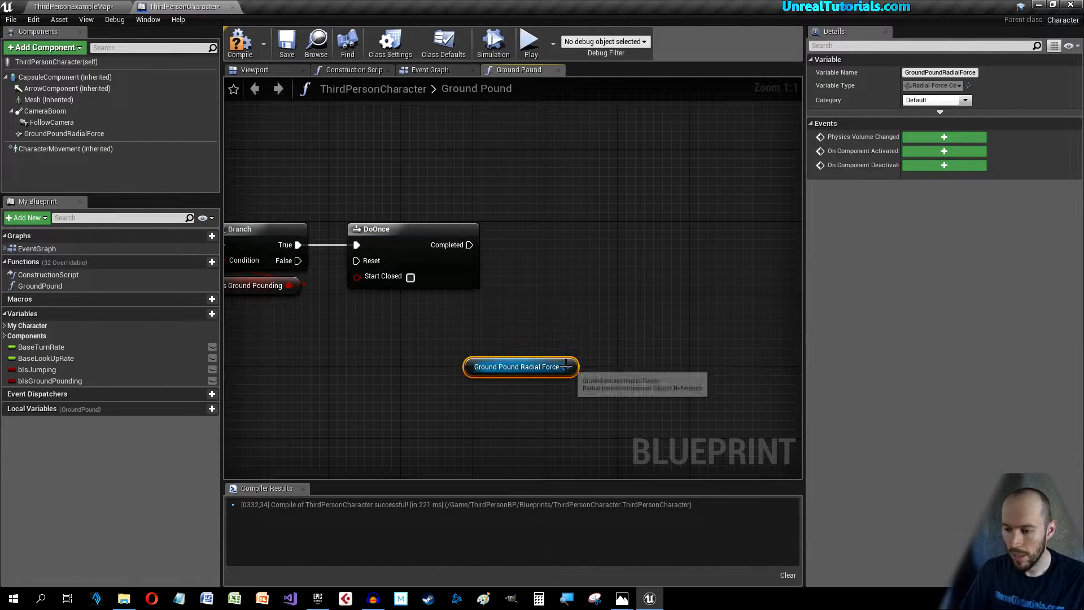
left_click_drag(570, 365, 558, 297)
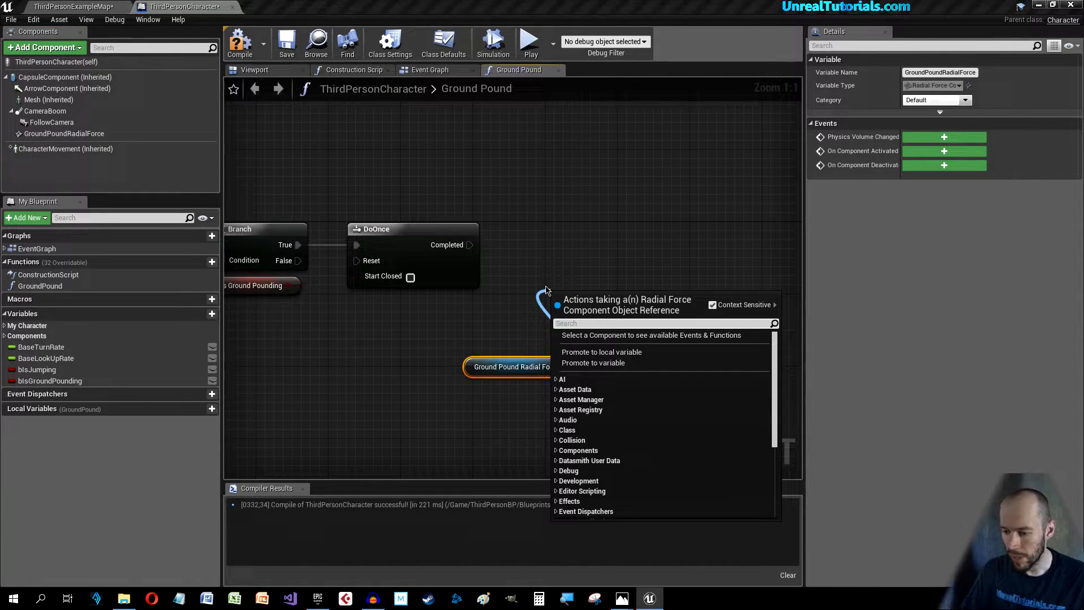
type("fire")
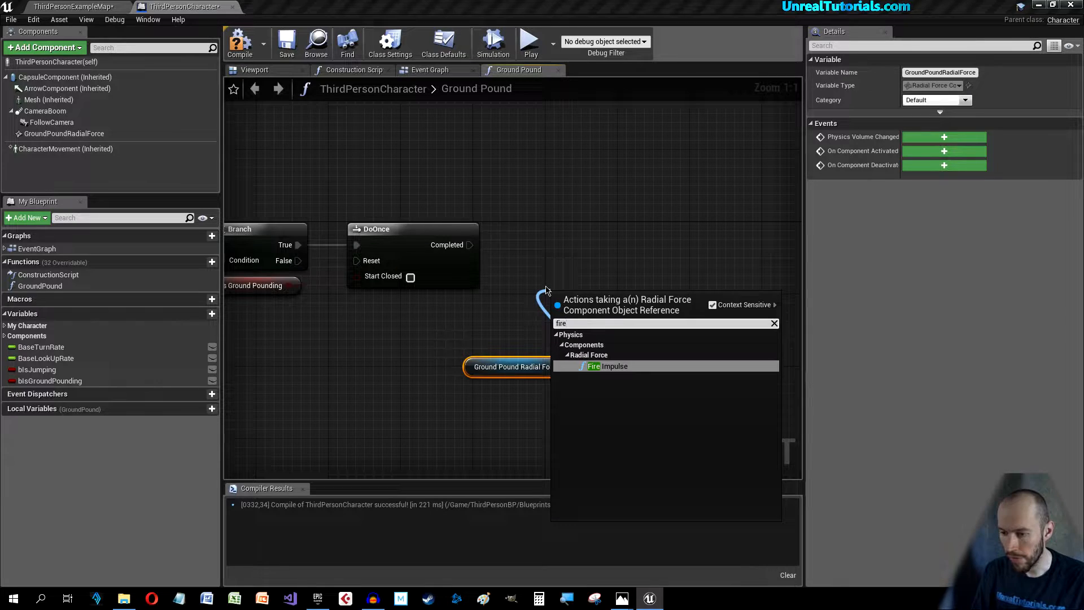
left_click(607, 366)
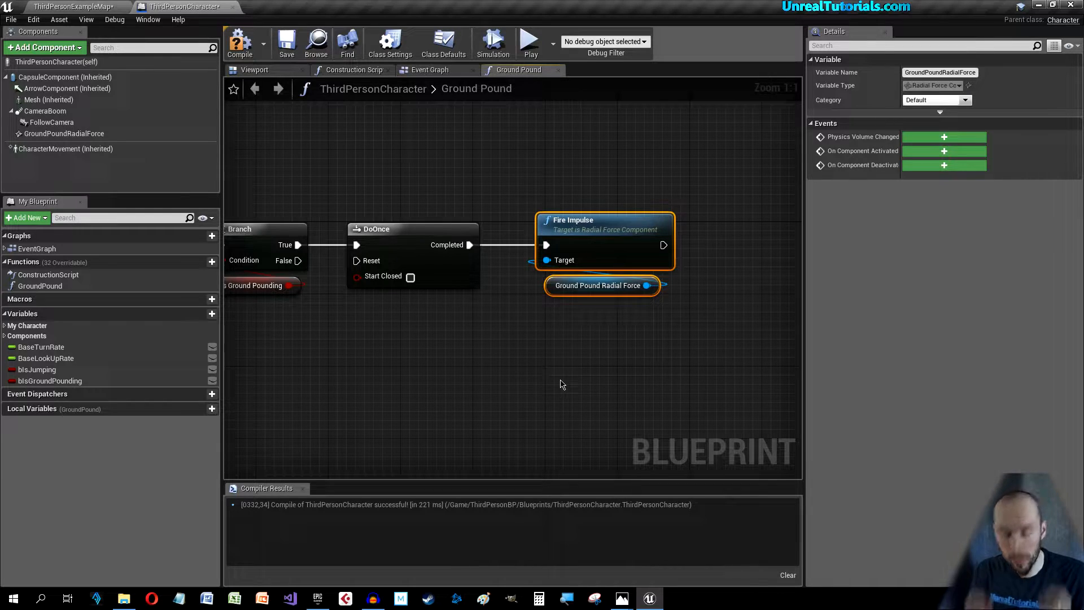
mouse_move(583, 396)
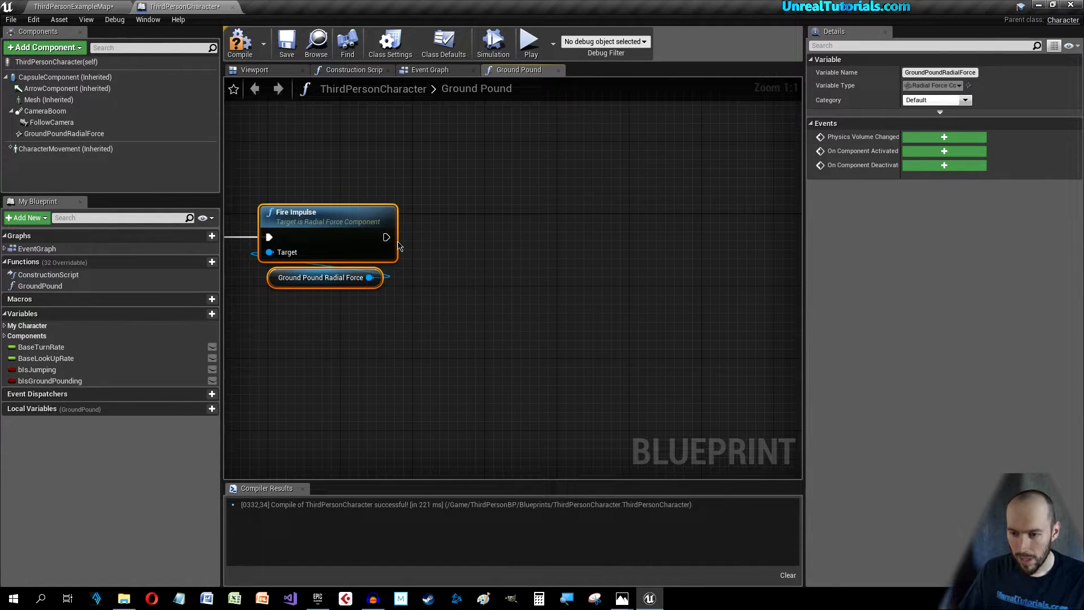
Step: Follow Fire Impulse with Play Sound at Location using the Explosion01 sound
left_click_drag(386, 236, 453, 238)
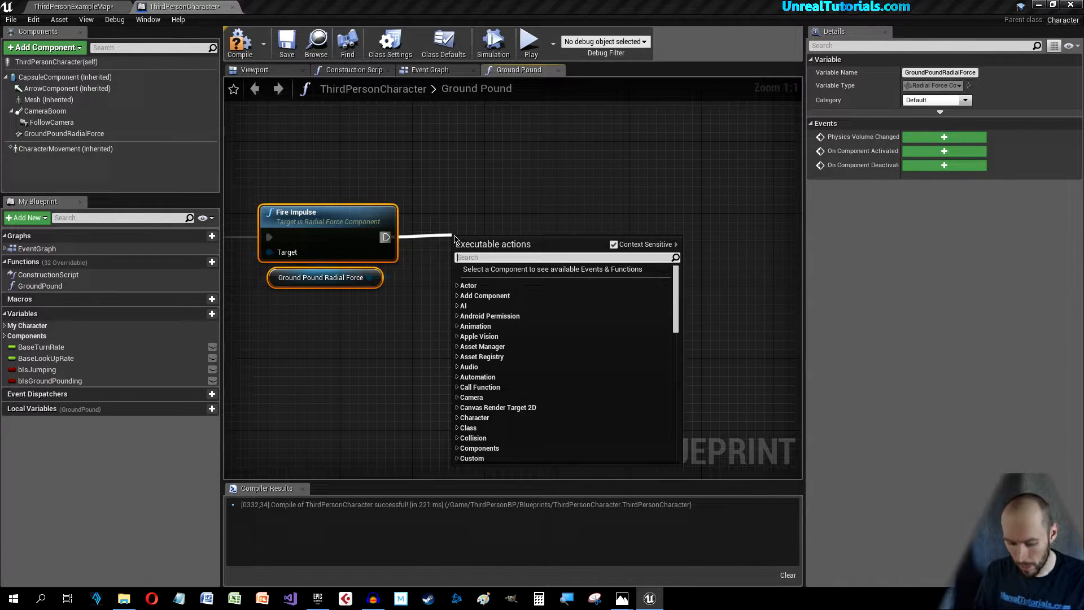
type("plays")
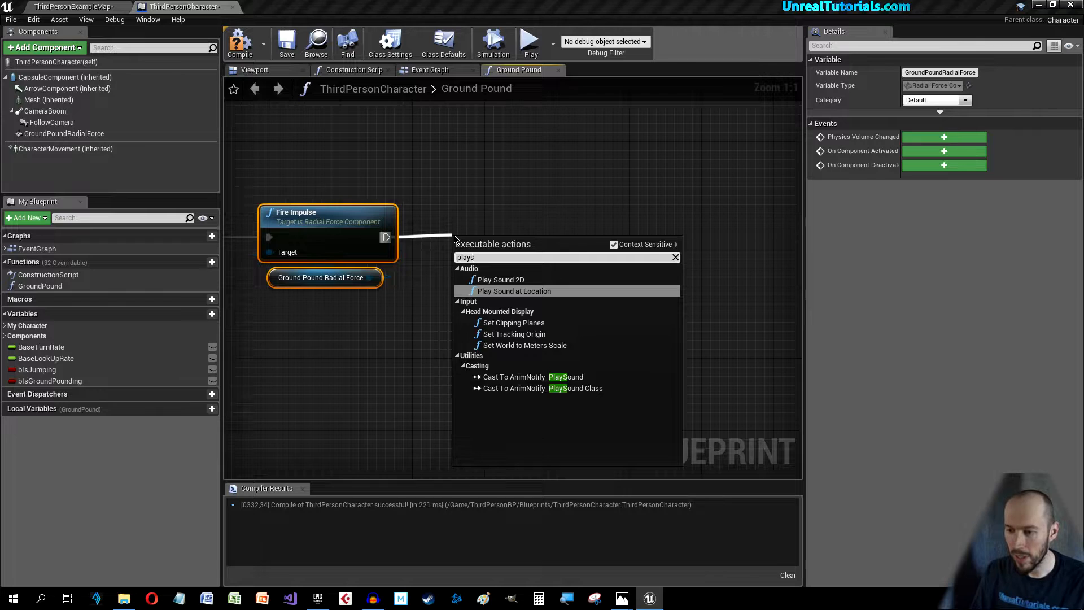
left_click(514, 290)
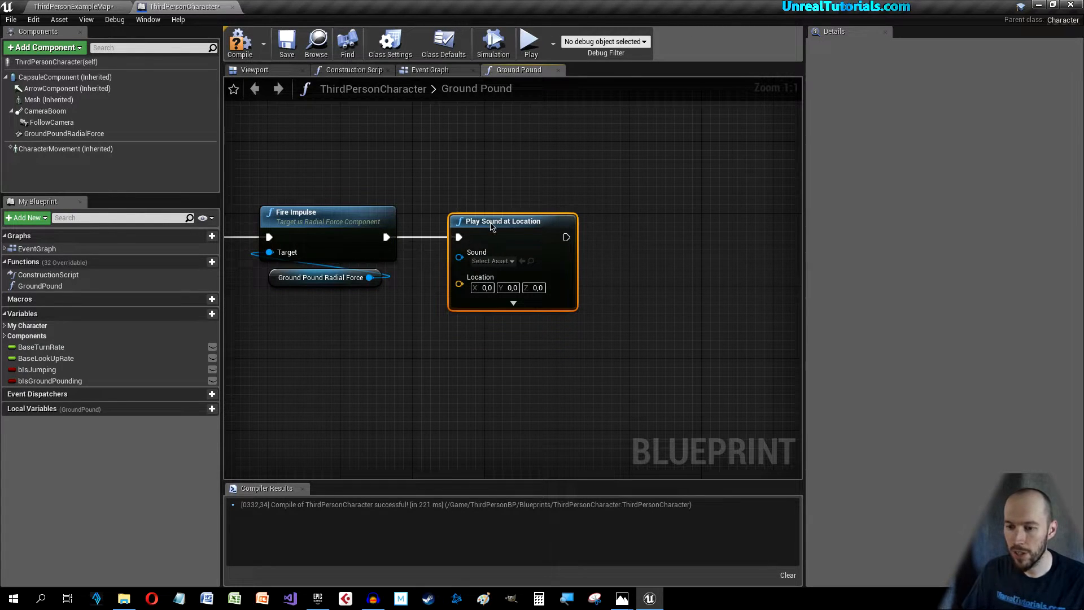
left_click(491, 260)
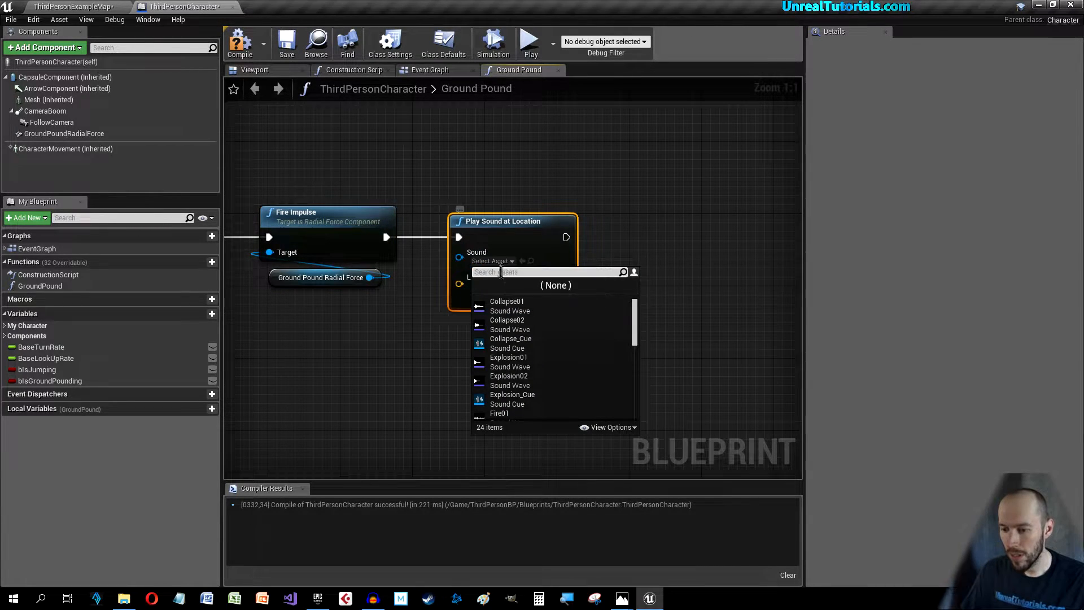
mouse_move(509, 361)
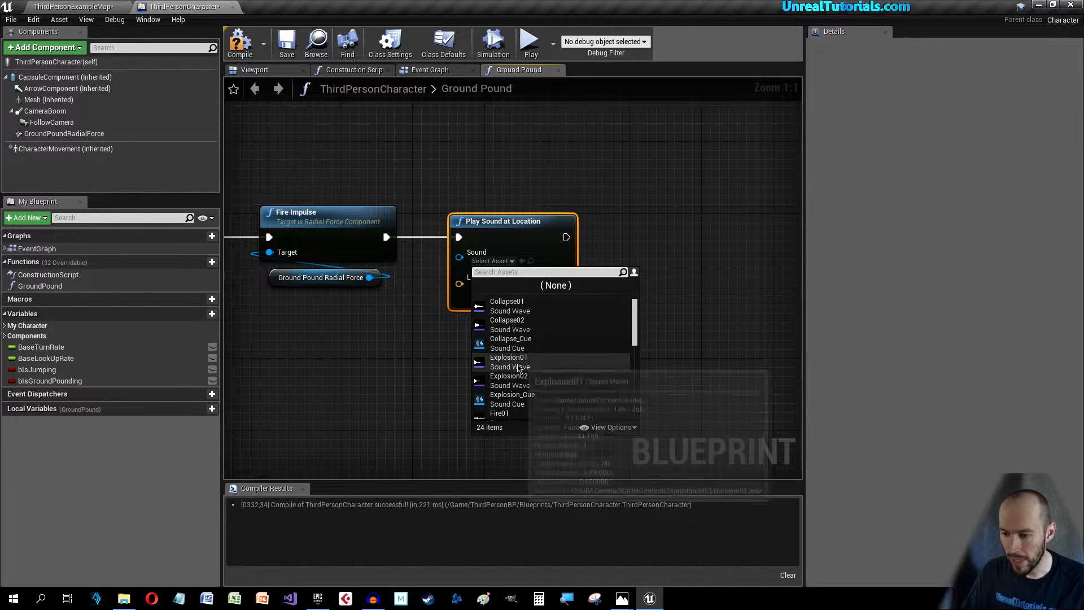
left_click(508, 357)
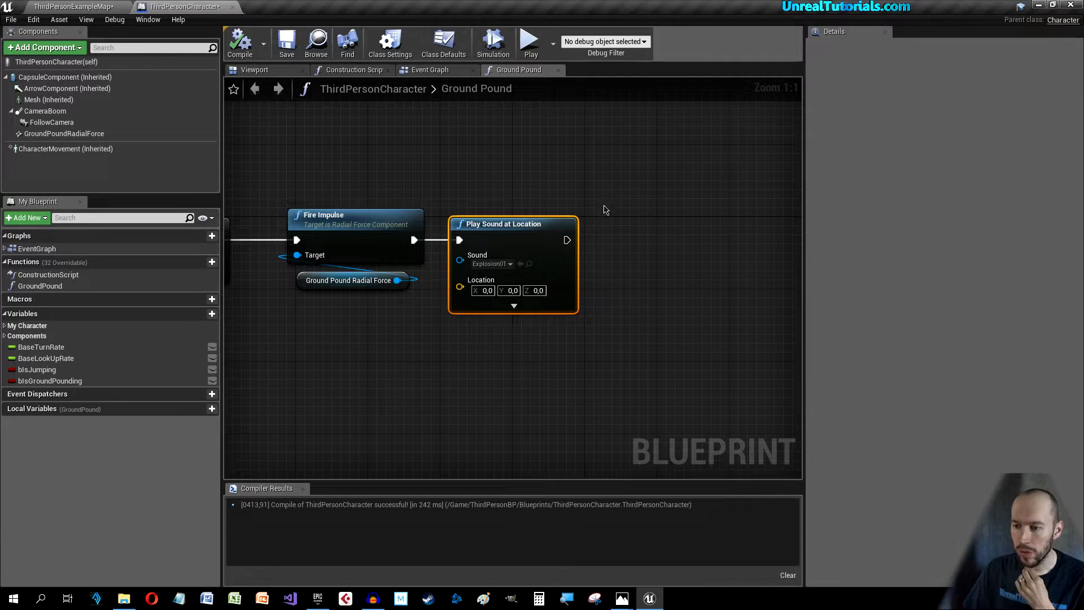
Step: Chain a Spawn Emitter at Location node after Play Sound at Location, template unset
left_click_drag(568, 239, 639, 234)
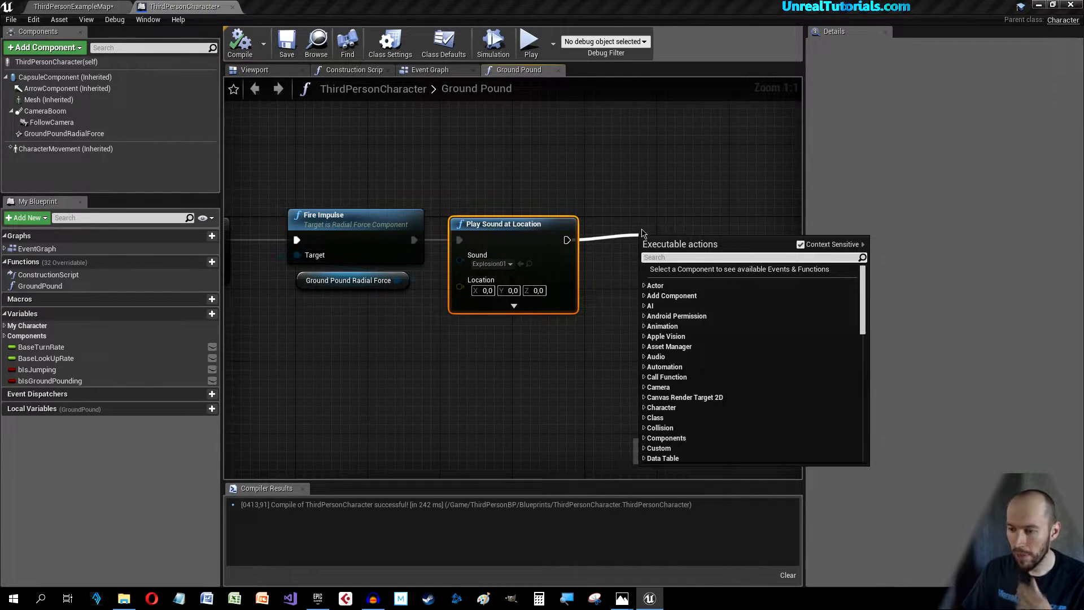
type("spa")
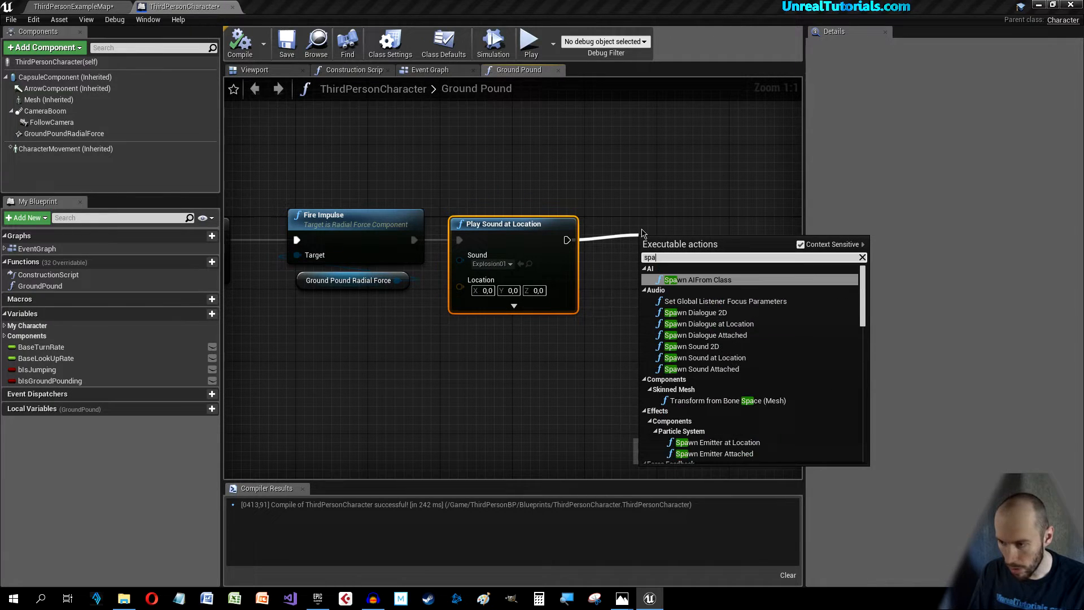
left_click(713, 454)
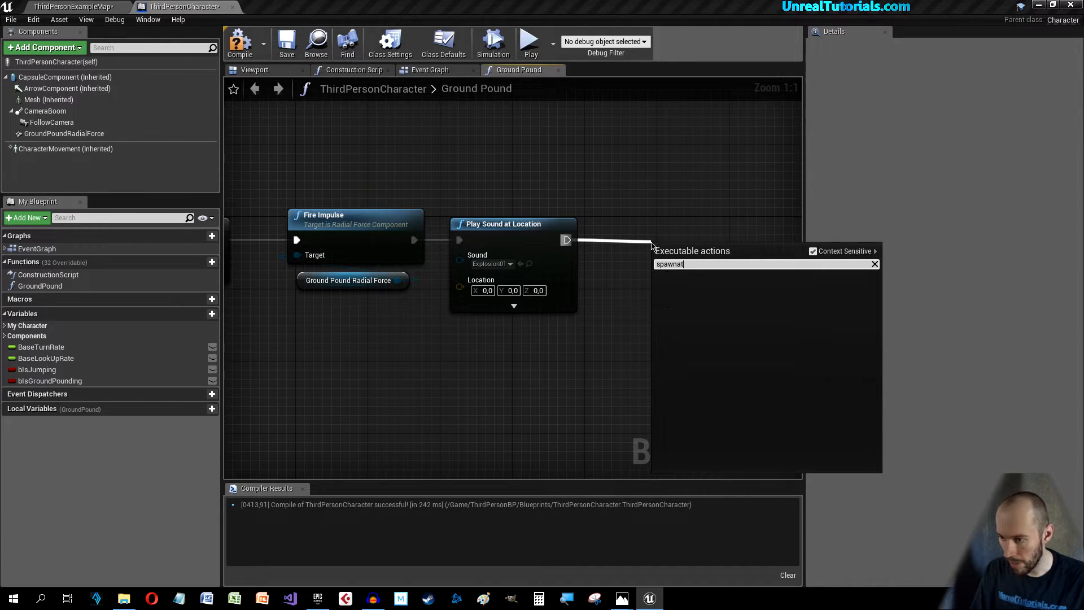
type("spawemi")
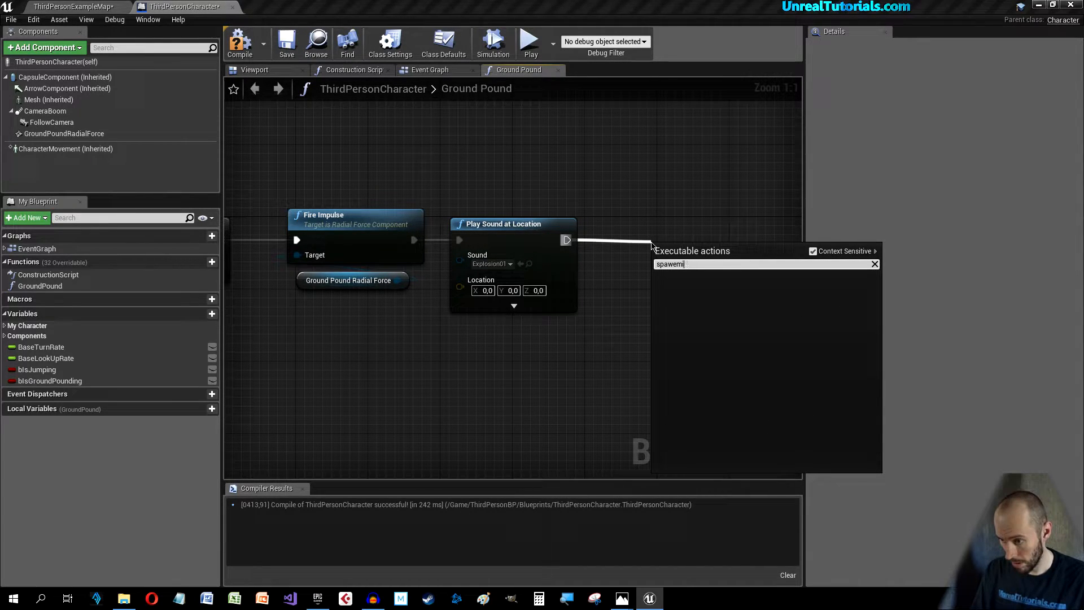
type("spawn")
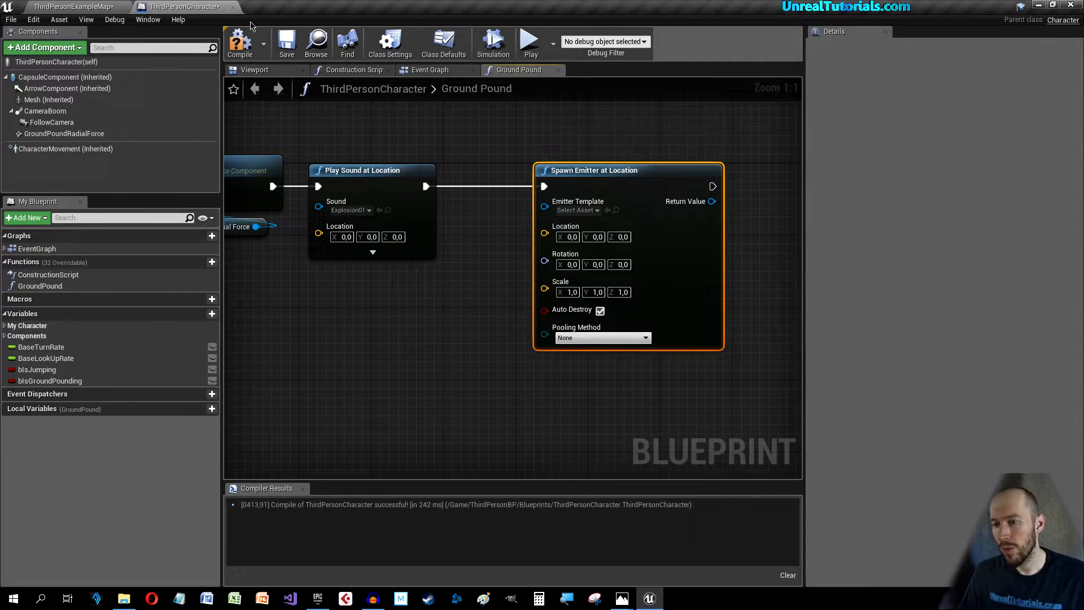
left_click(254, 70)
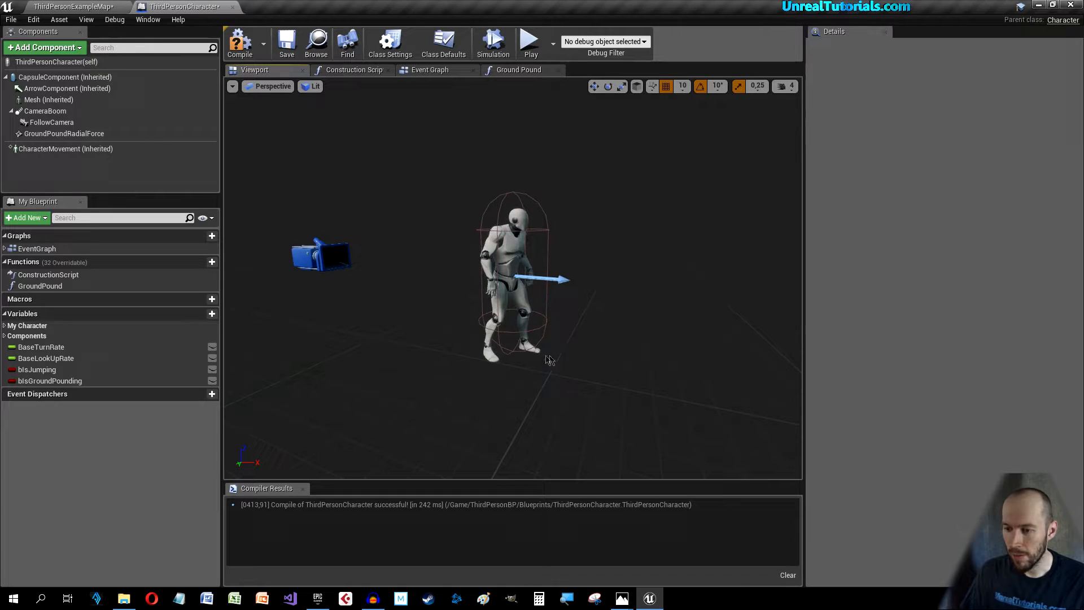
mouse_move(429, 286)
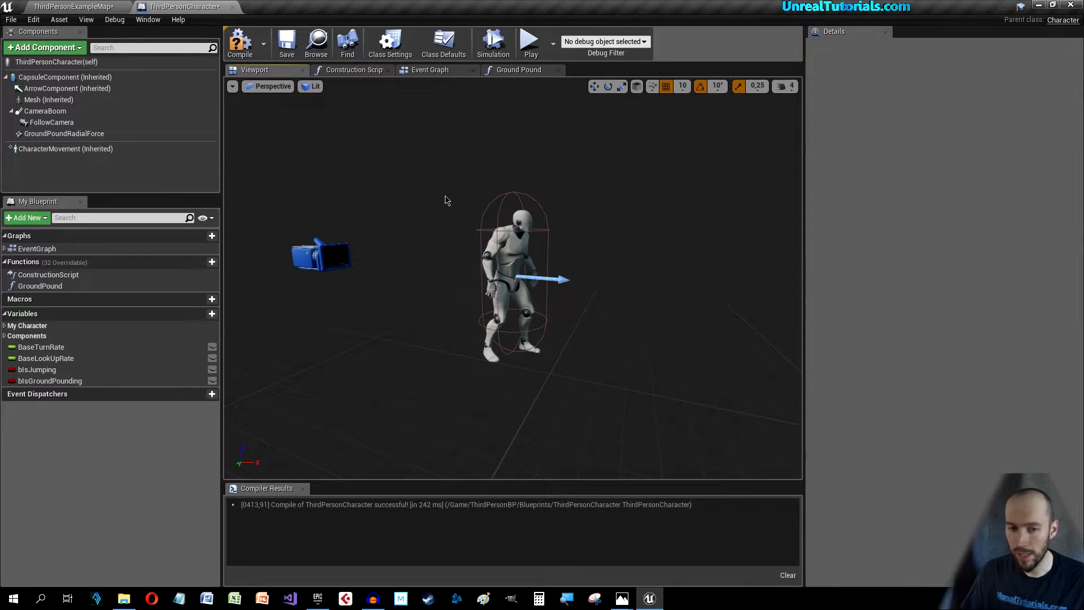
Step: Add an Arrow component GroundPoundEmitterLocation to the character, placed at Z -100
left_click(44, 48)
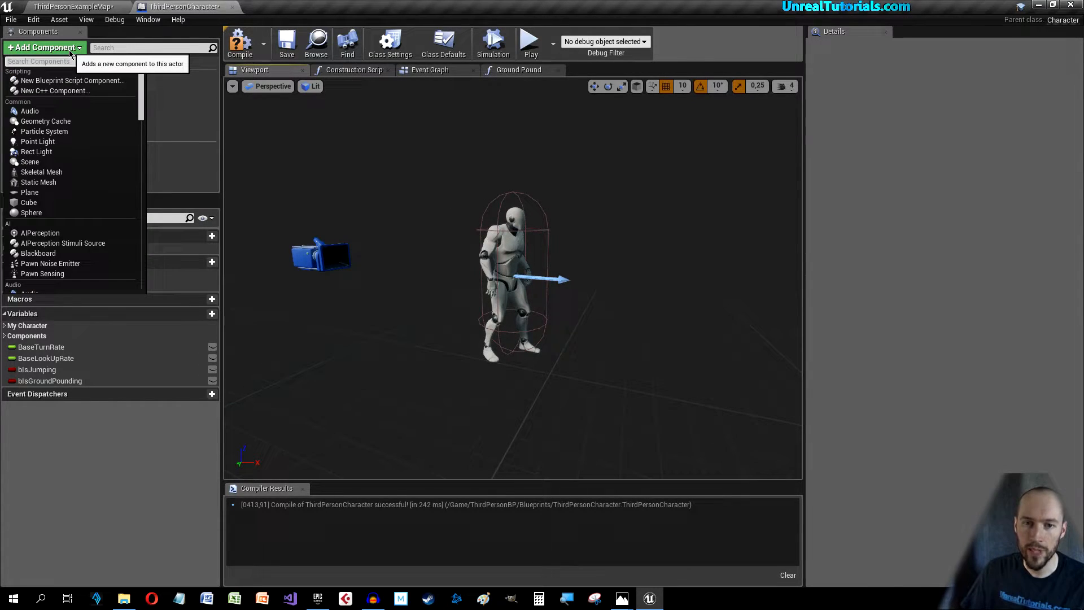
type("a")
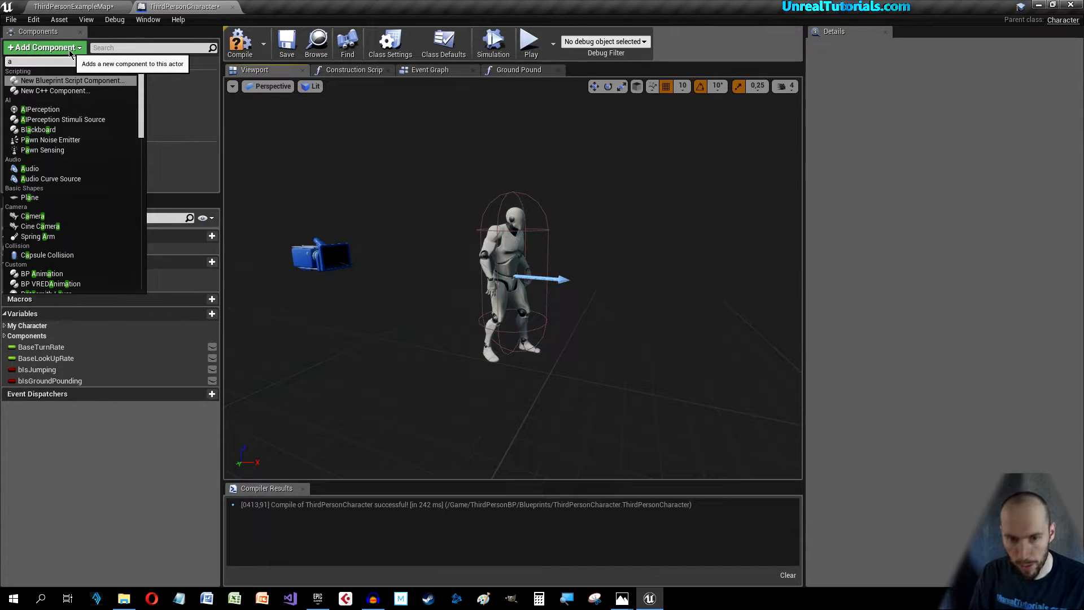
type("arrow")
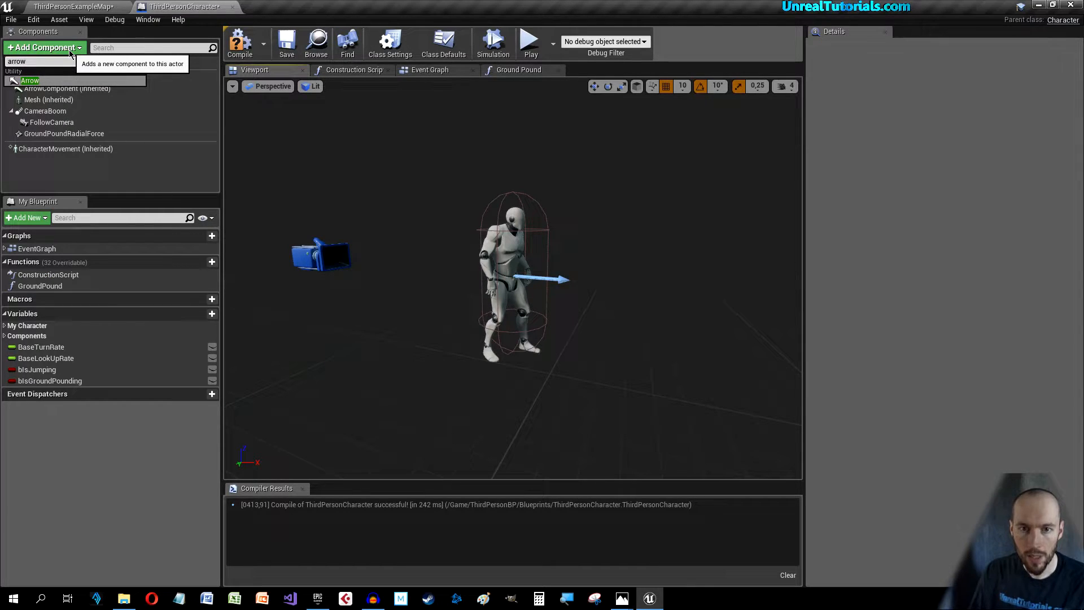
left_click(29, 80)
type("GroundPoundEmitterLocation")
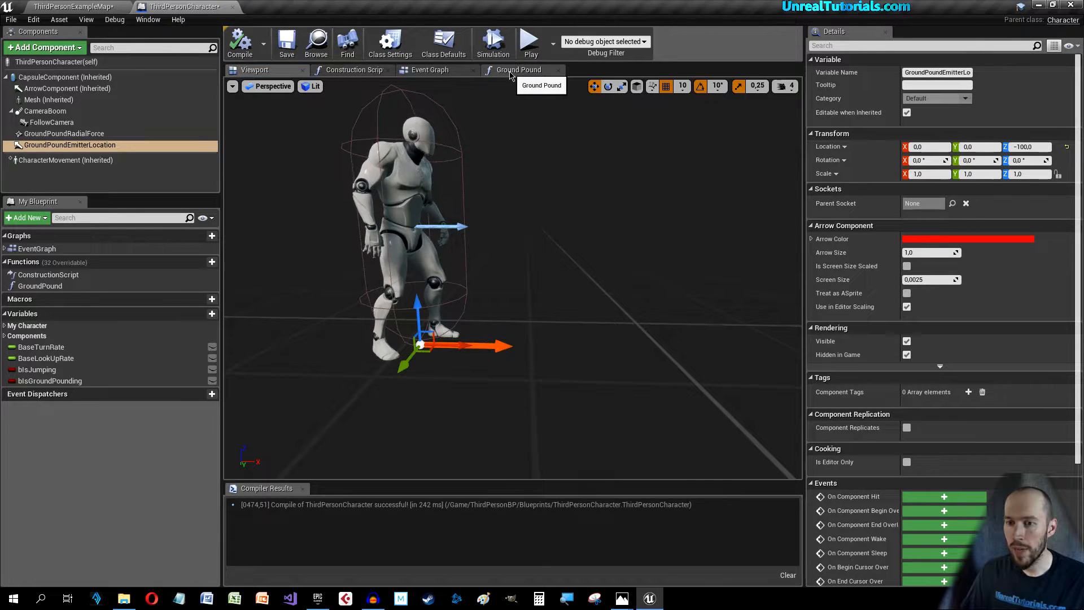
left_click(518, 70)
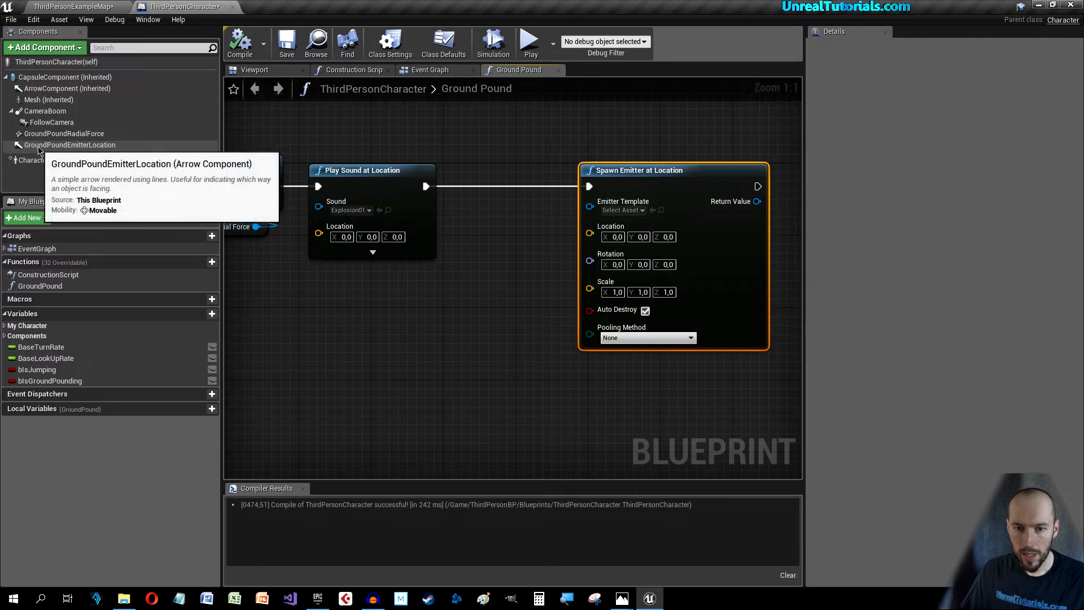
Step: Feed GetWorldLocation of the GroundPoundEmitterLocation arrow into Spawn Emitter's Location
left_click(69, 144)
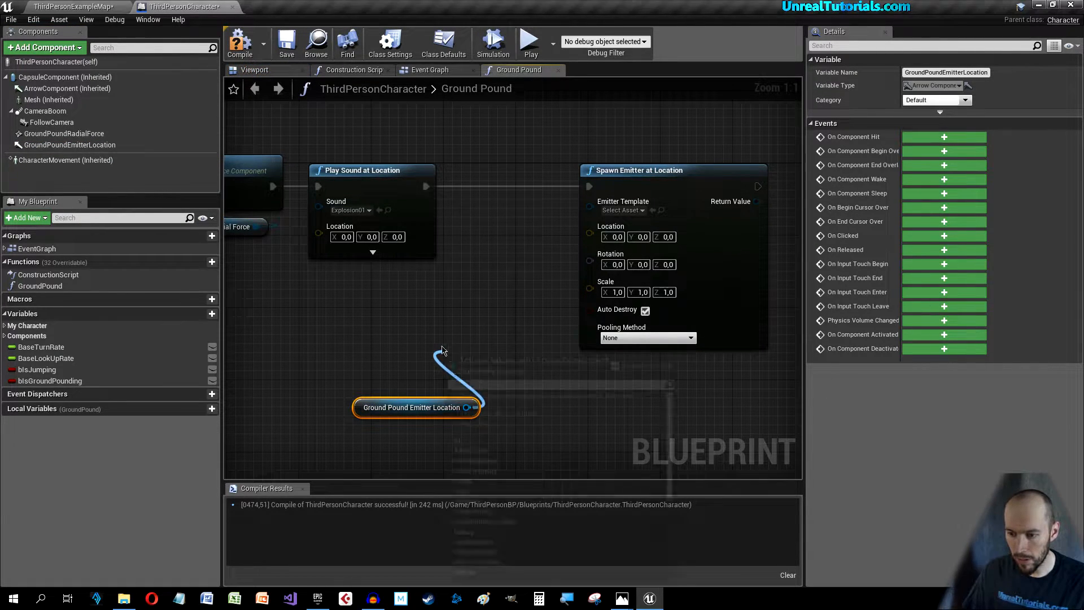
left_click_drag(469, 406, 442, 359)
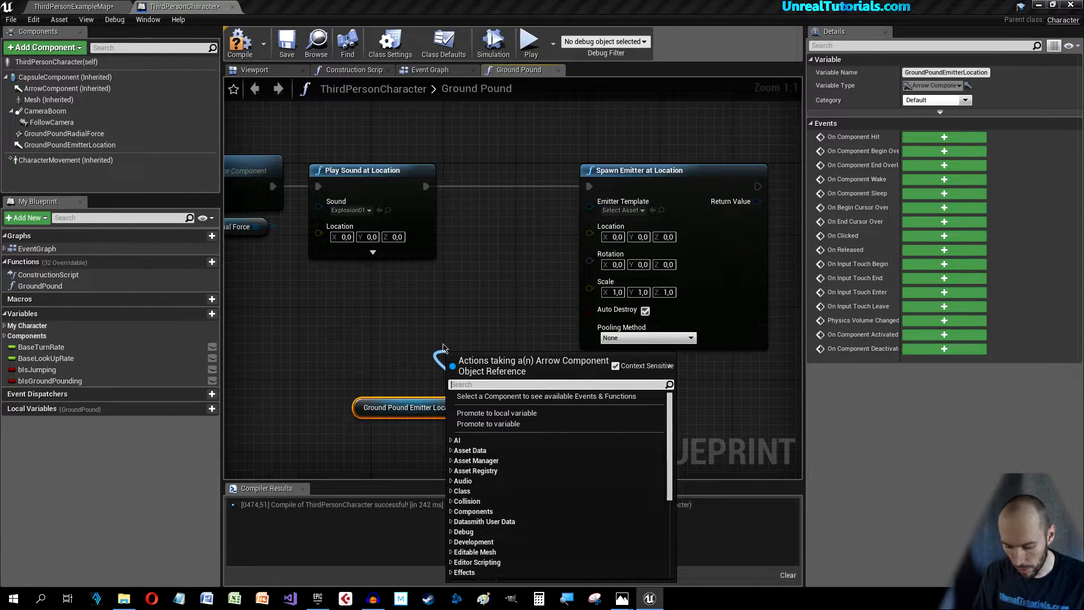
type("getworld")
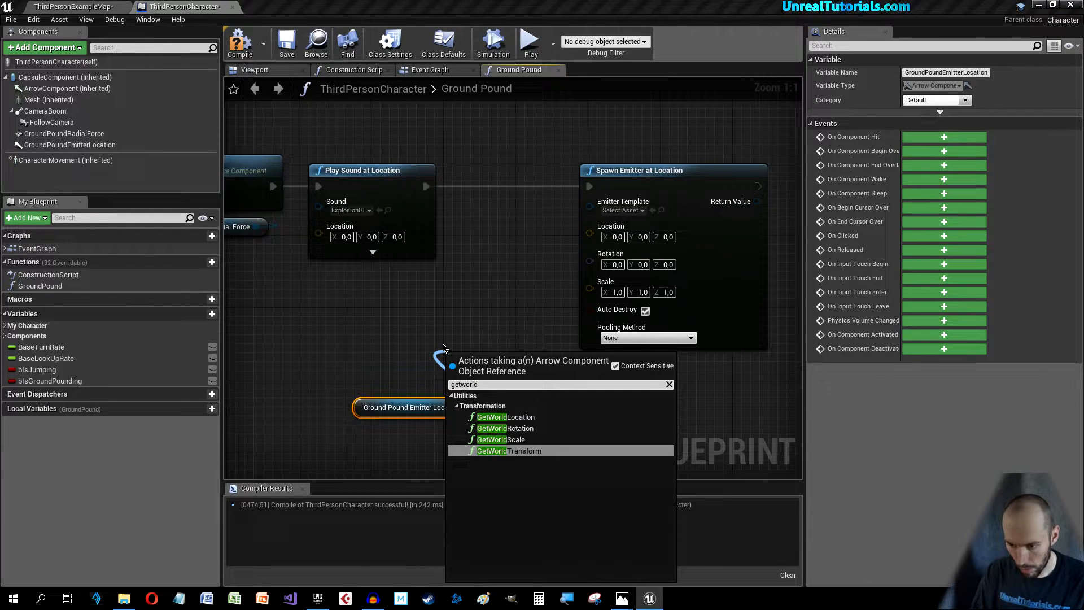
left_click(505, 417)
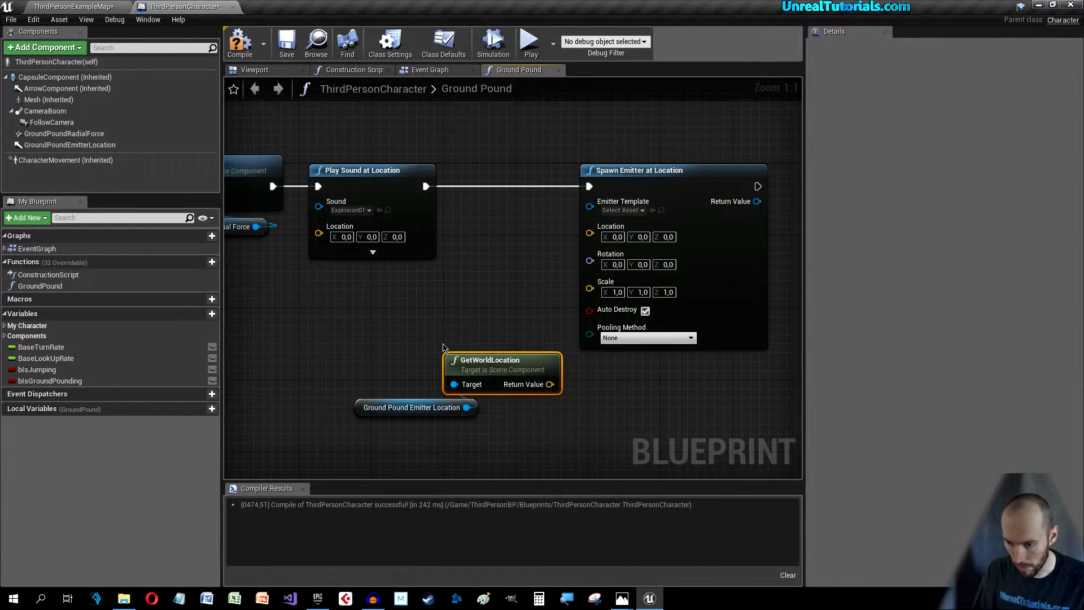
mouse_move(436, 359)
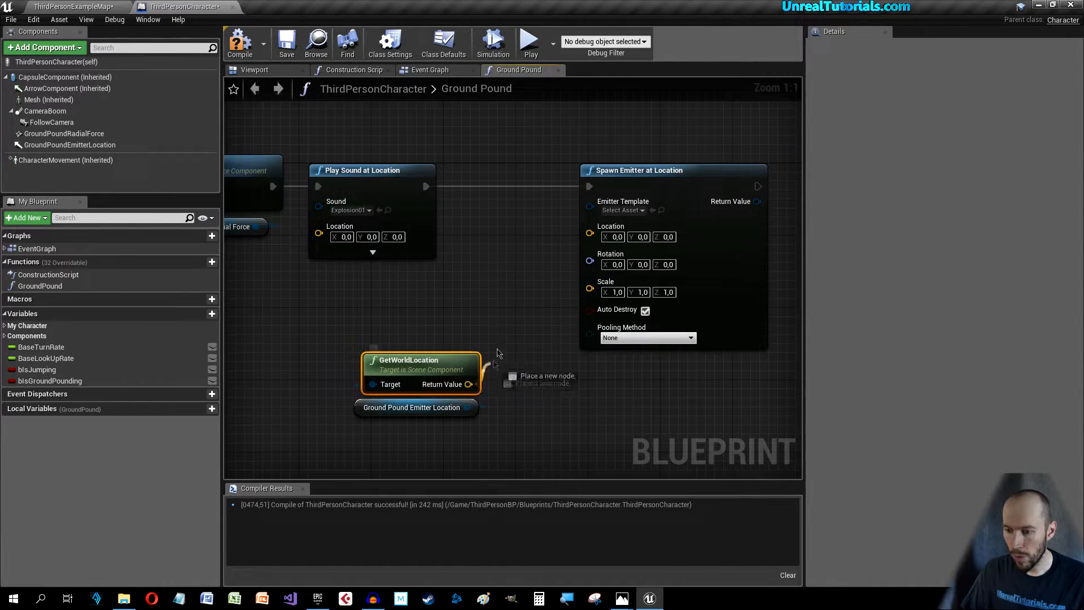
left_click_drag(468, 384, 588, 226)
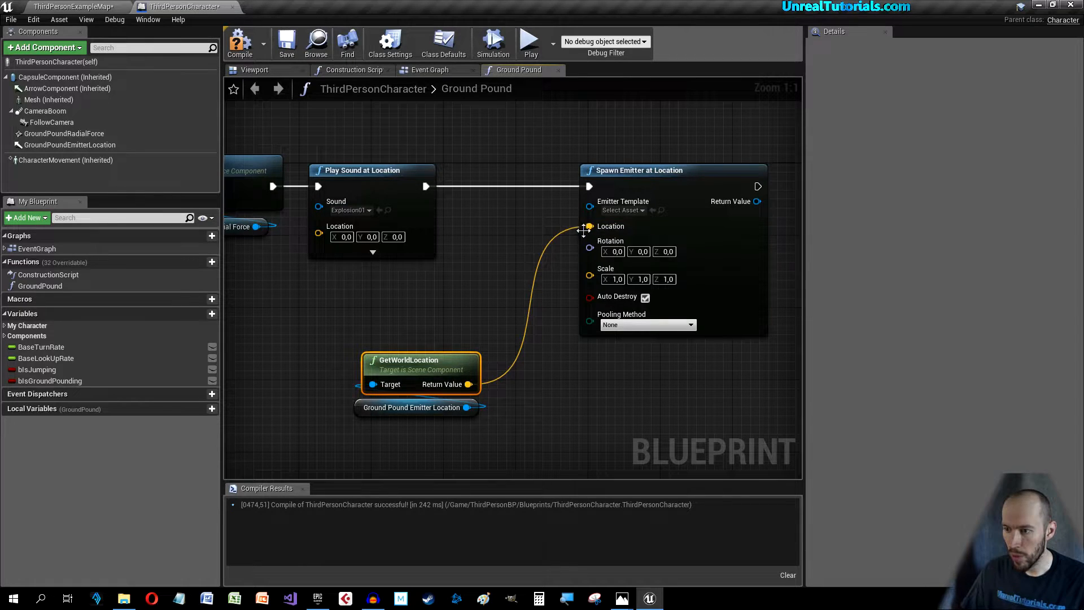
left_click(414, 407)
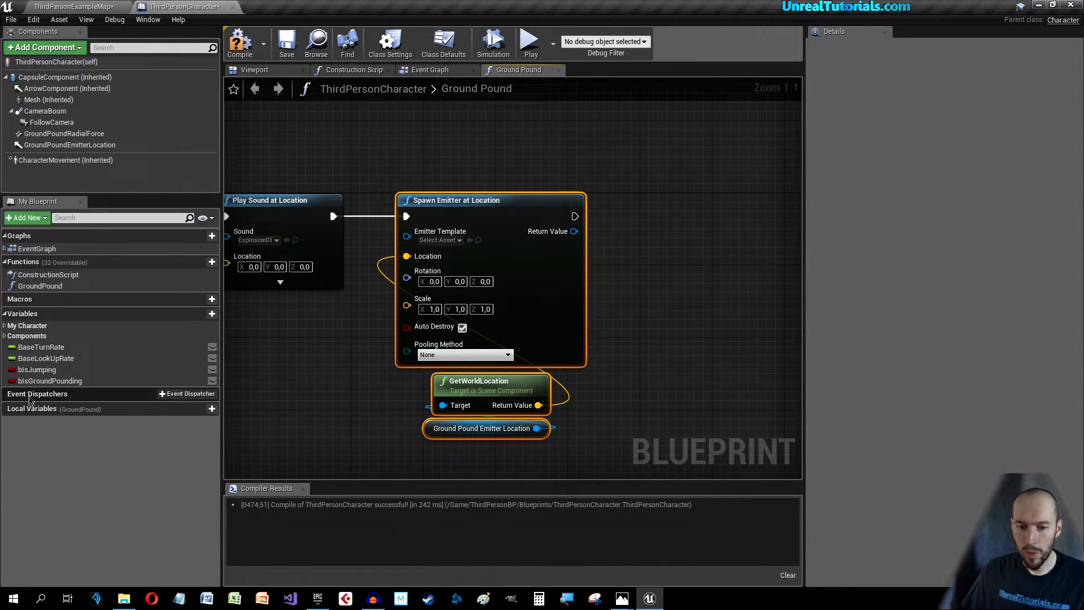
Step: End the function by setting Is Ground Pounding false after the emitter, then compile
left_click(49, 381)
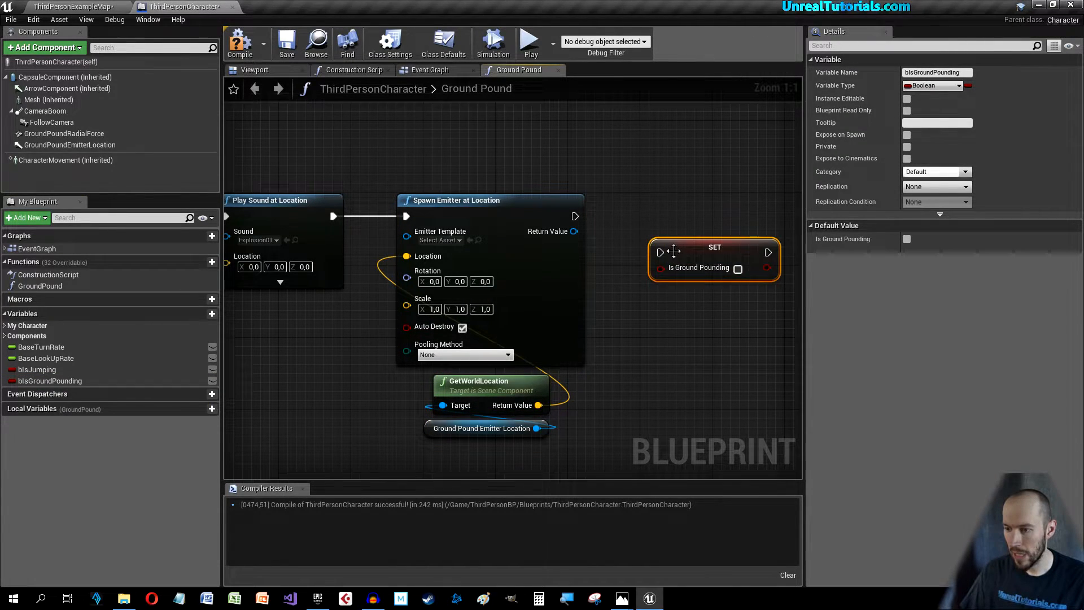
left_click_drag(713, 260, 696, 221)
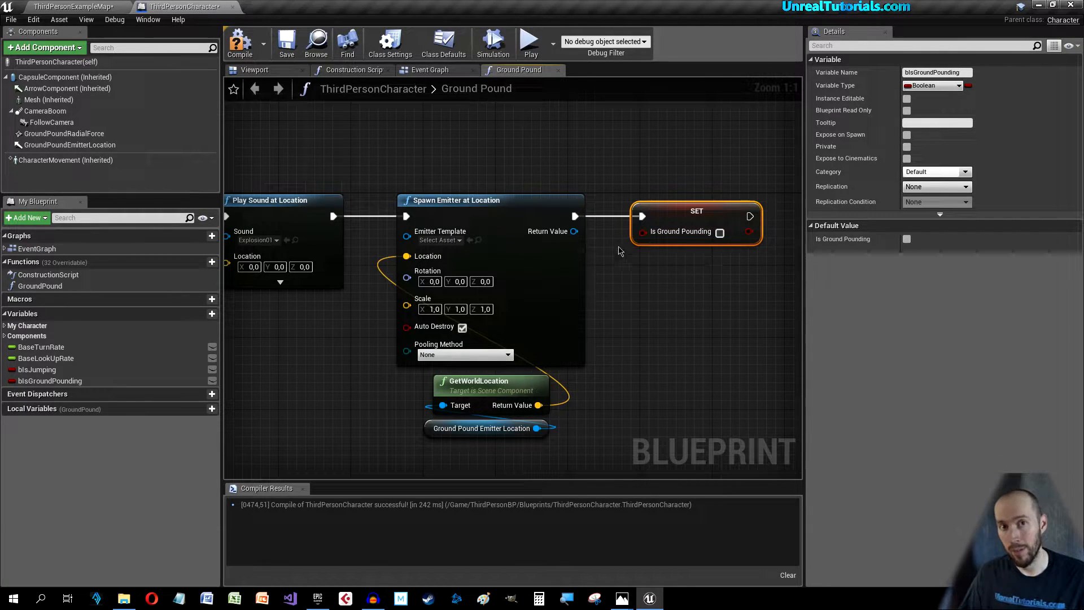
mouse_move(697, 241)
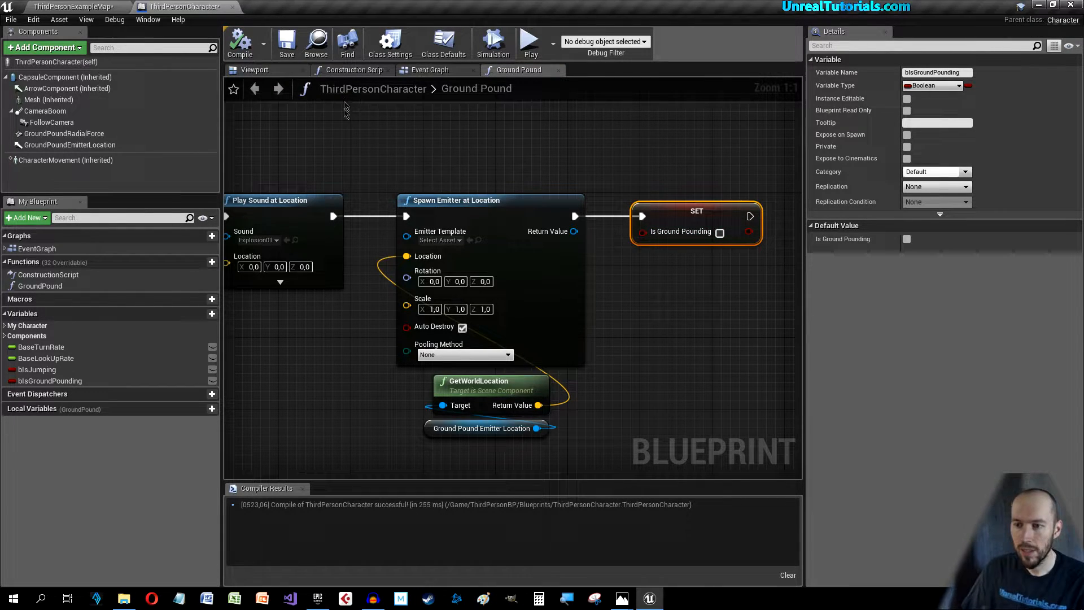
left_click(254, 69)
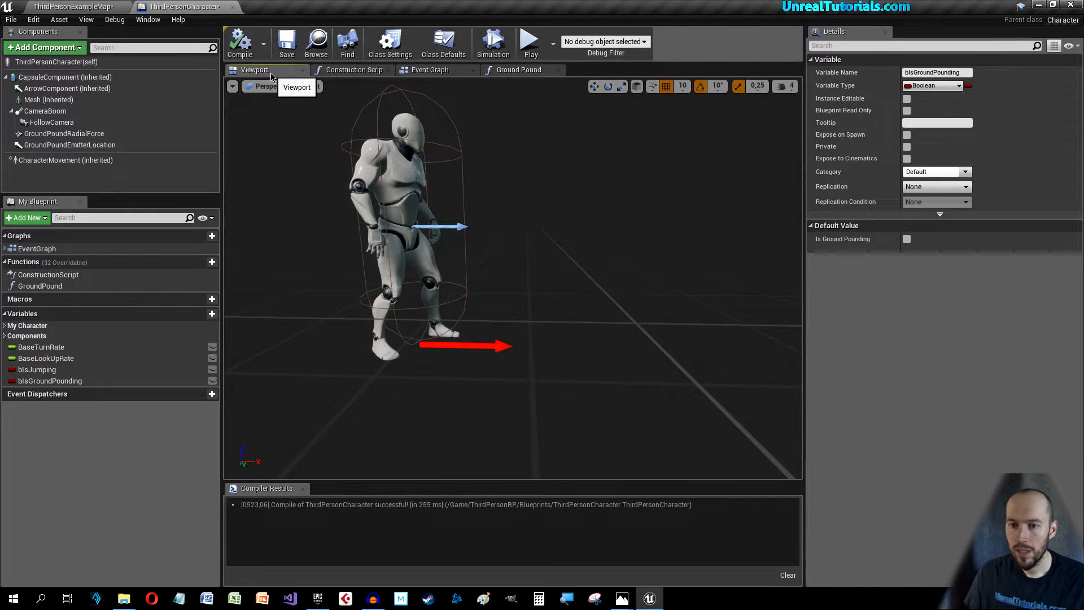
left_click(518, 68)
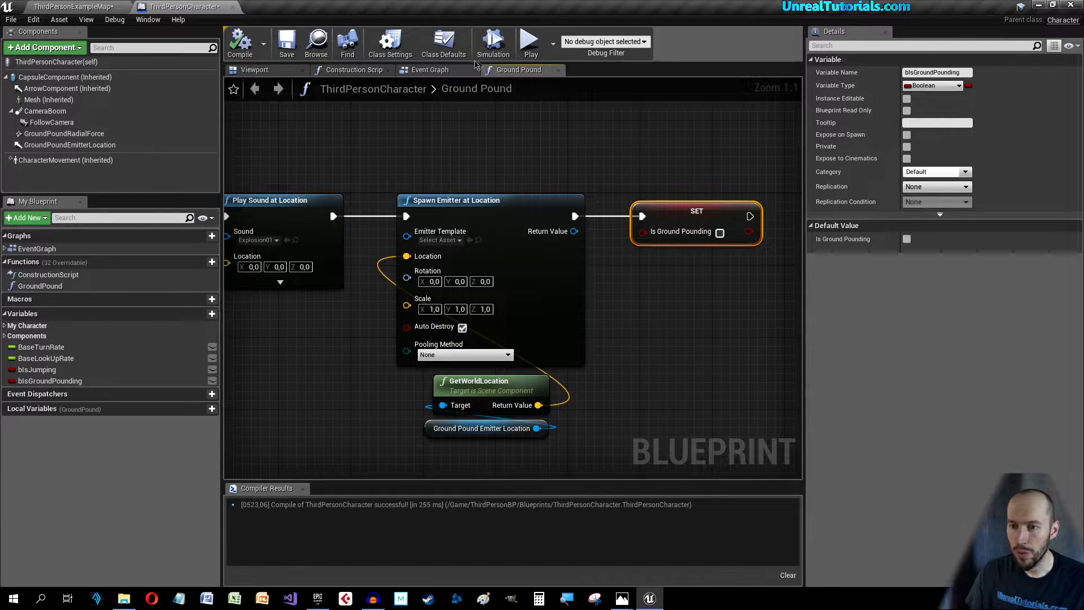
left_click(429, 69)
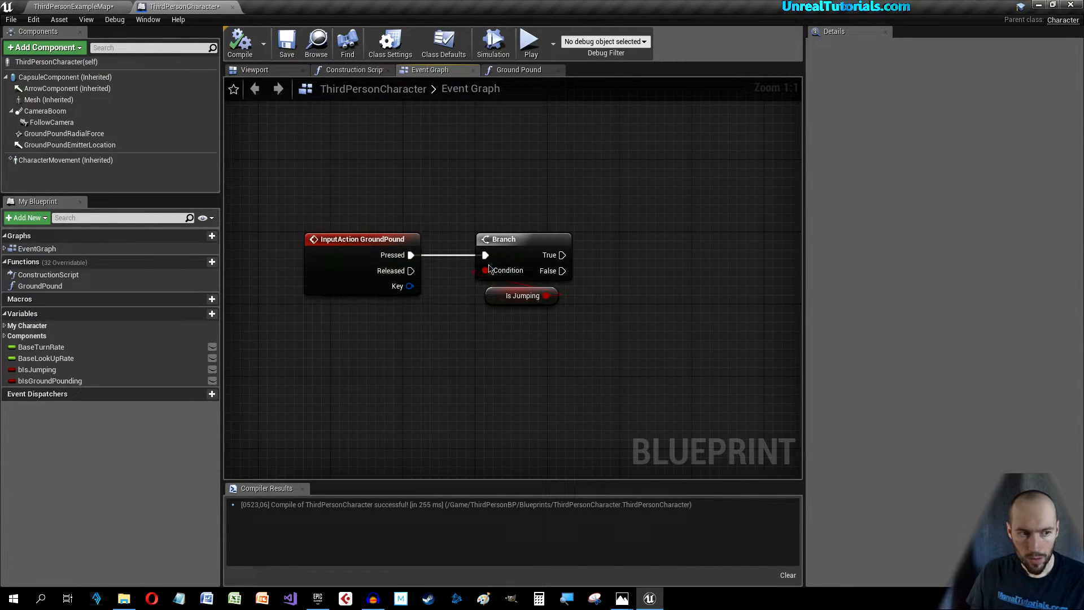
mouse_move(487, 240)
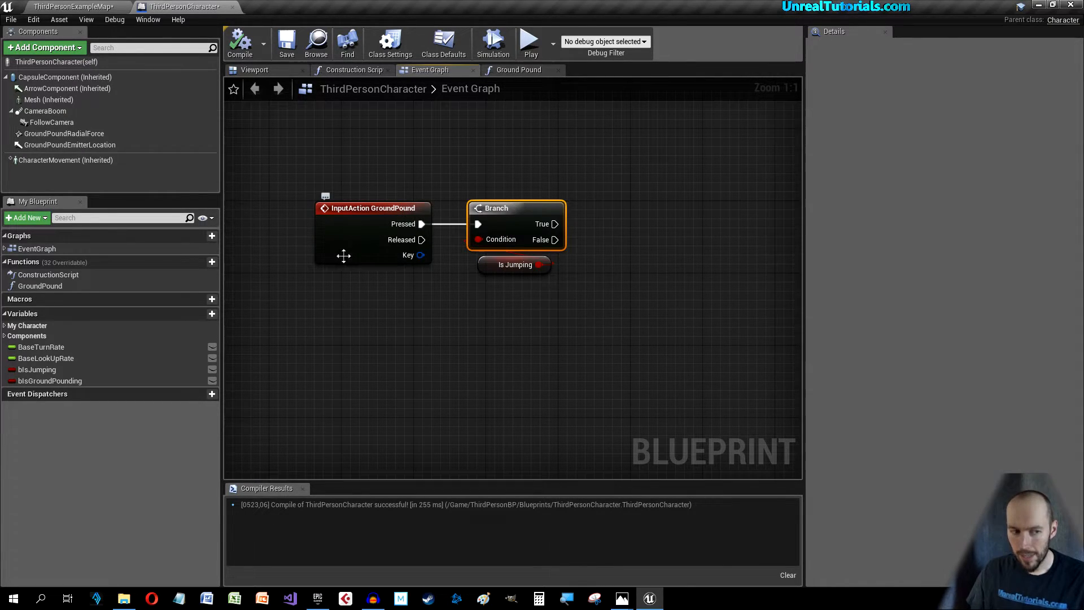
mouse_move(49, 380)
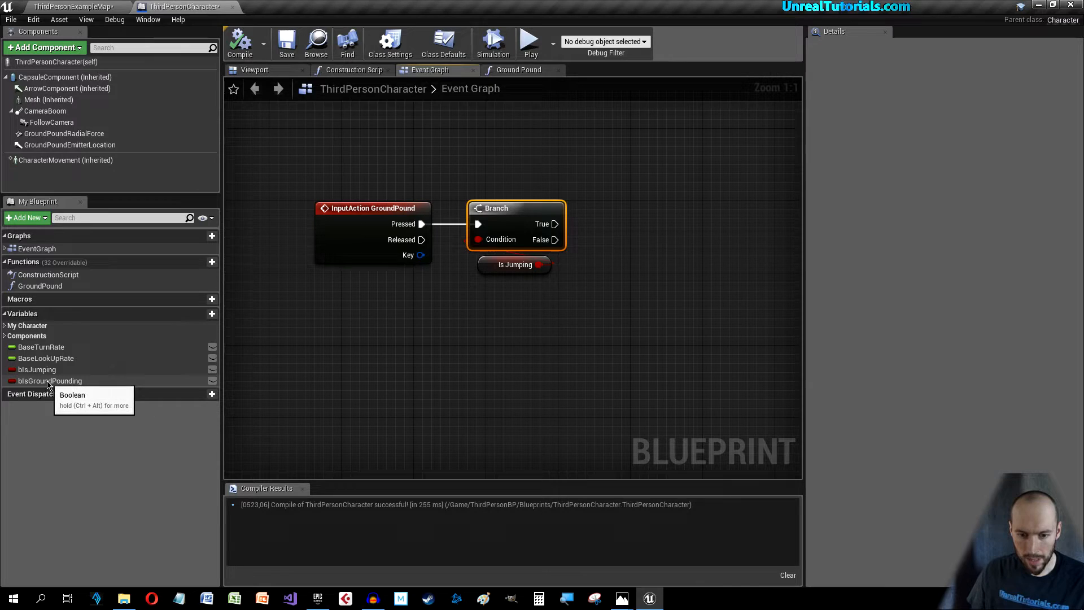
Step: Set Is Ground Pounding true from the Branch's True output in the Event Graph
left_click(50, 381)
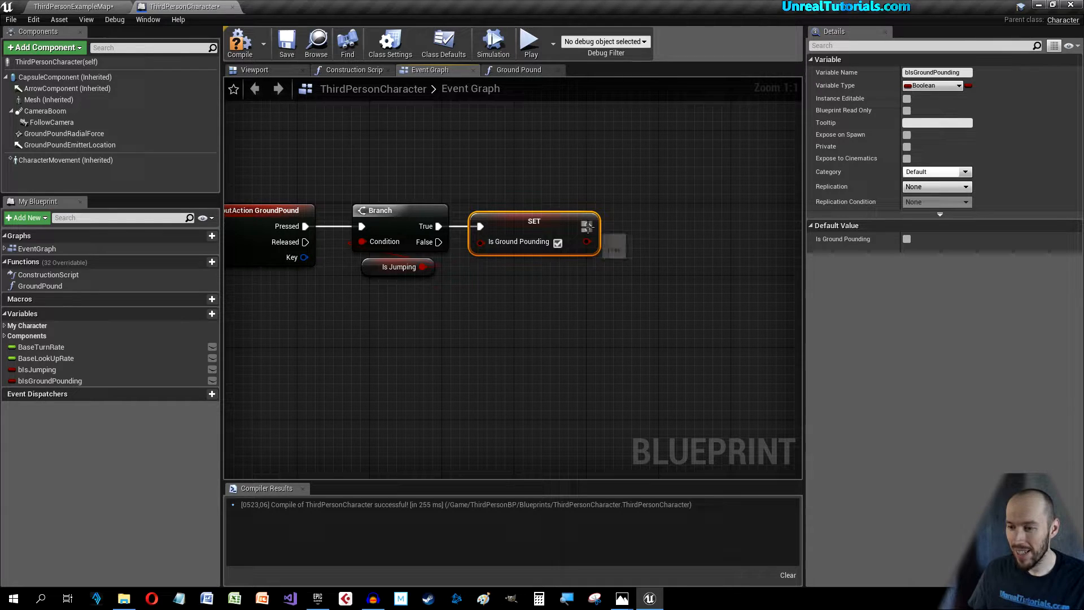
Step: Add Launch Character after the setter with Launch Velocity Z -1500
left_click_drag(588, 226, 643, 228)
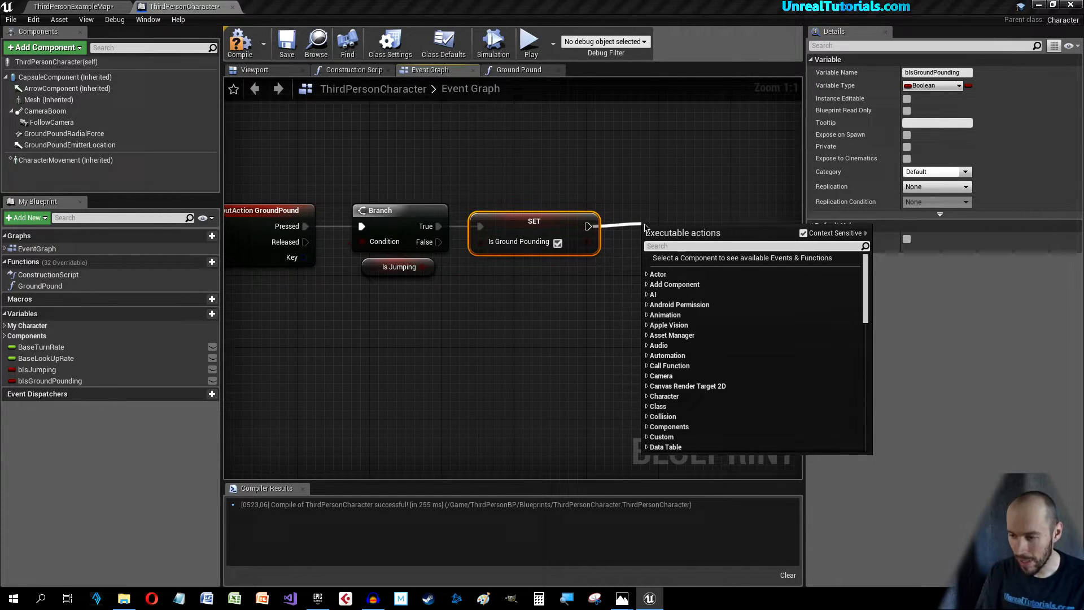
type("launch")
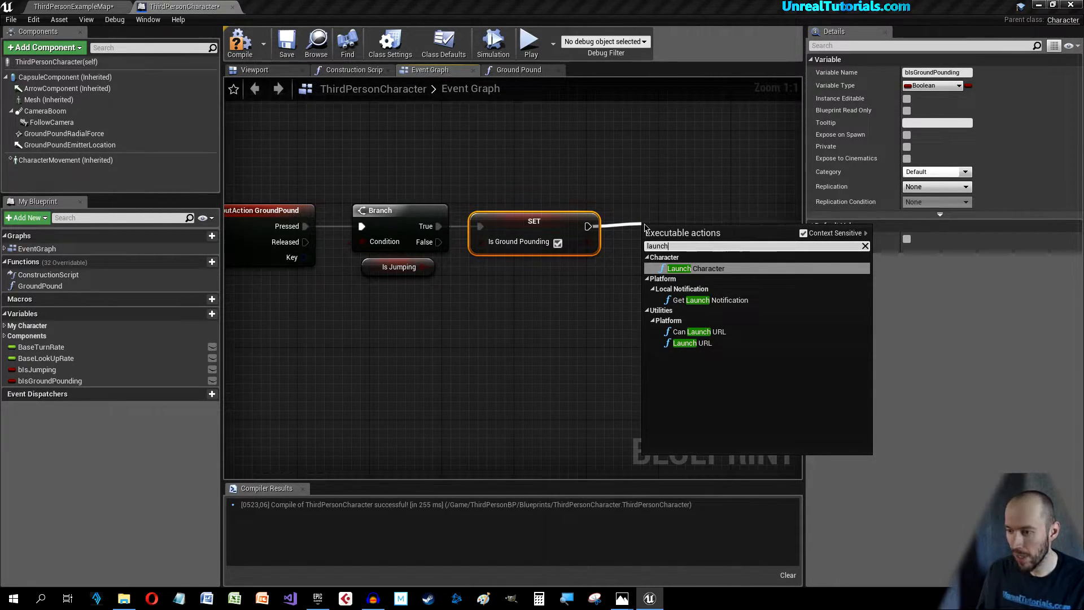
left_click(694, 268)
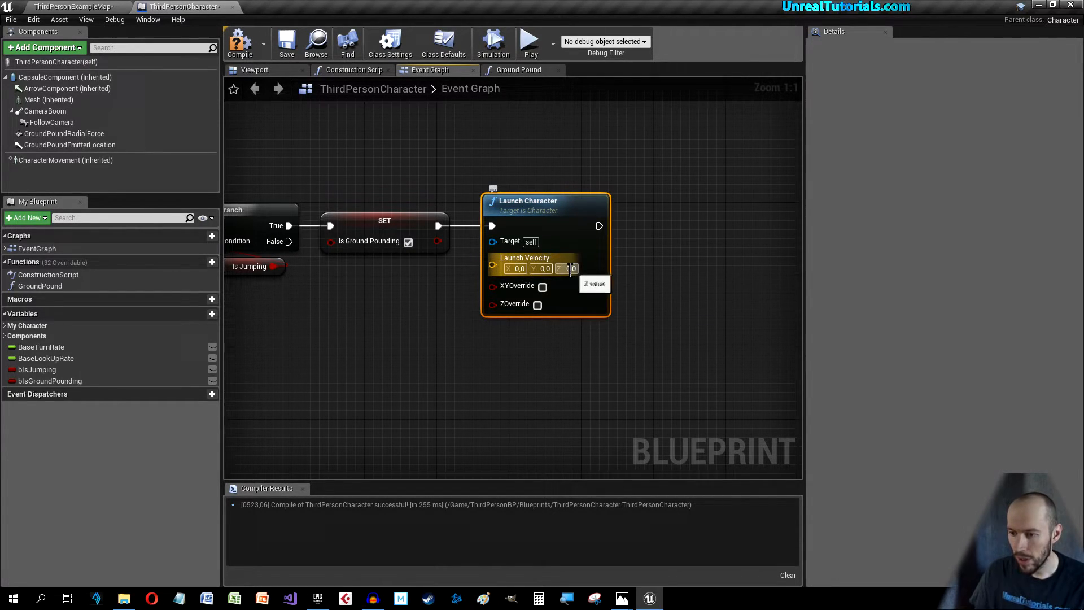
left_click(568, 269)
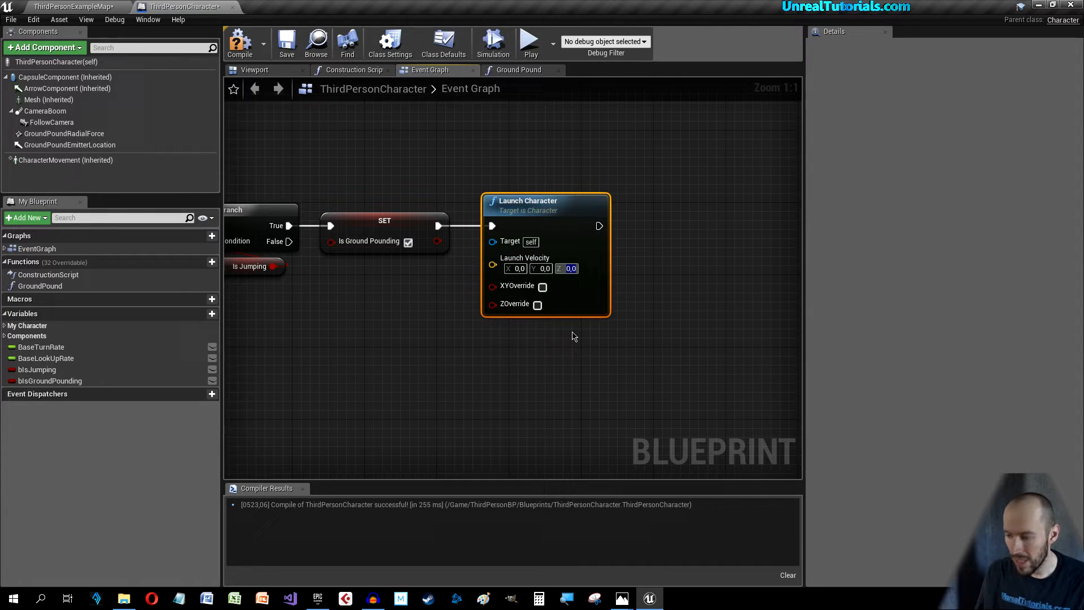
left_click(567, 269)
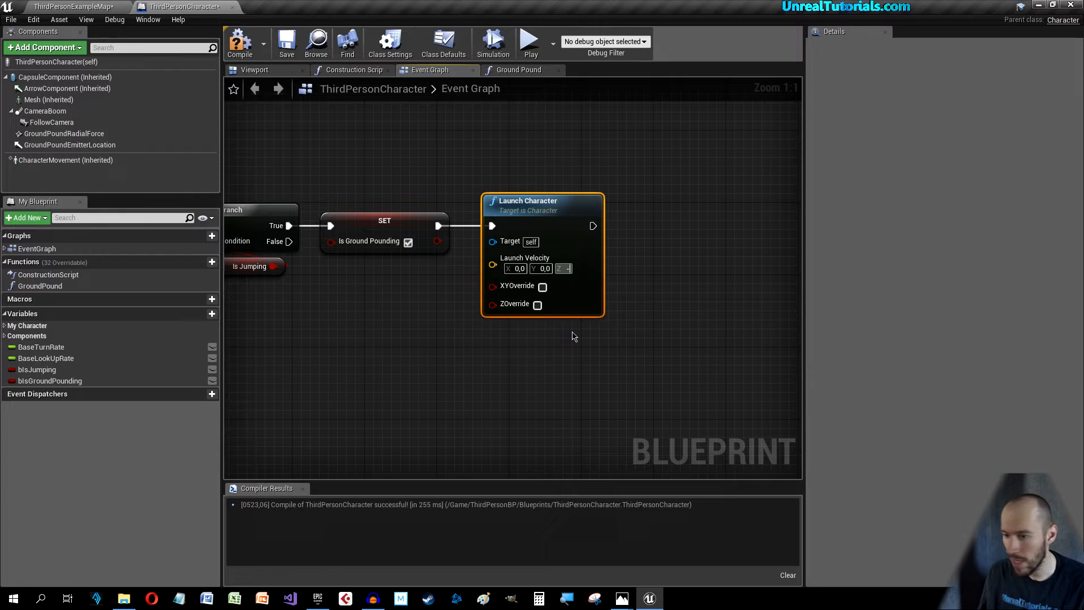
type("-1500,0")
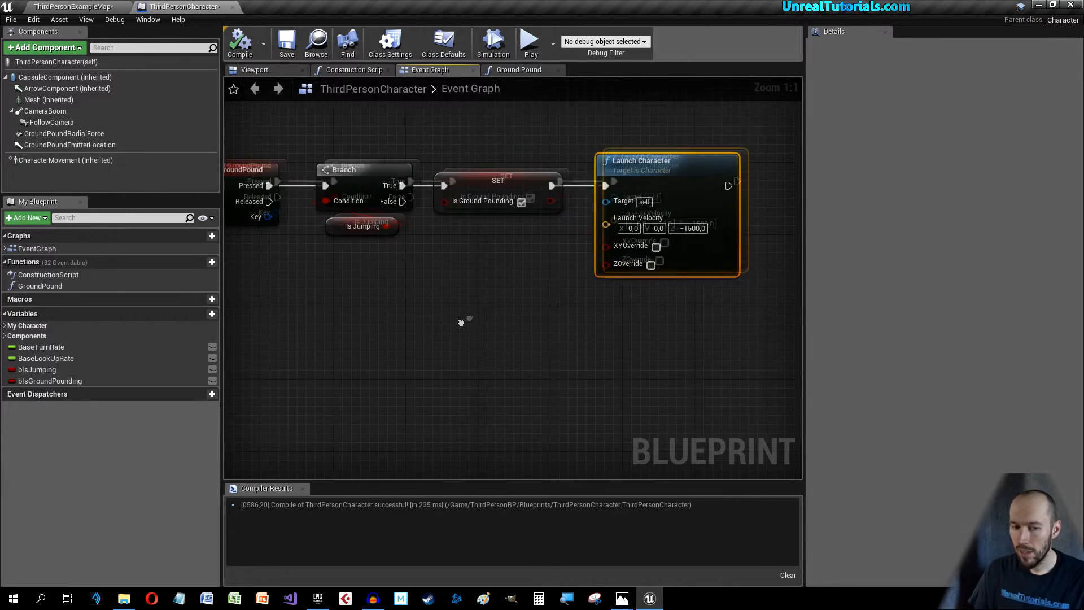
scroll("down", 3)
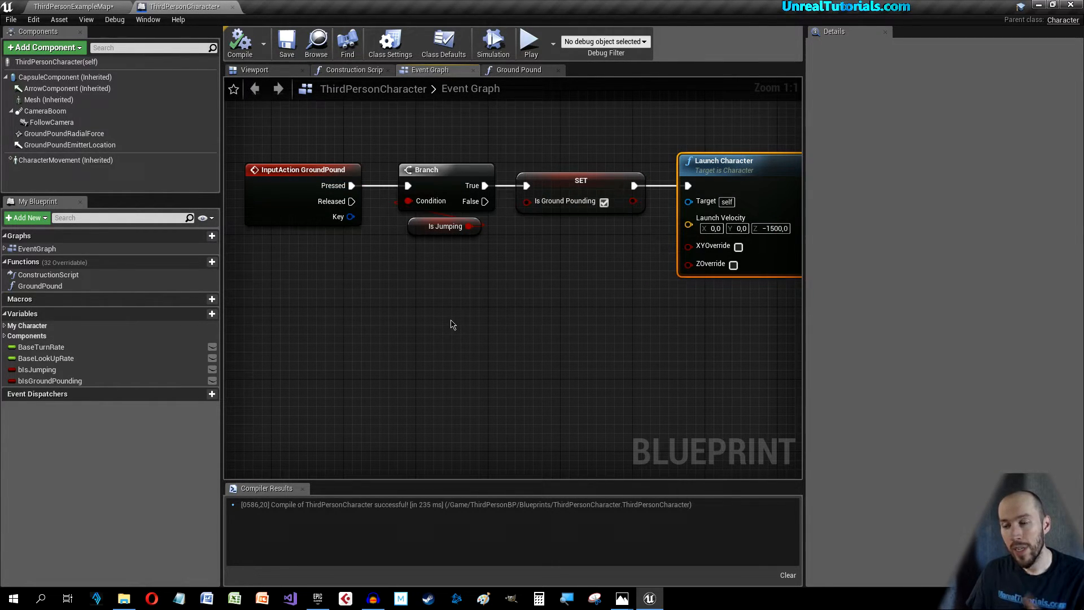
mouse_move(421, 324)
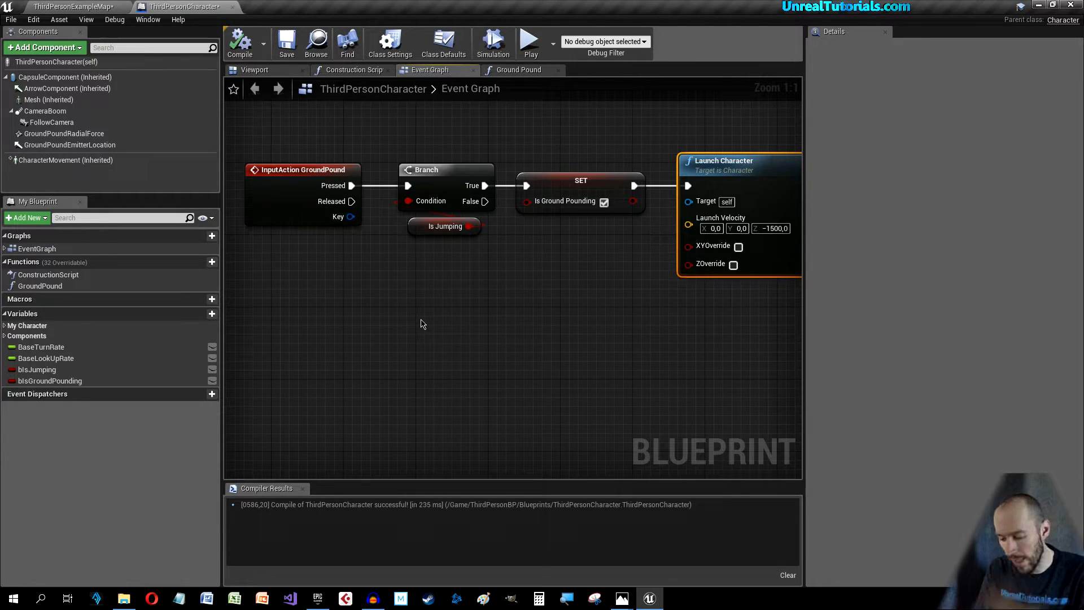
mouse_move(65, 269)
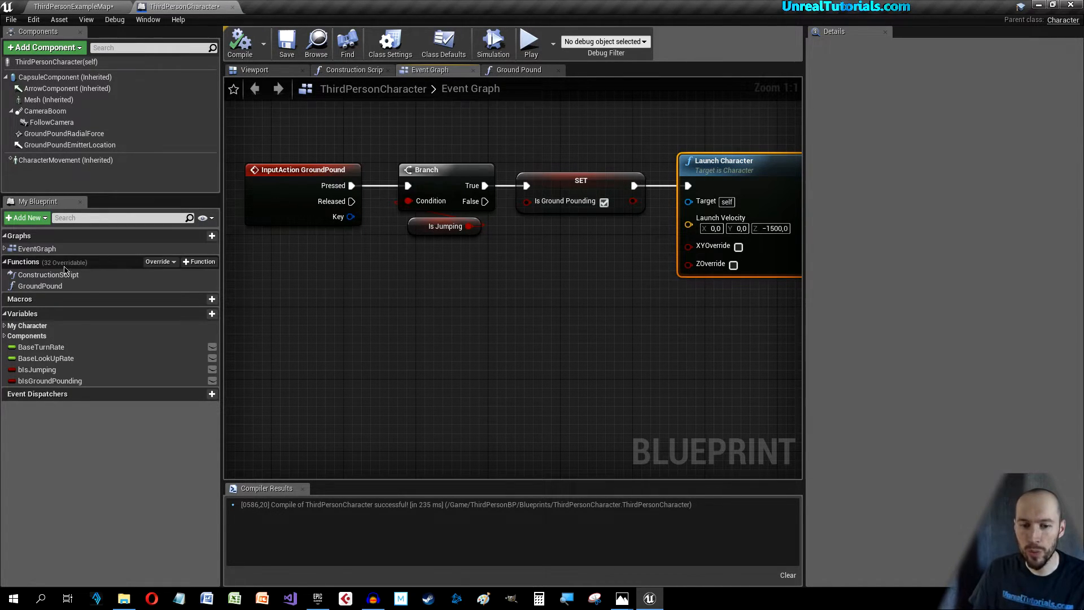
Step: Add Event On Landed calling Ground Pound, then setting Is Jumping false
left_click(517, 70)
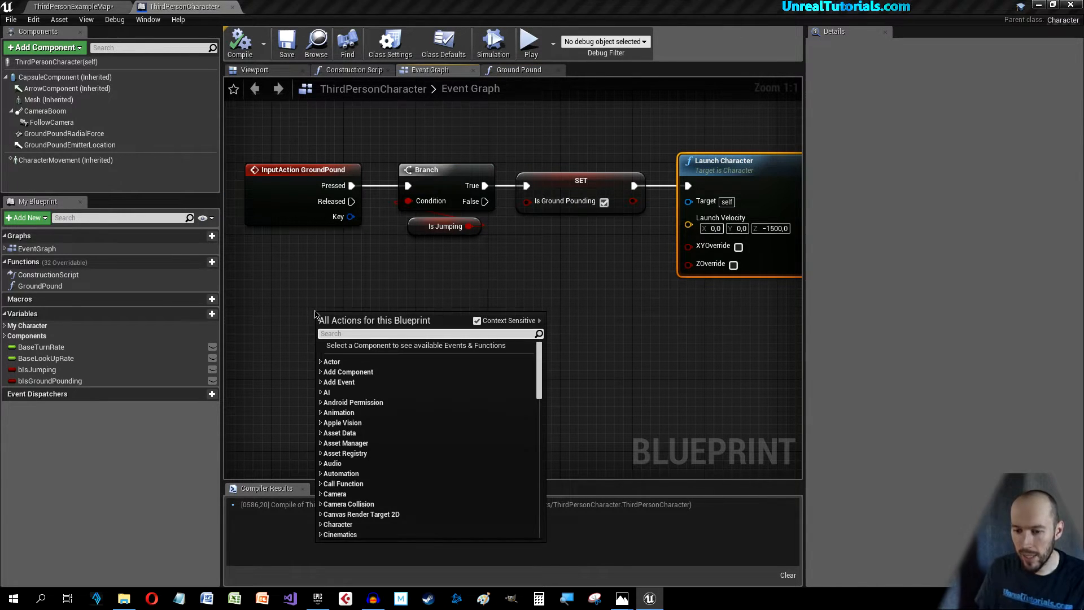
type("i")
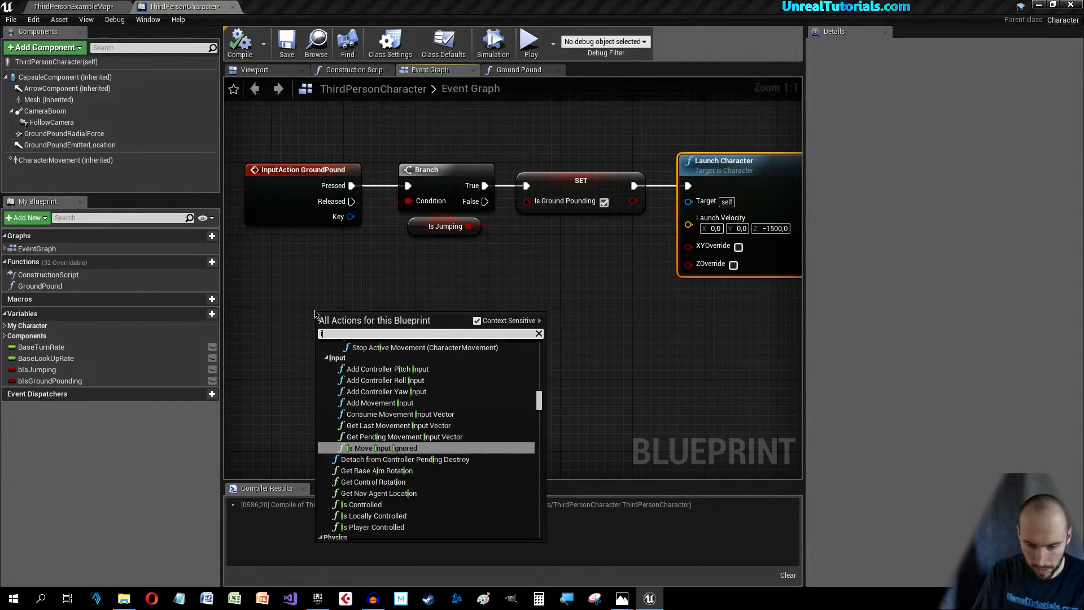
type("event")
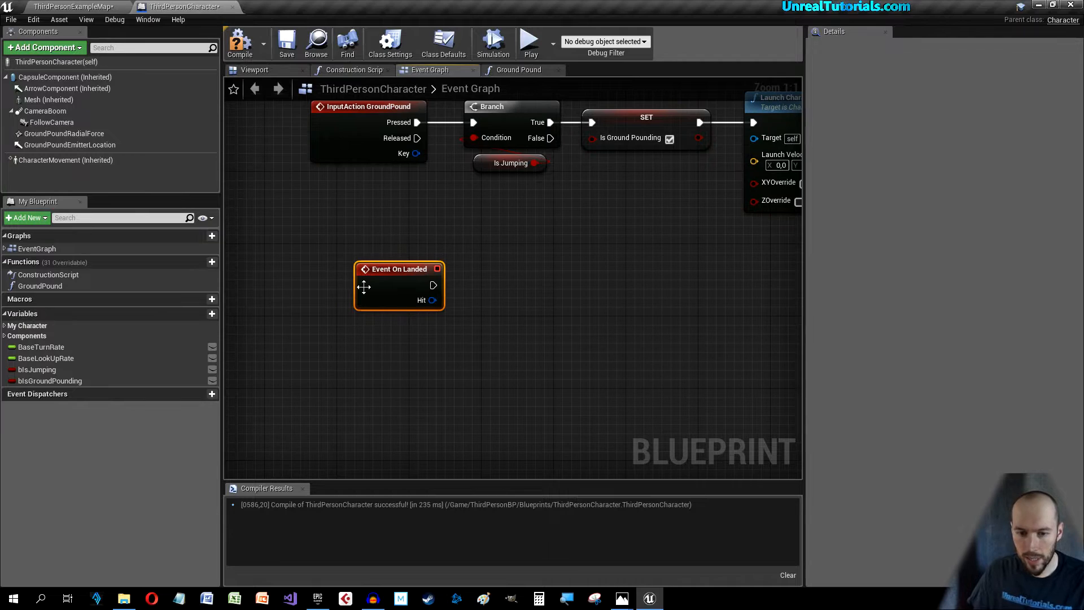
left_click(39, 285)
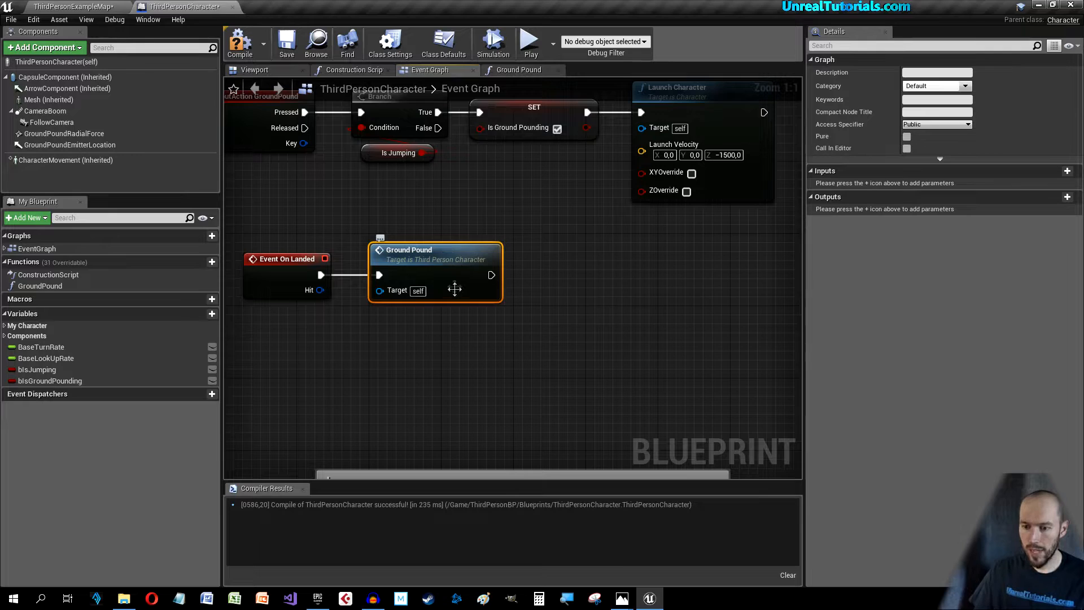
left_click(518, 69)
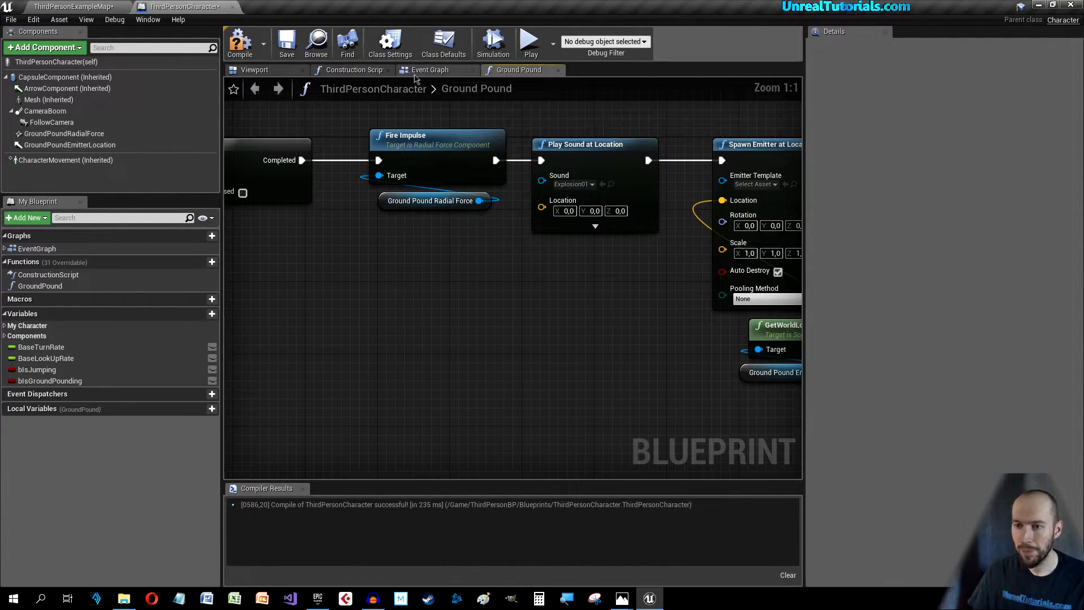
left_click(429, 70)
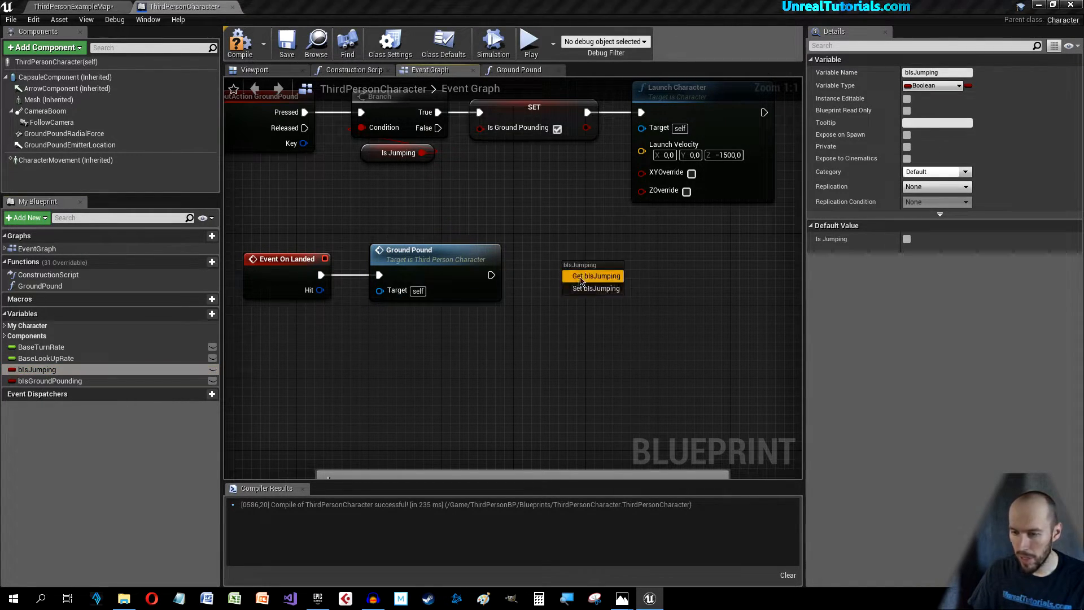
left_click(595, 288)
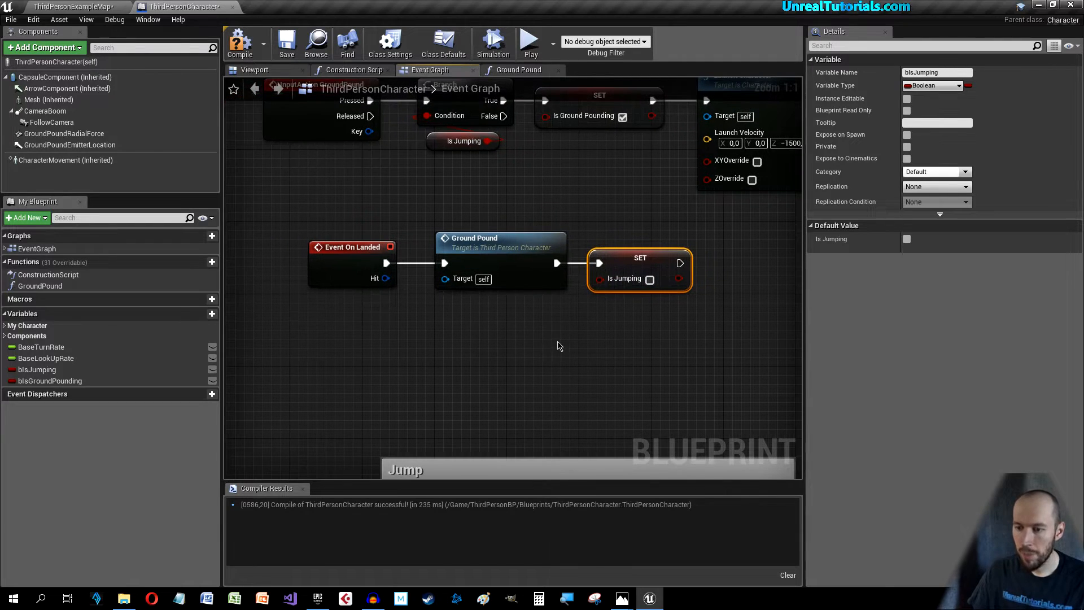
mouse_move(623, 364)
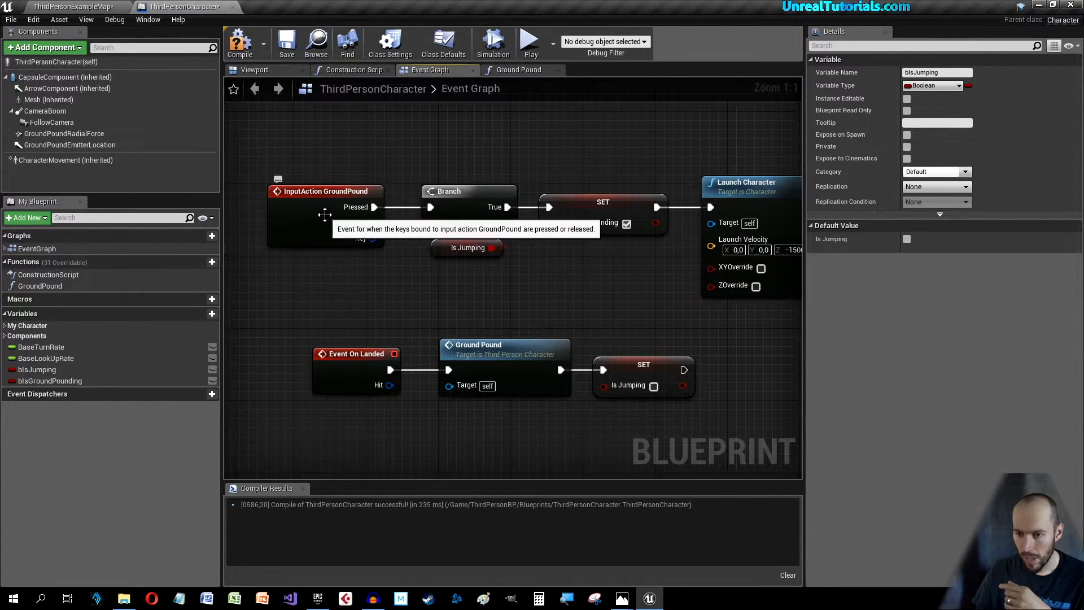
left_click(325, 191)
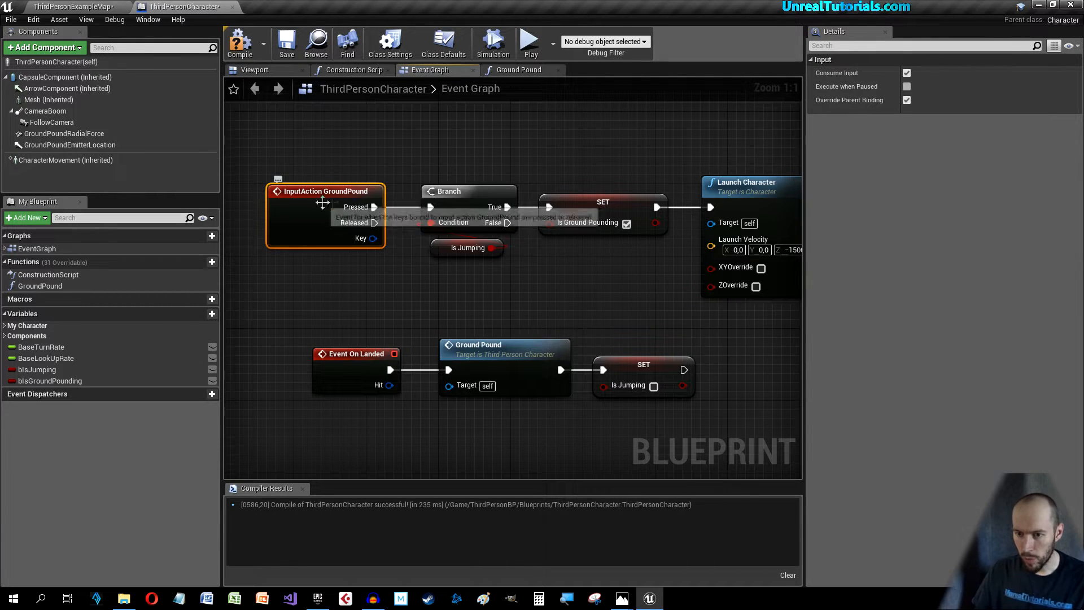
left_click(468, 191)
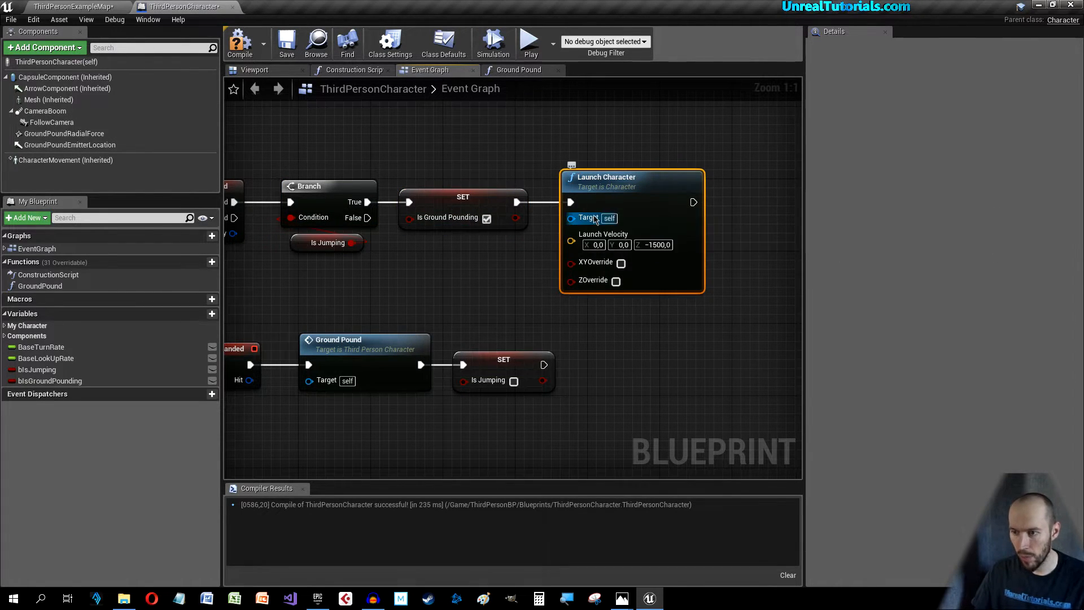
mouse_move(571, 240)
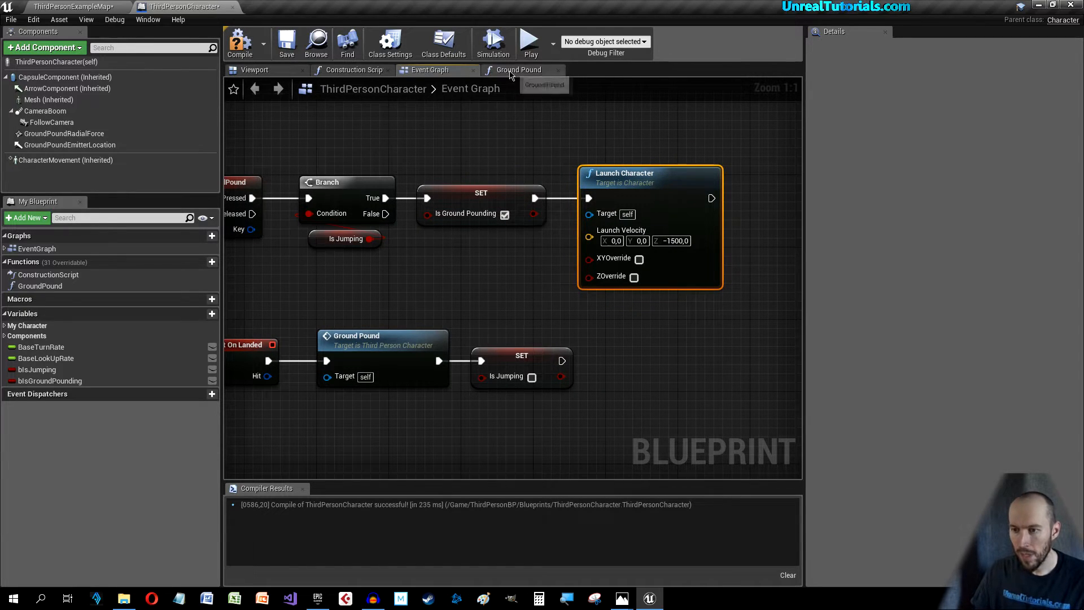
Step: Set the Spawn Emitter template to P_Explosion and recompile the blueprint
left_click(518, 69)
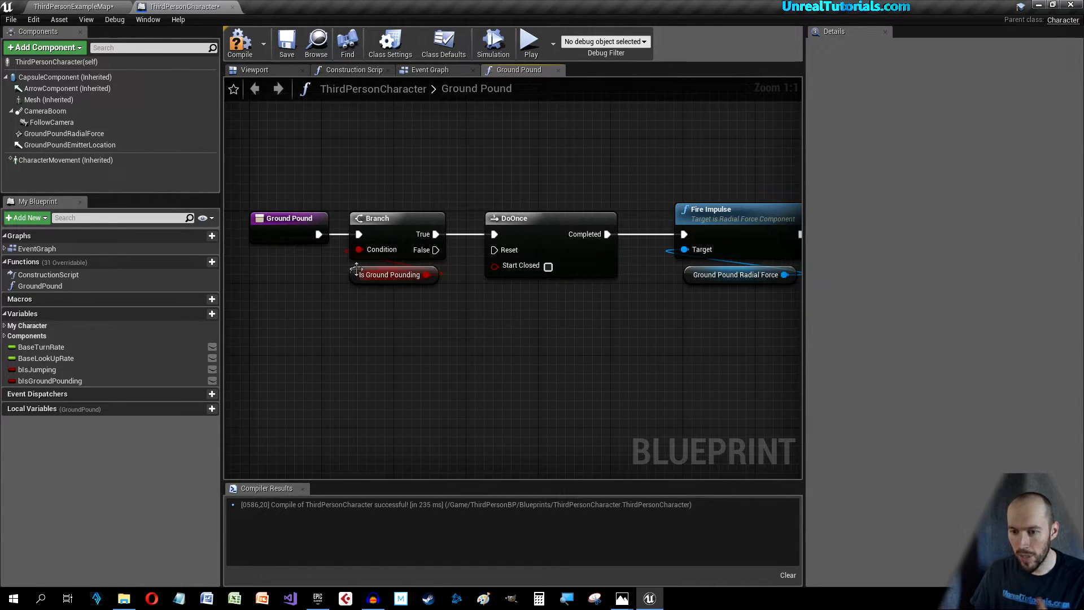
mouse_move(383, 250)
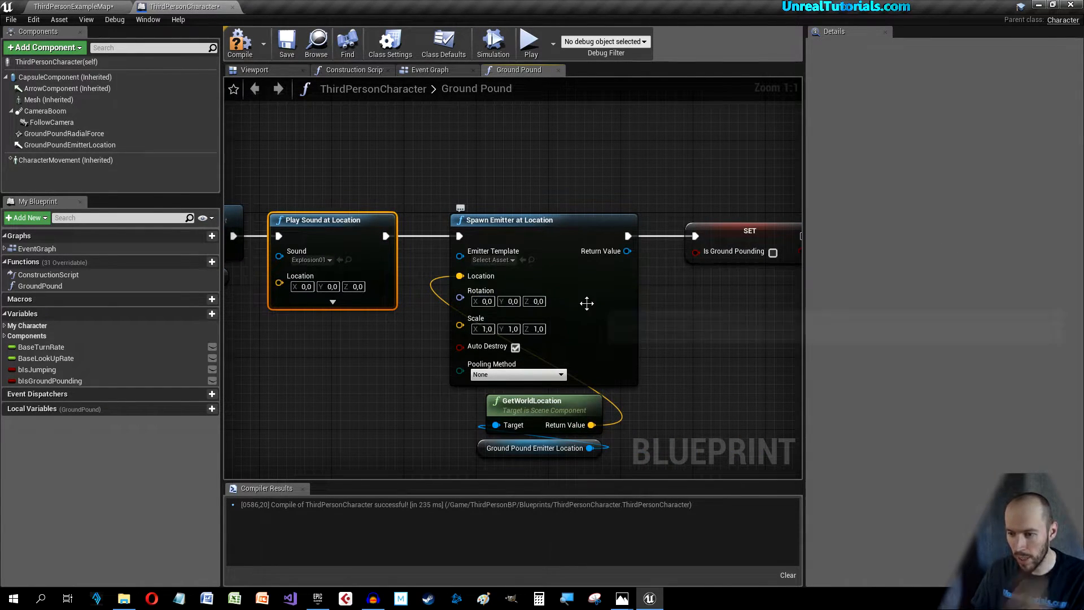
left_click(491, 260)
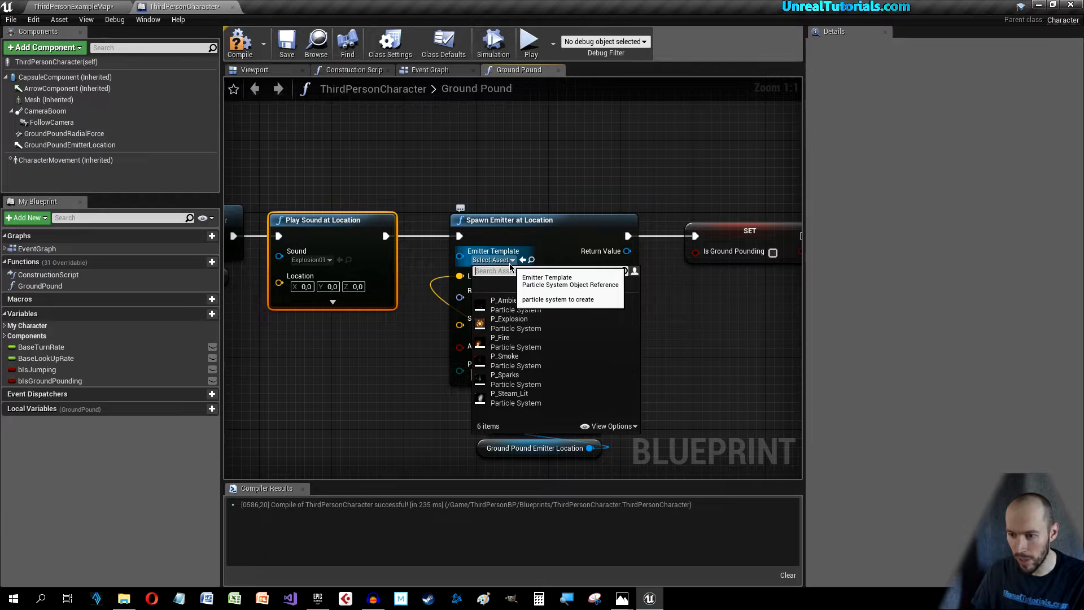
left_click(508, 318)
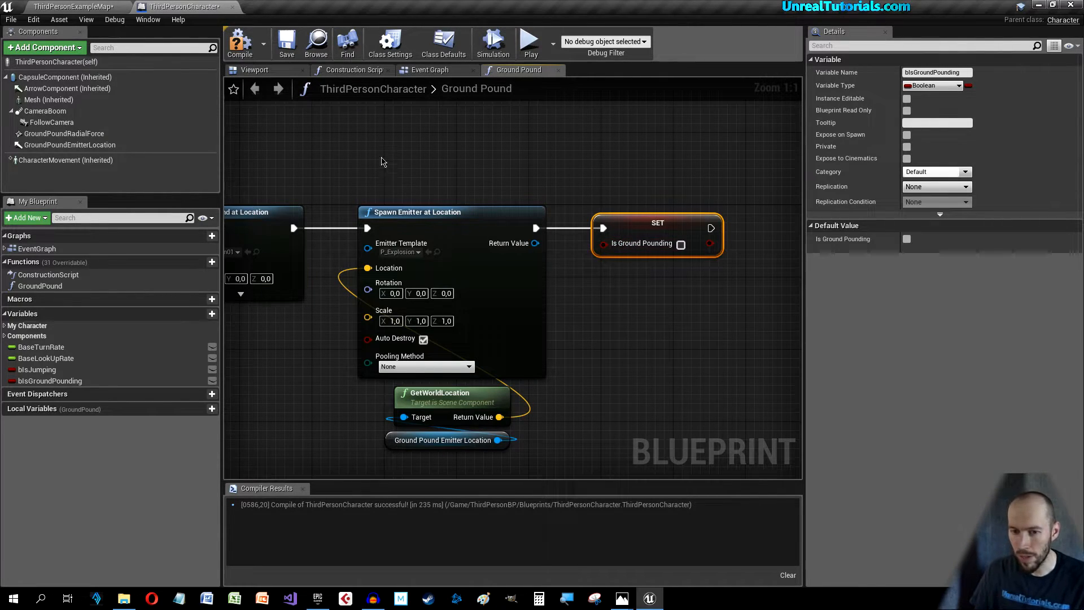
left_click(429, 69)
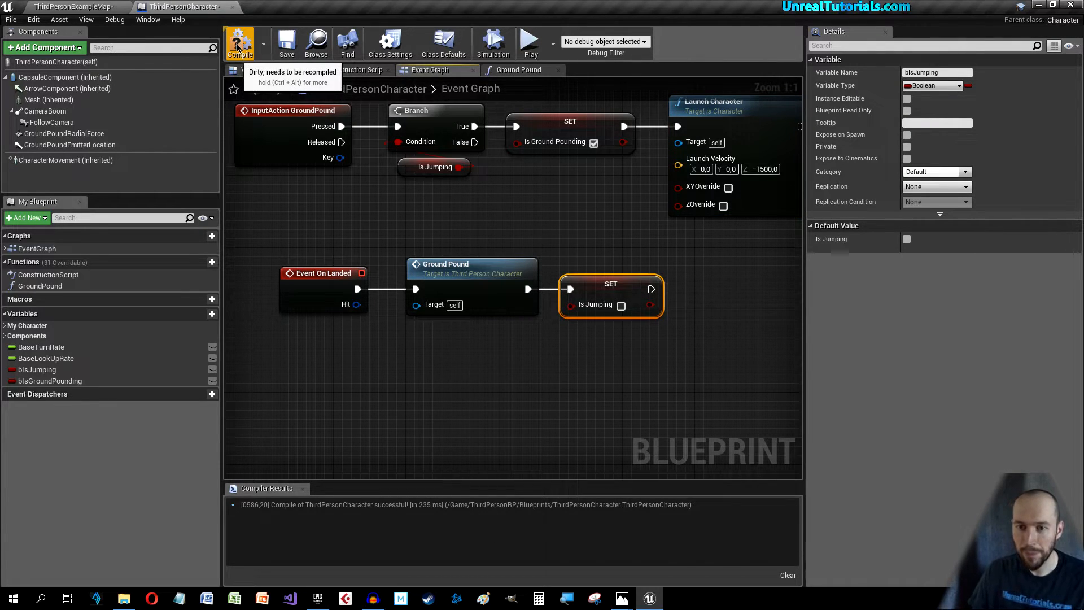
left_click(240, 41)
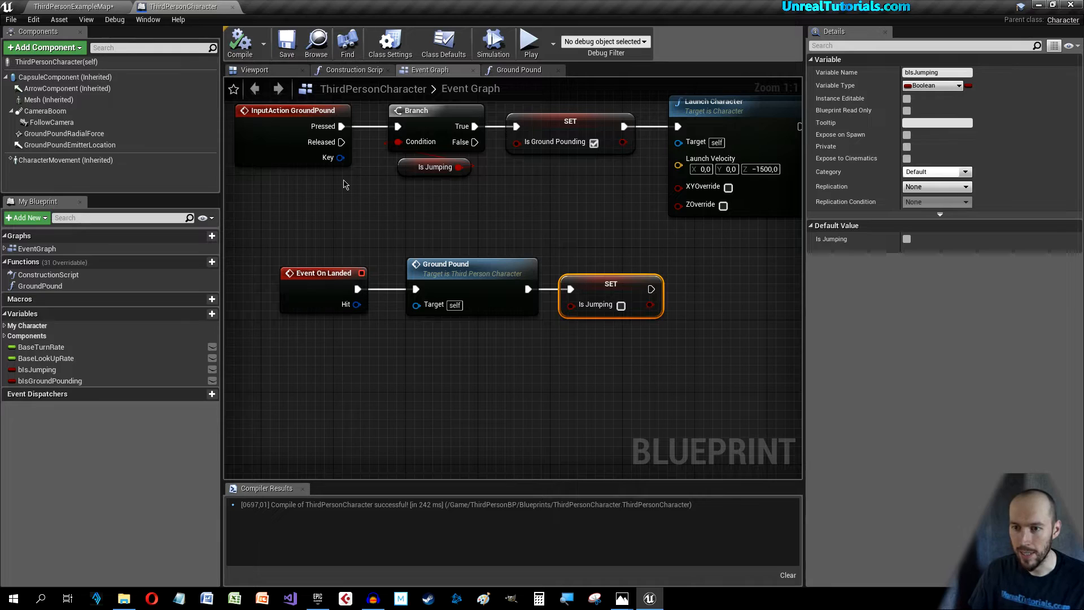
mouse_move(178, 121)
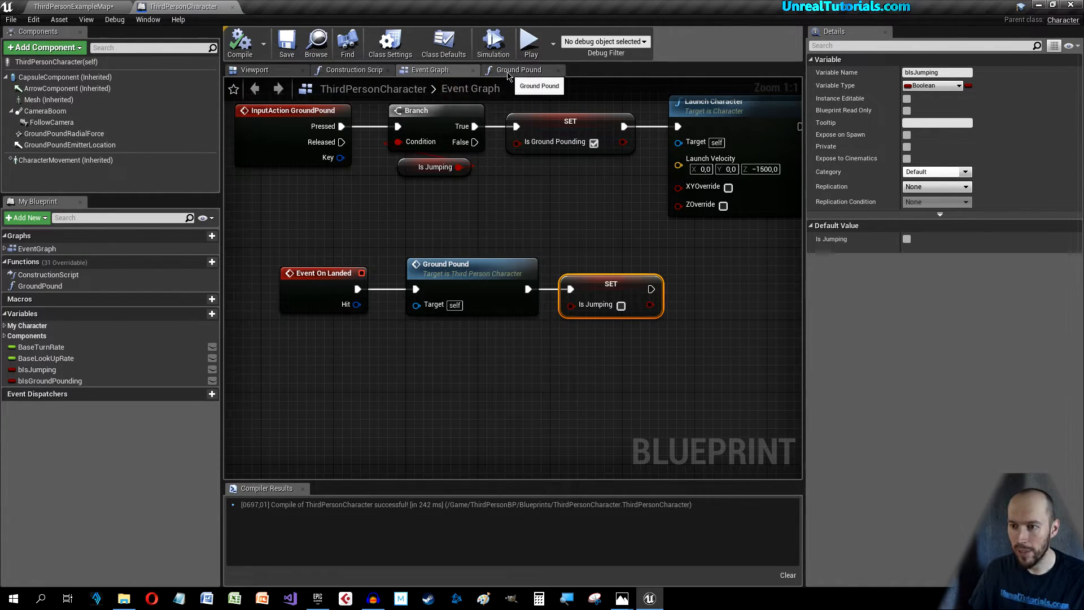
Step: Wire the final Is Ground Pounding setter back into DoOnce Reset via a reroute, then recompile
left_click(518, 69)
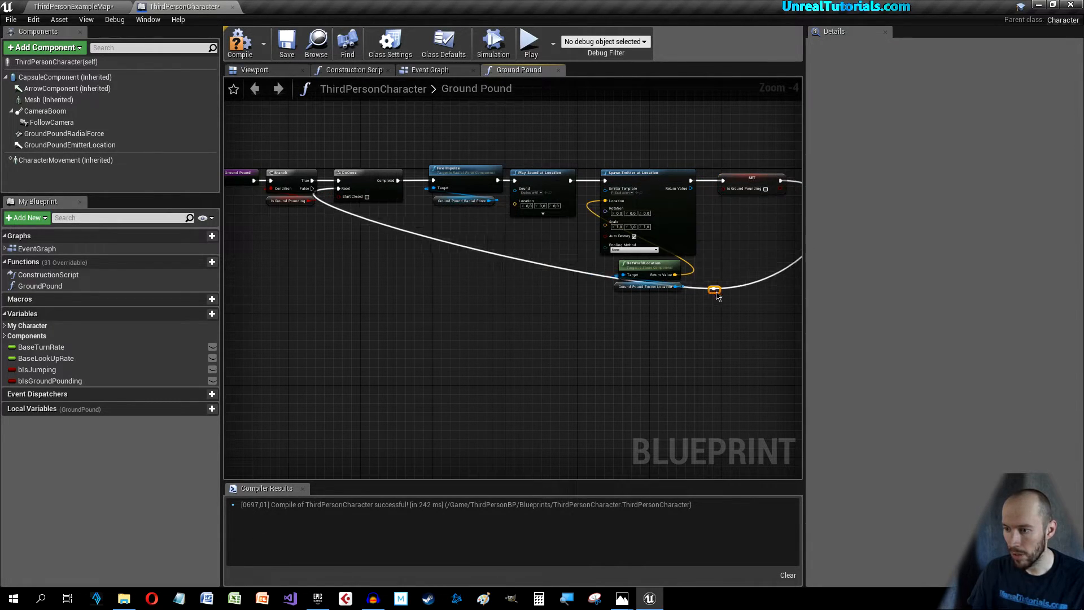
left_click_drag(713, 289, 467, 260)
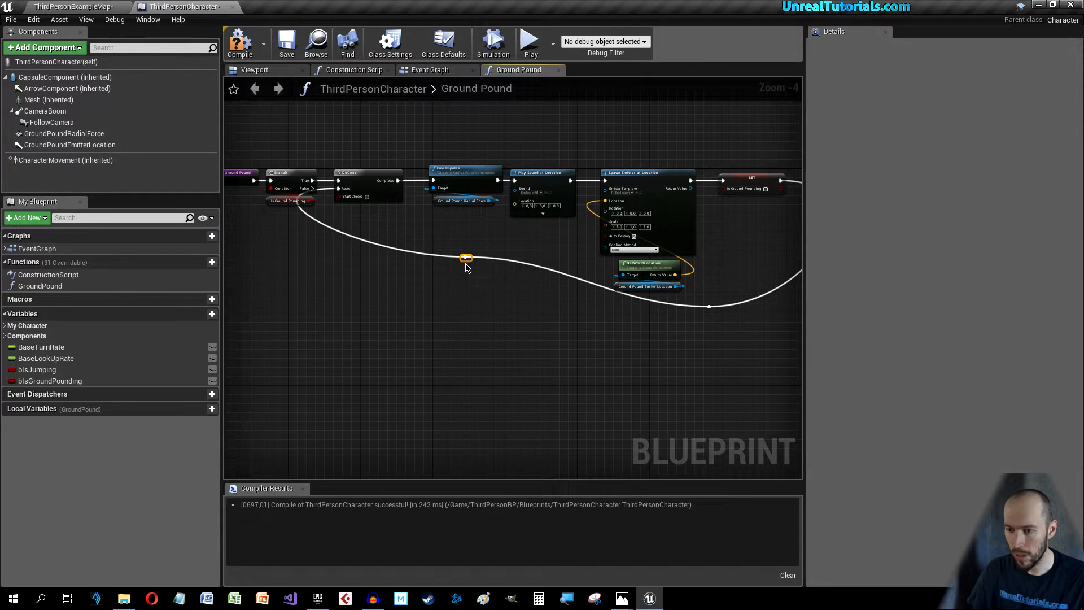
left_click_drag(466, 258, 325, 257)
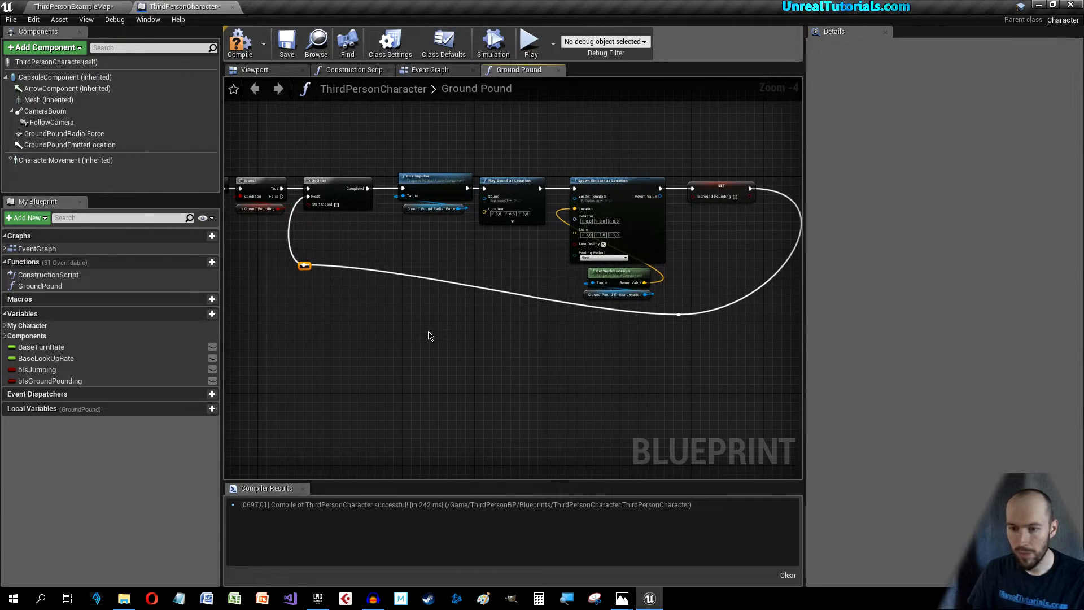
scroll("down", 3)
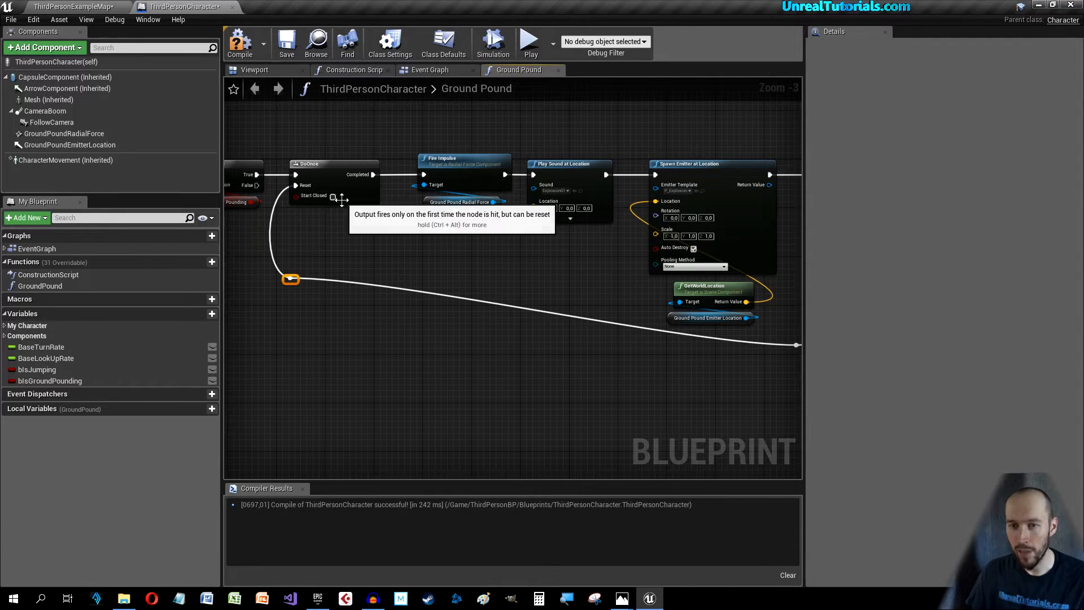
left_click(239, 41)
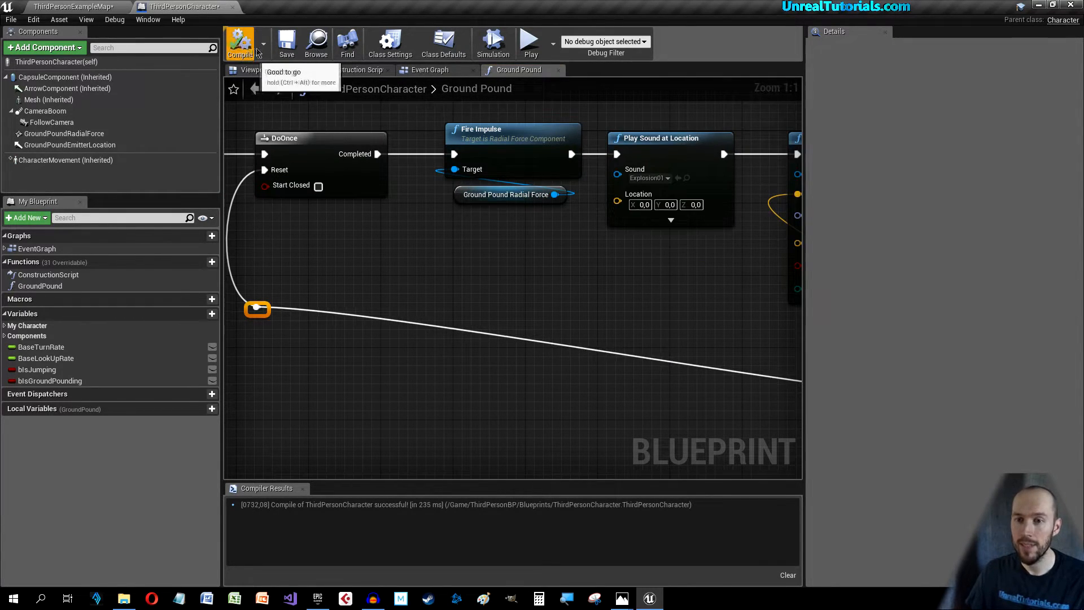
mouse_move(121, 4)
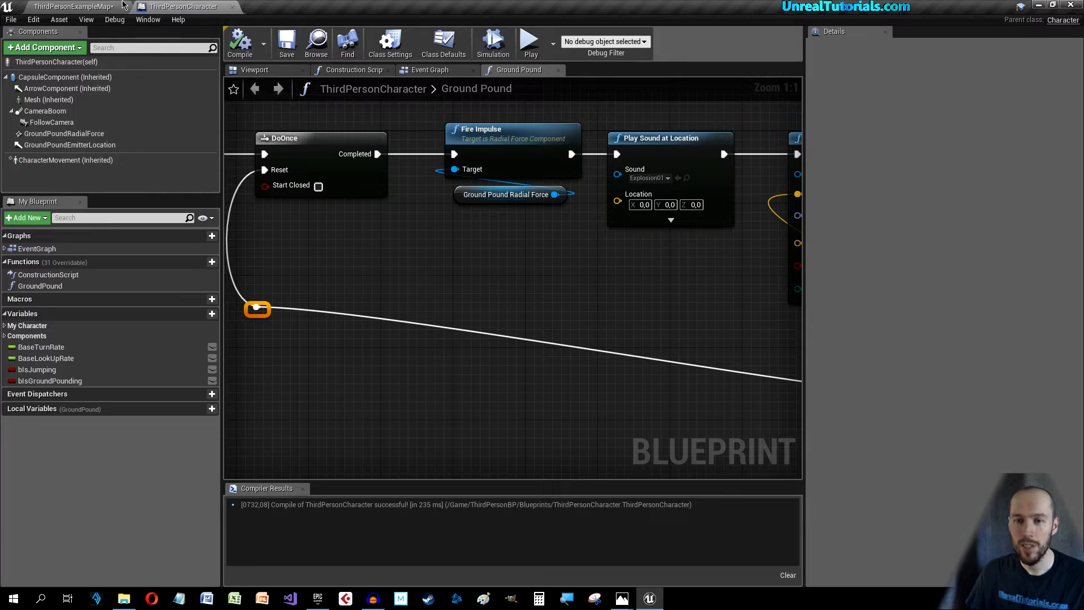
Step: Switch back to the ThirdPersonExampleMap level and start a play test of the ground pound
left_click(68, 7)
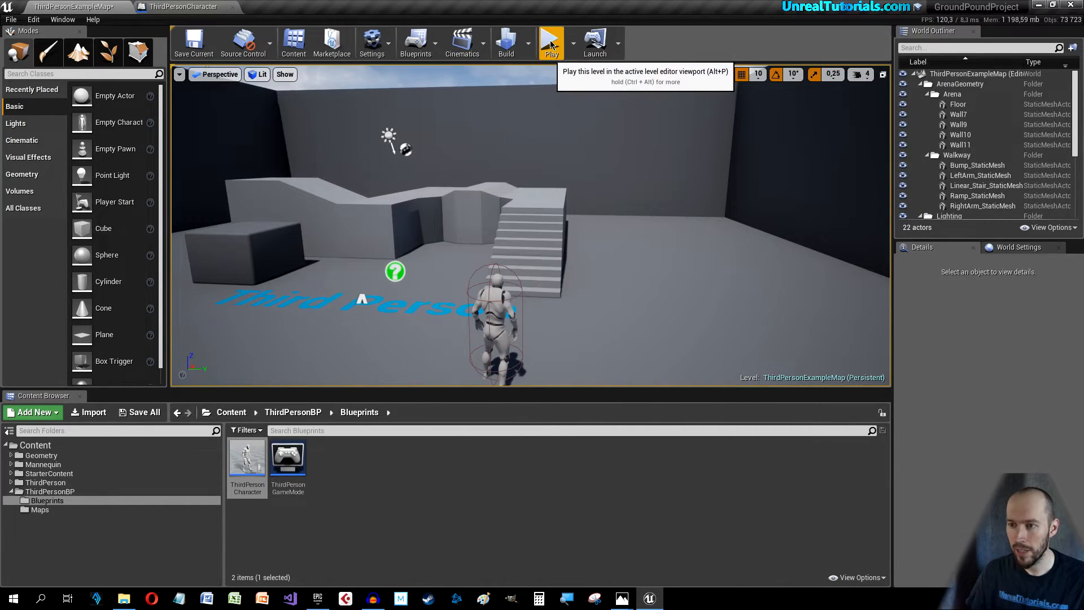
left_click(550, 42)
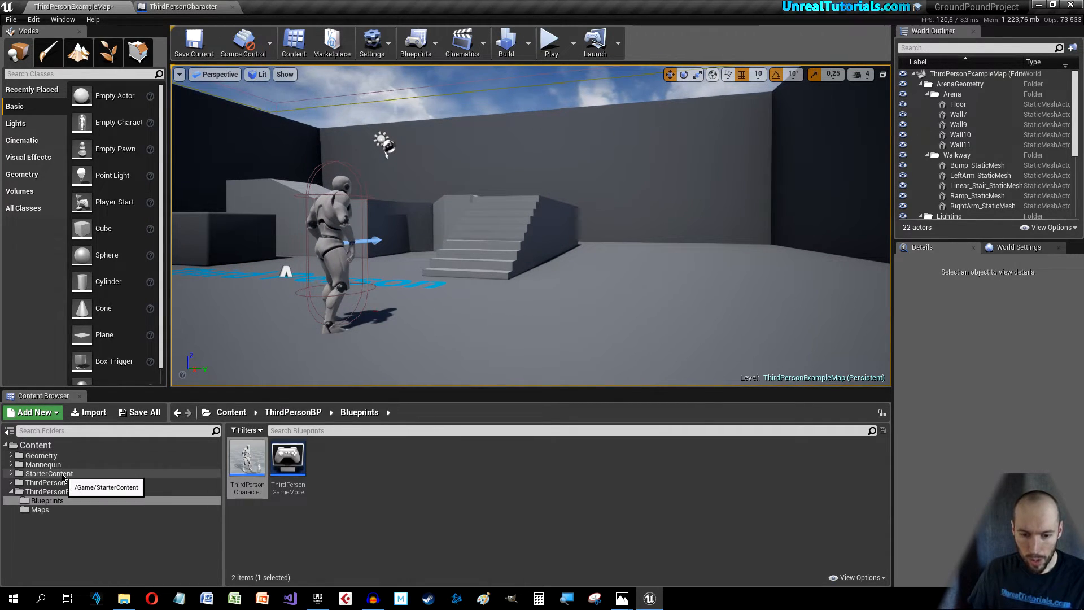
Step: Duplicate Shape_Cube in StarterContent > Shapes and name the copy myCube
left_click(48, 473)
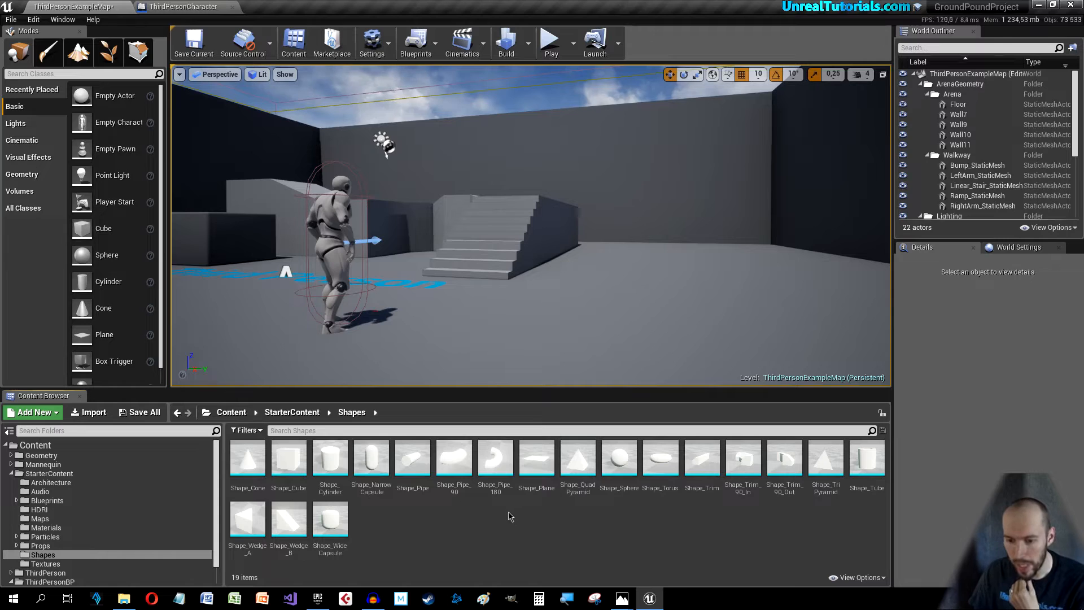
left_click(288, 458)
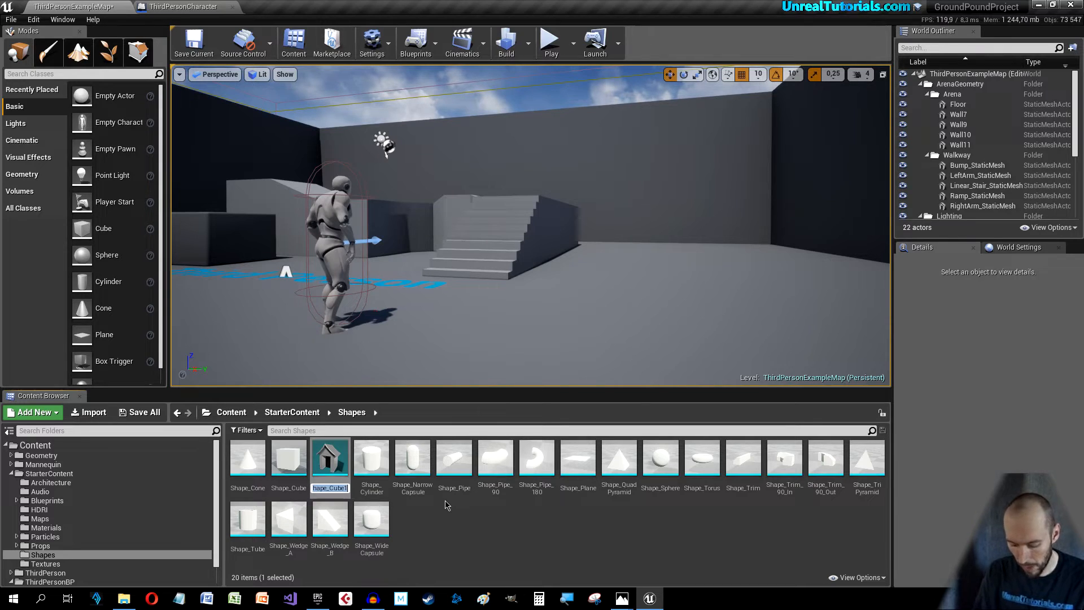
type("myCube")
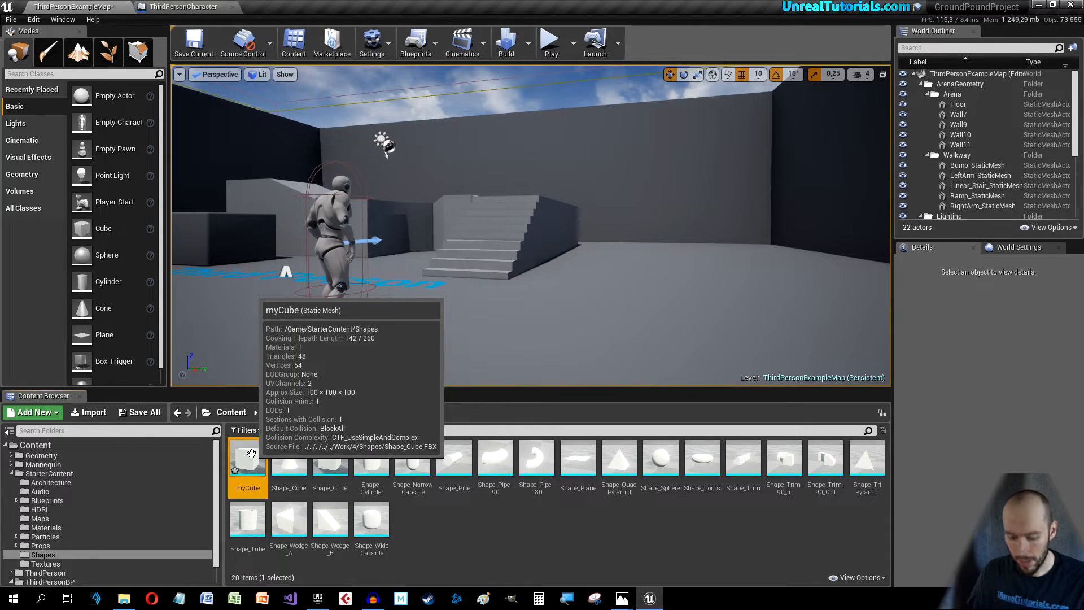
Step: Place myCube in the level beside the stairs at scale 0.5 with Simulate Physics enabled
left_click_drag(247, 456, 629, 277)
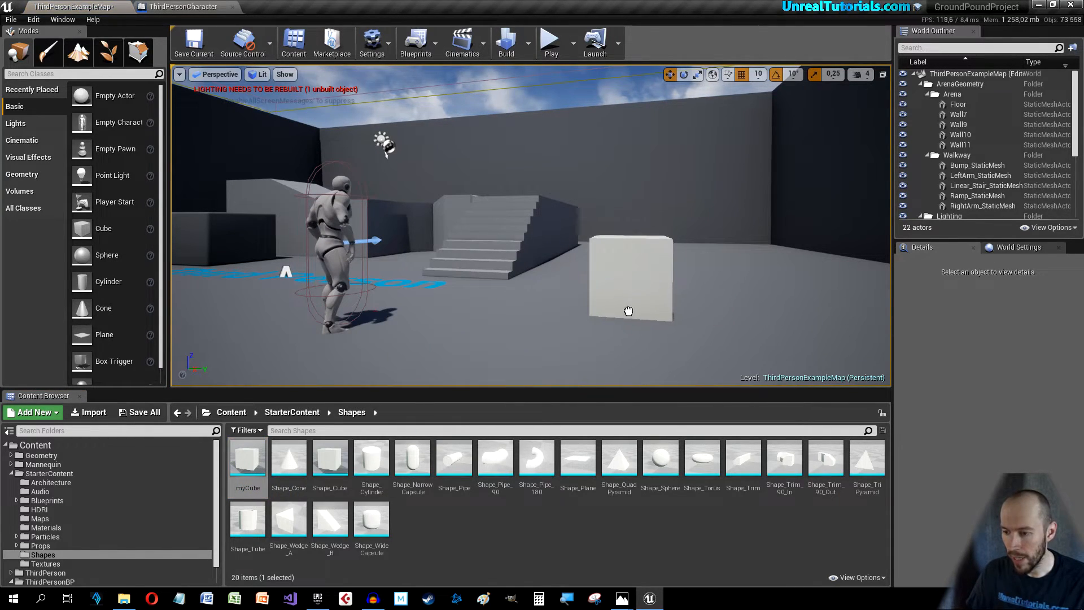
left_click(628, 283)
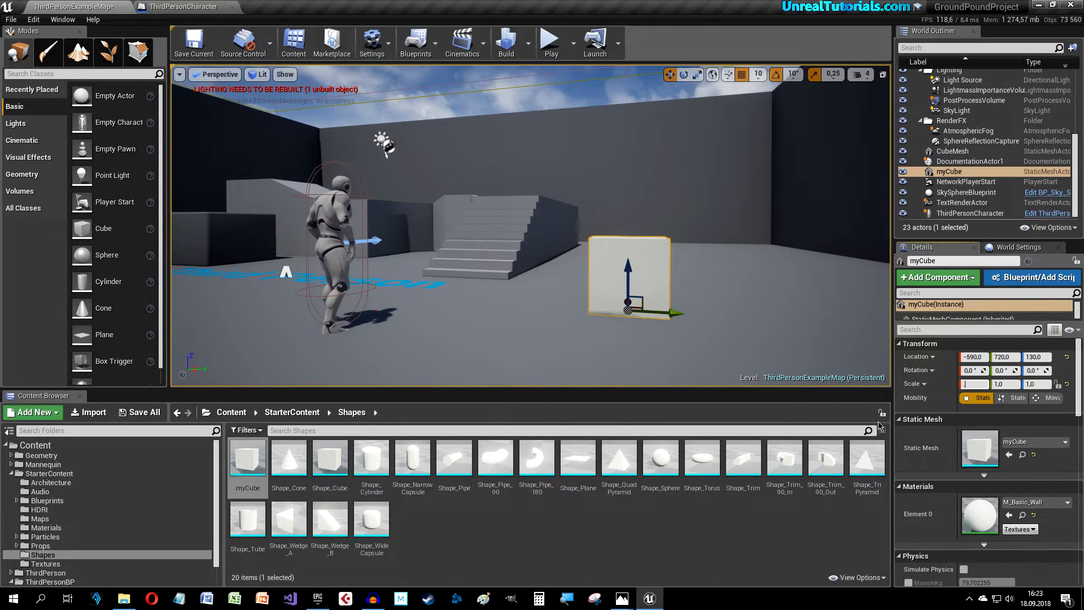
type("0.5")
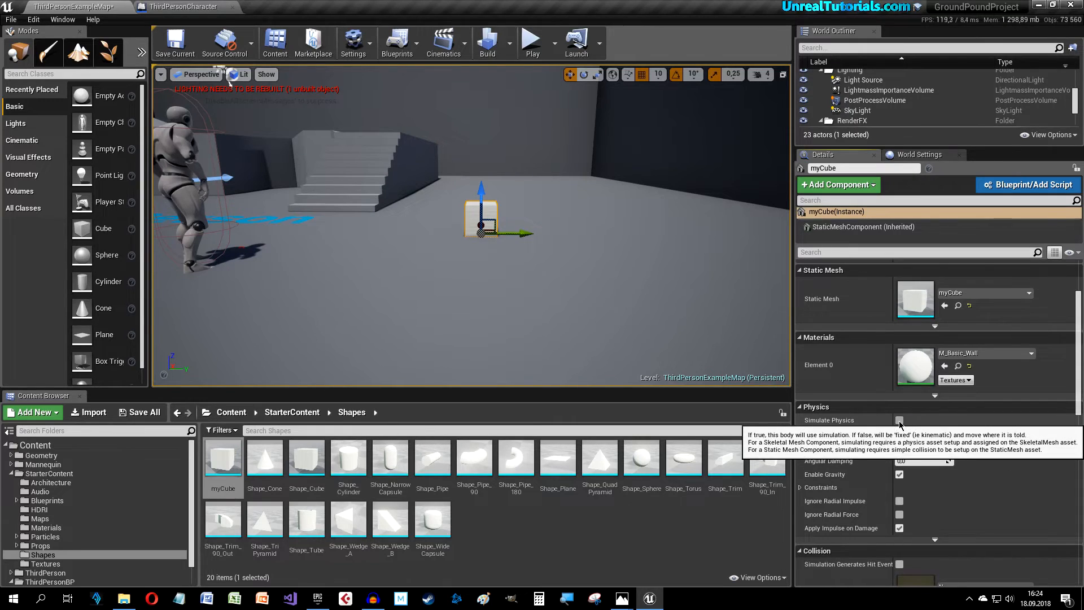
left_click(900, 419)
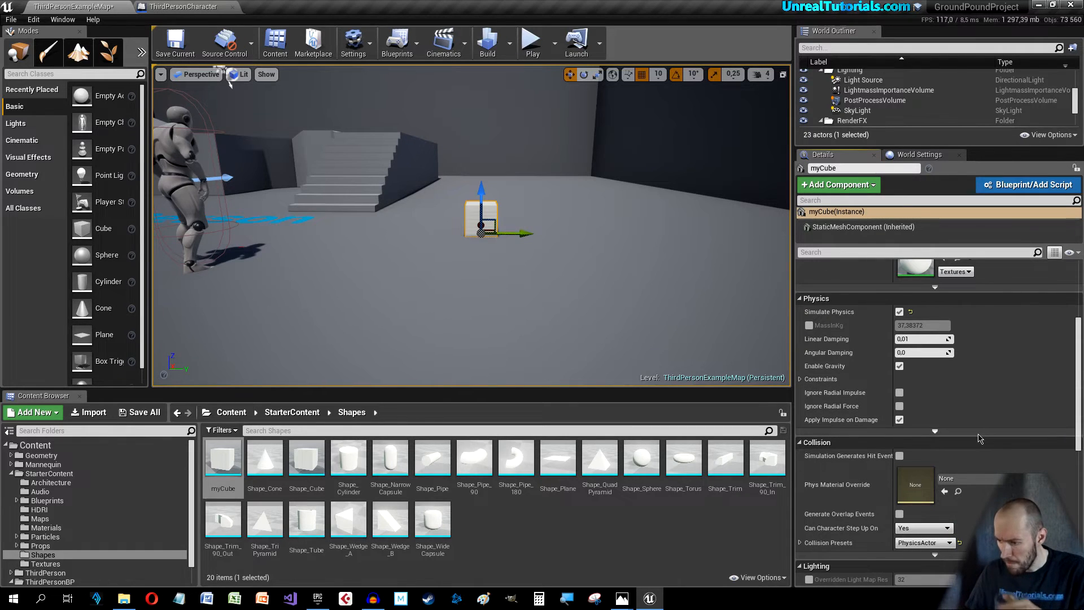
mouse_move(753, 298)
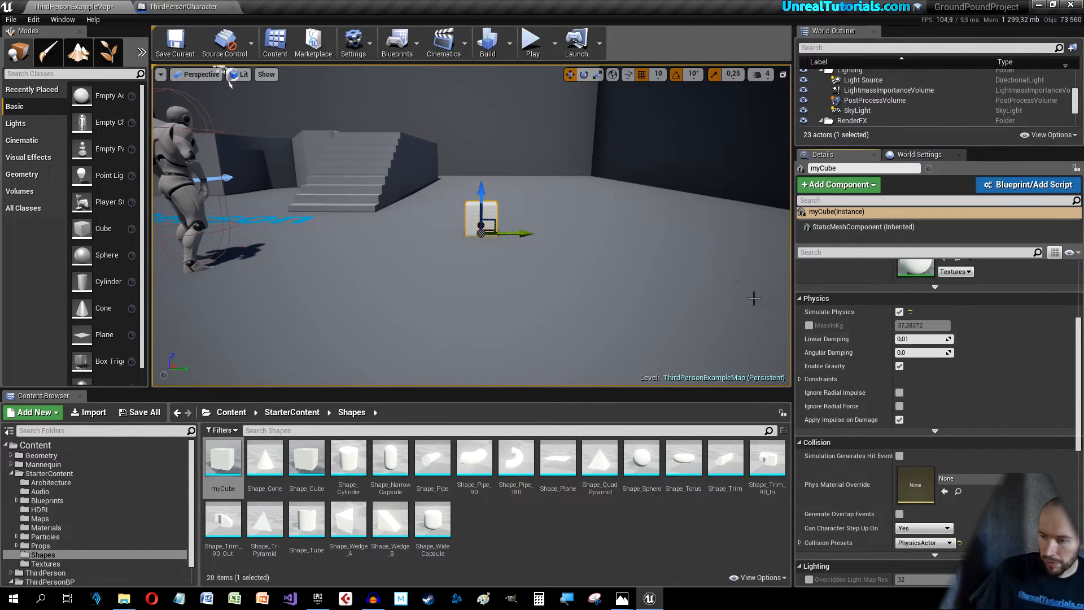
mouse_move(532, 39)
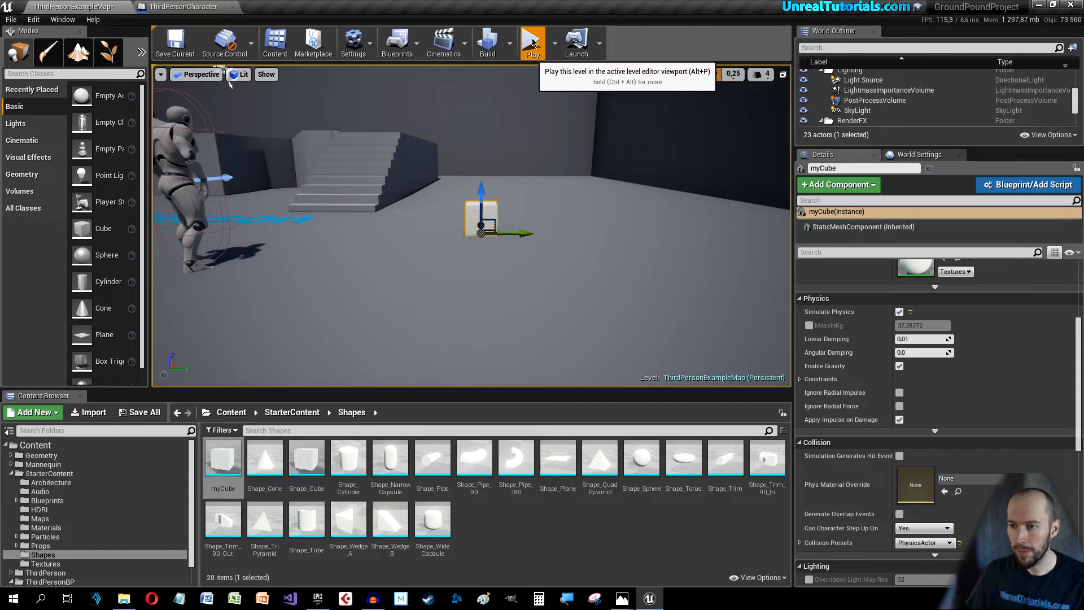
Step: Playtest the ground pound beside myCube, then stop the session
left_click(531, 42)
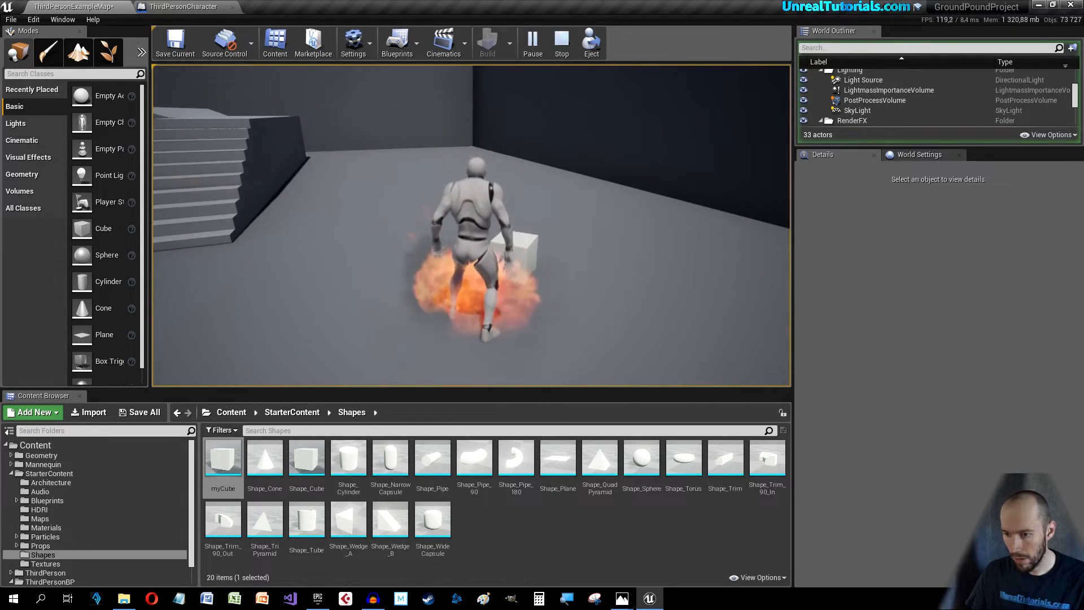
left_click(561, 43)
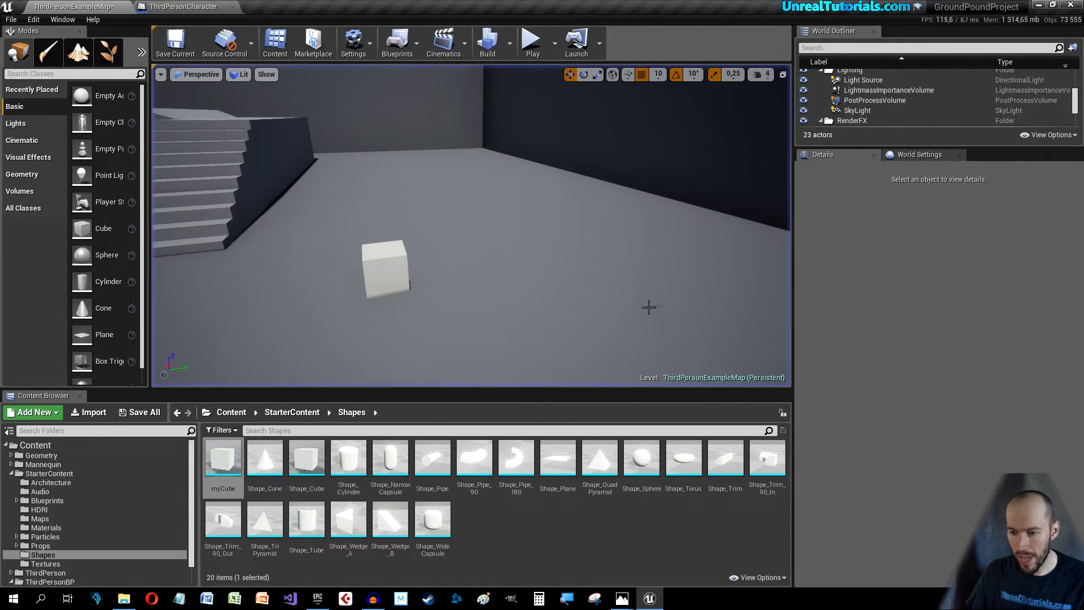
mouse_move(179, 7)
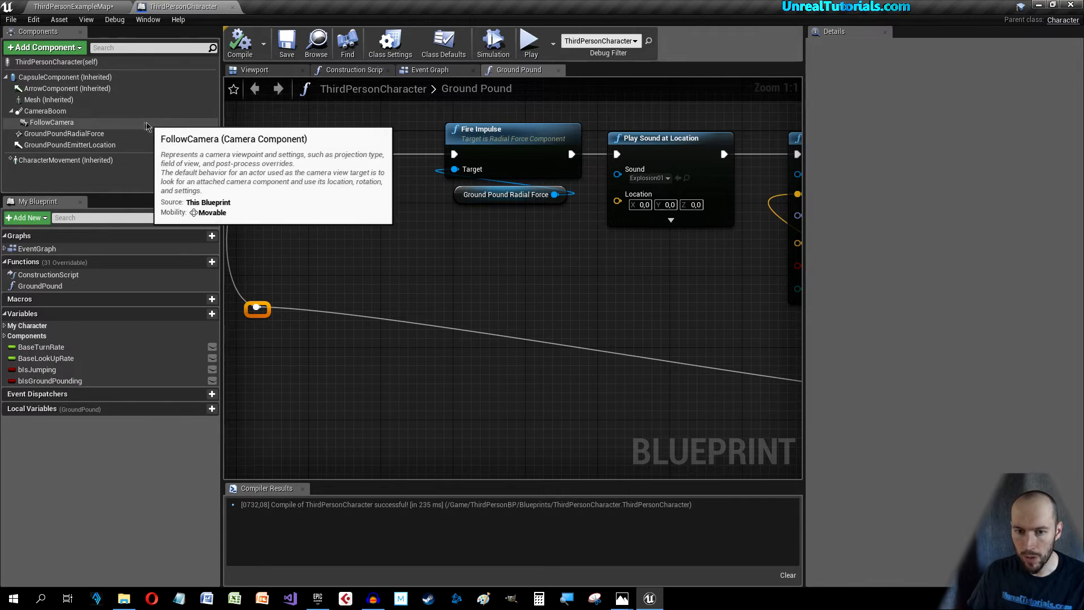
Step: On GroundPoundRadialForce enable Impulse Vel Change and Ignore Owning Actor
left_click(64, 133)
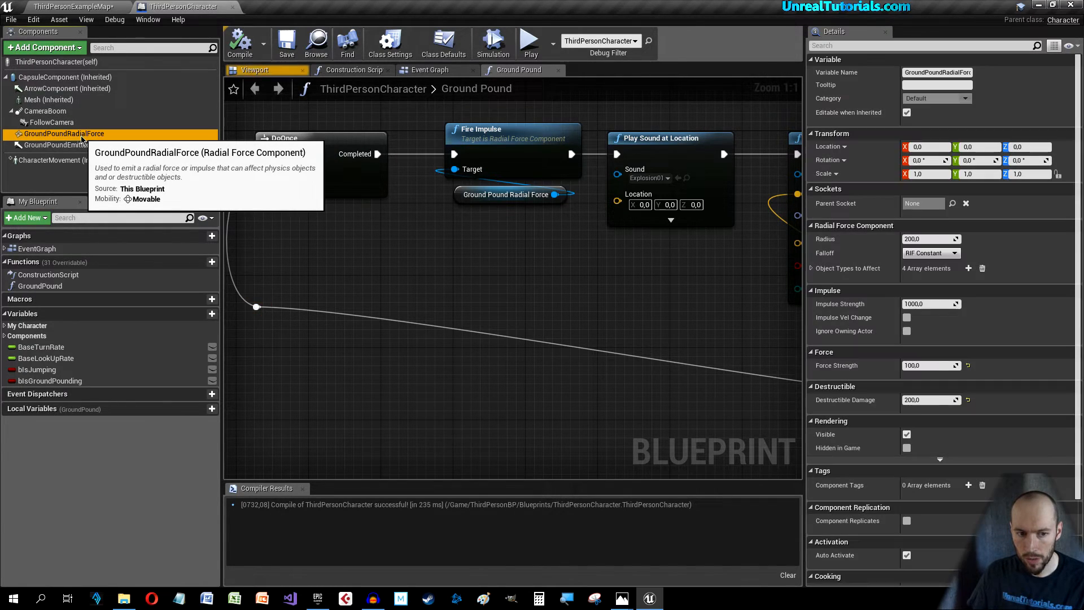
mouse_move(675, 344)
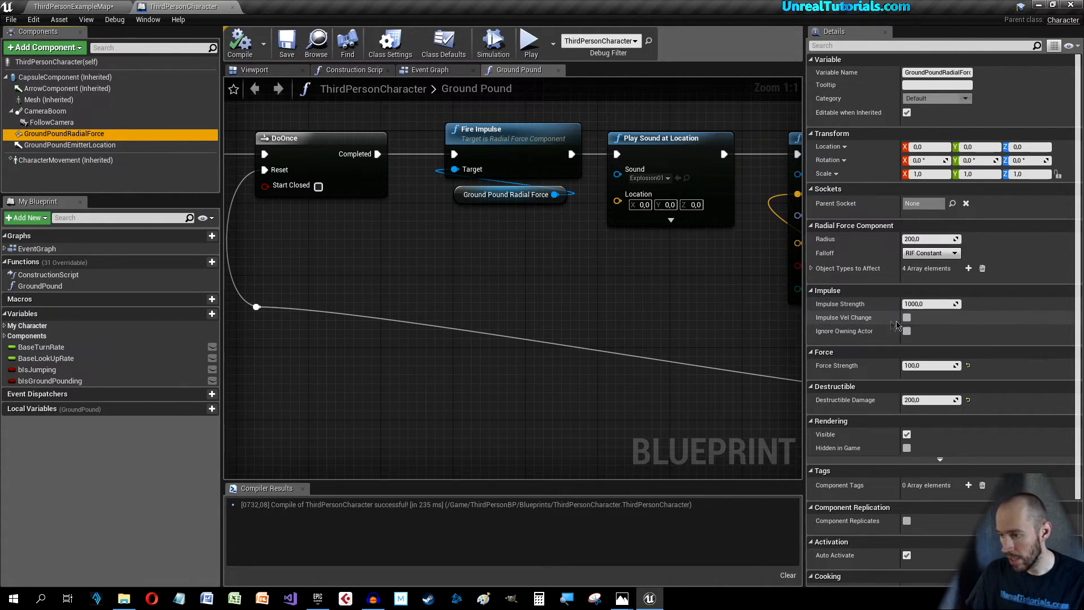
left_click(907, 316)
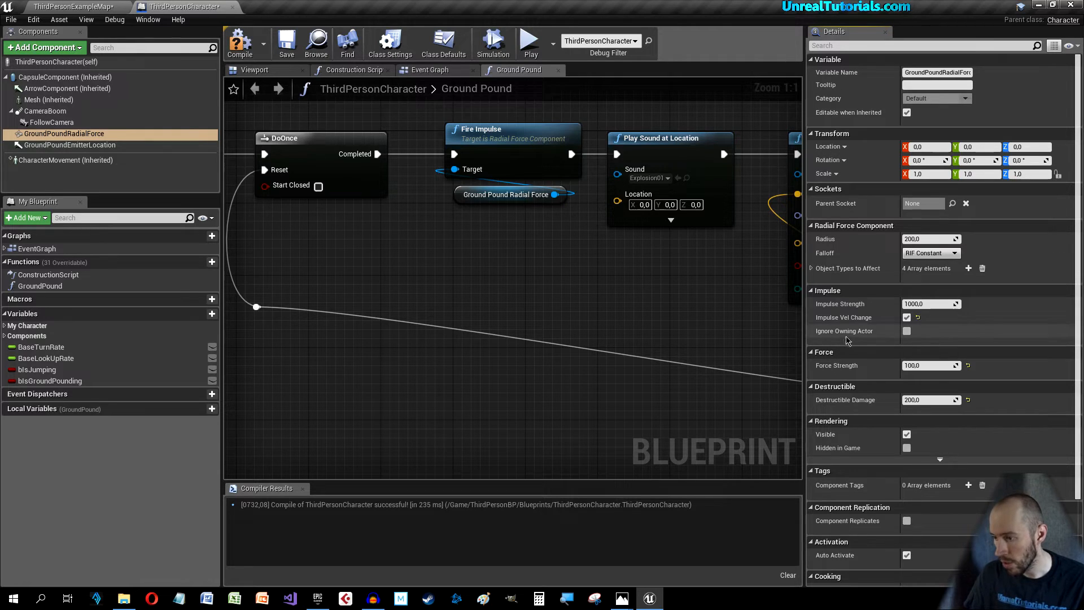
left_click(907, 331)
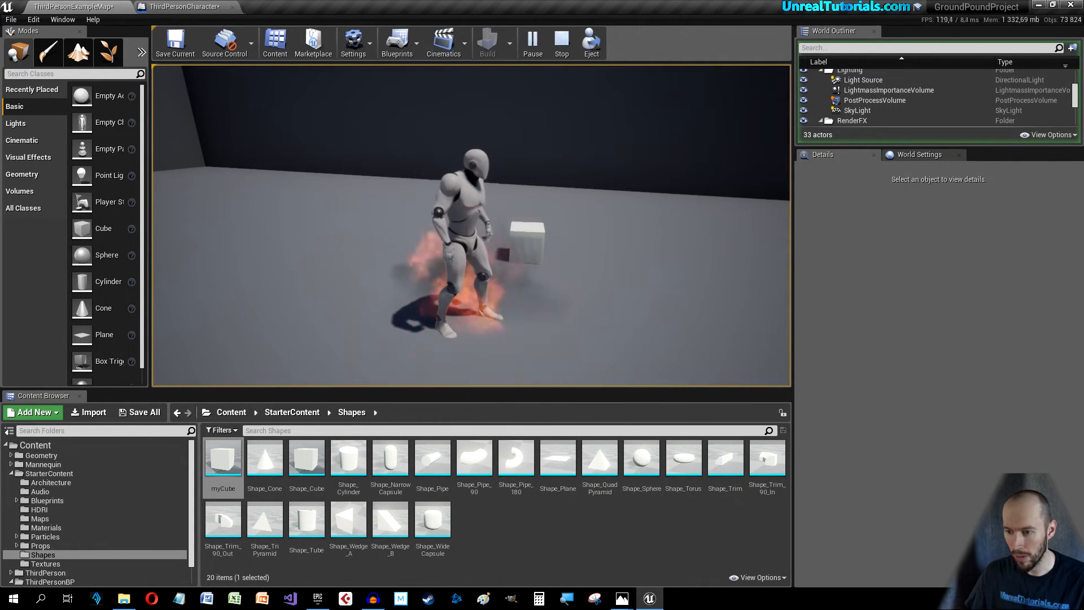
Step: Stop the play session before building the cube stacks
left_click(561, 42)
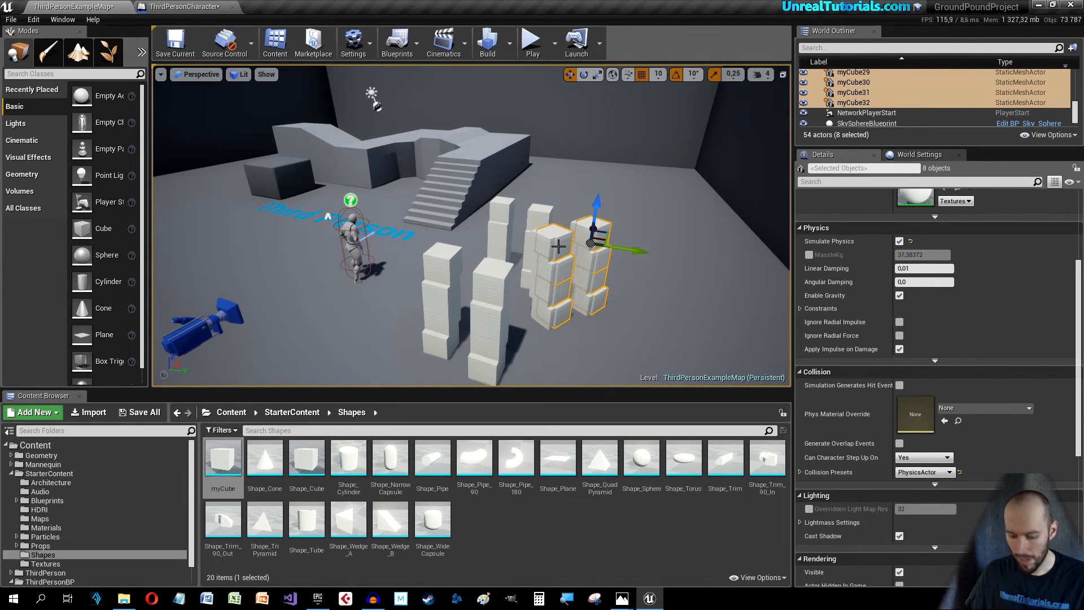
Step: Move a cube stack beside the character and set GroundPoundRadialForce radius to 300
left_click_drag(626, 245, 450, 207)
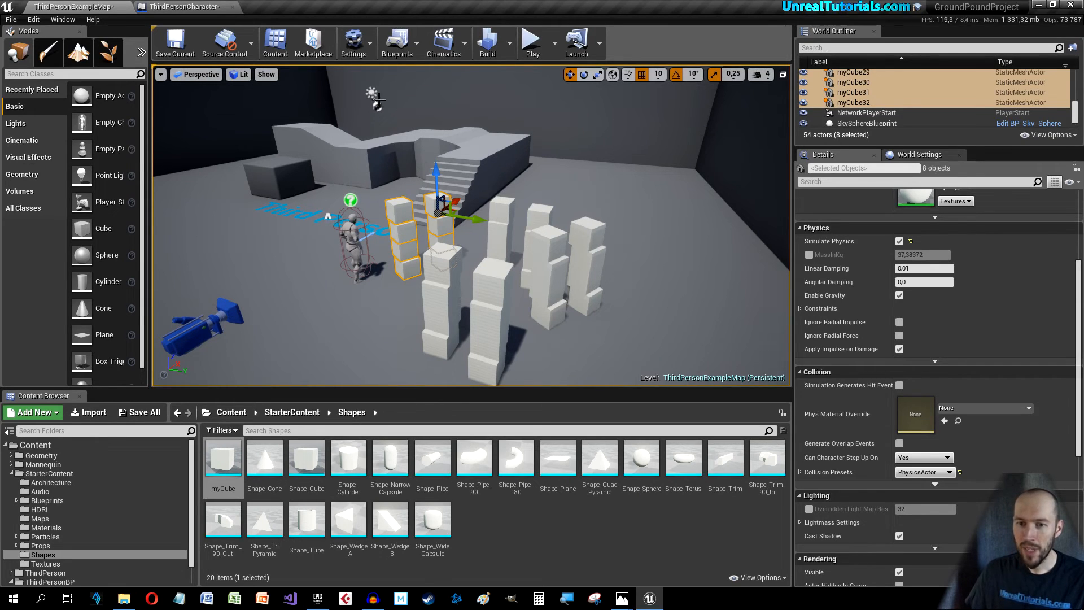
left_click(186, 7)
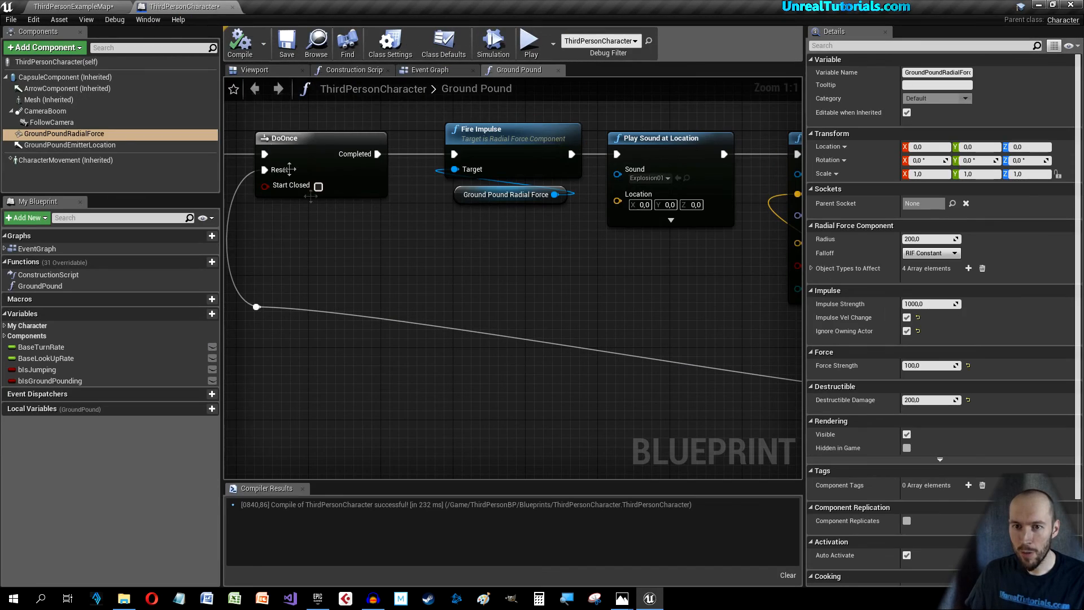
mouse_move(482, 276)
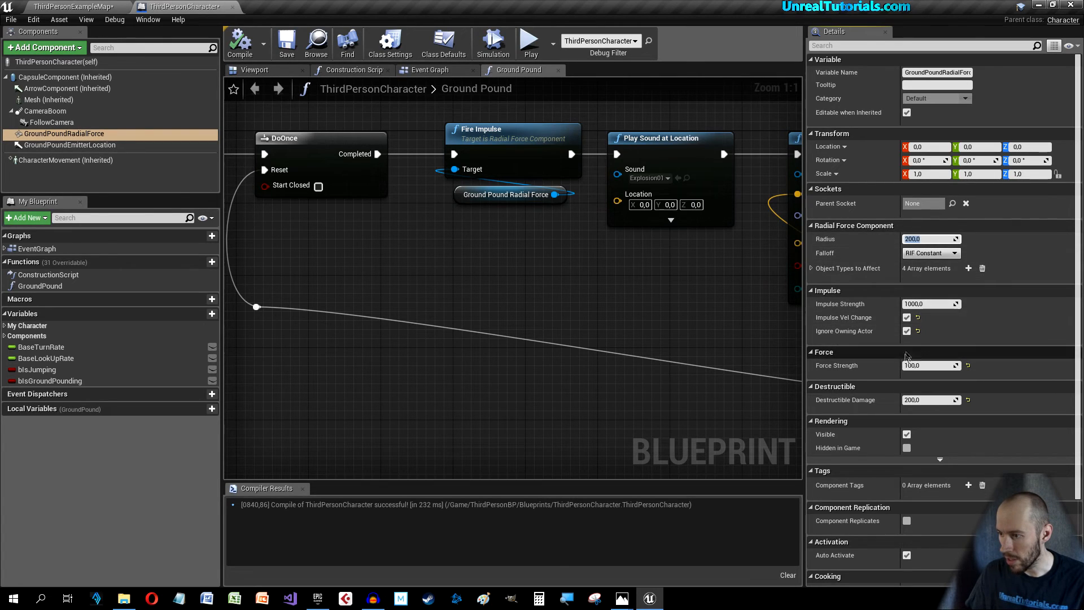
type("300")
left_click(931, 304)
type("1500")
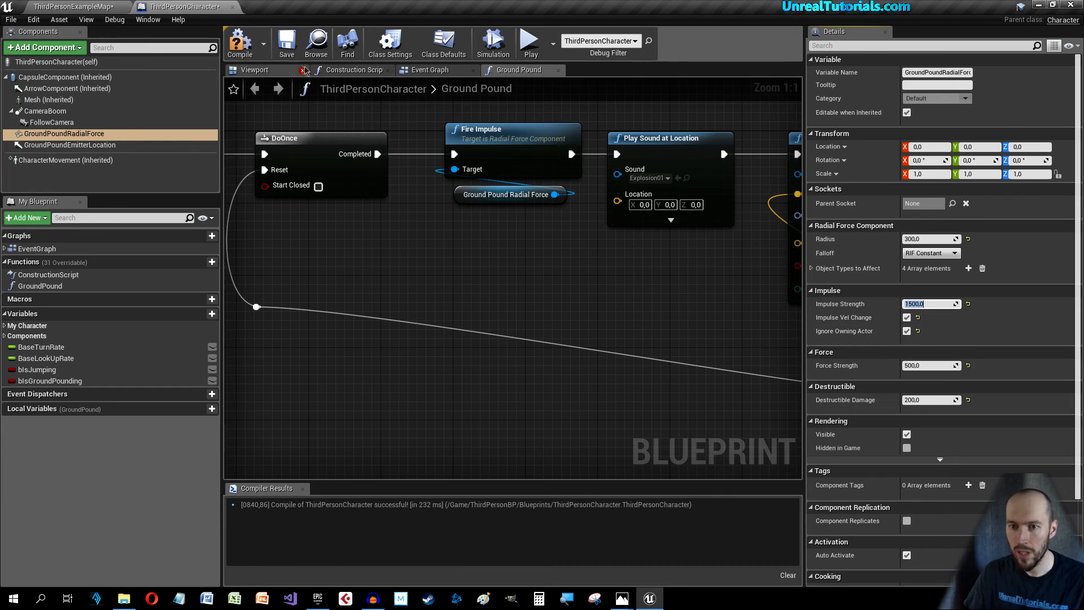
Step: Return to the level editor and start a play test against the cube stacks
left_click(69, 7)
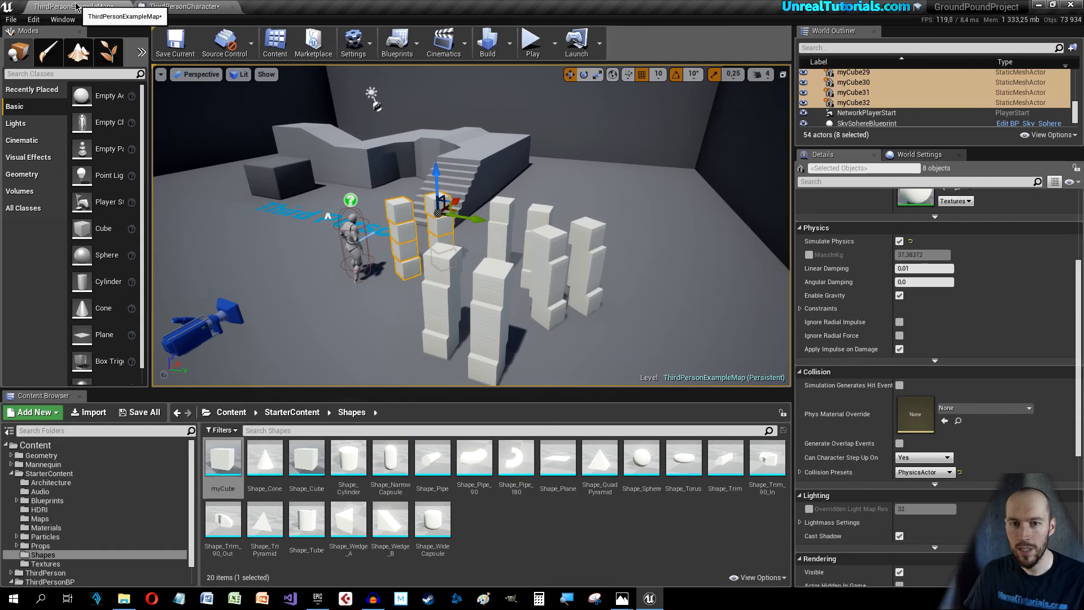
left_click(532, 42)
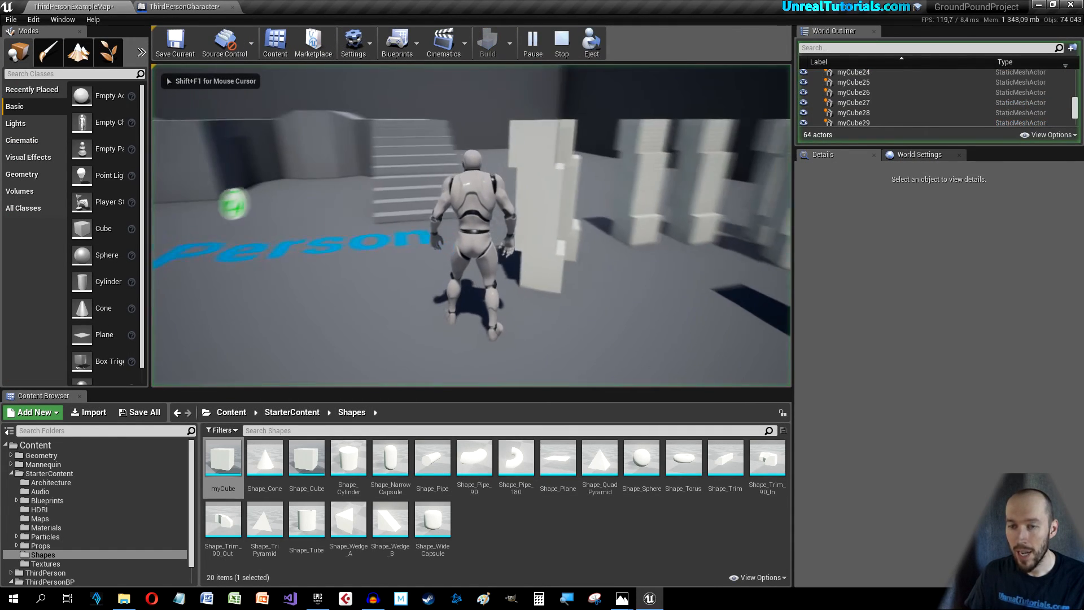